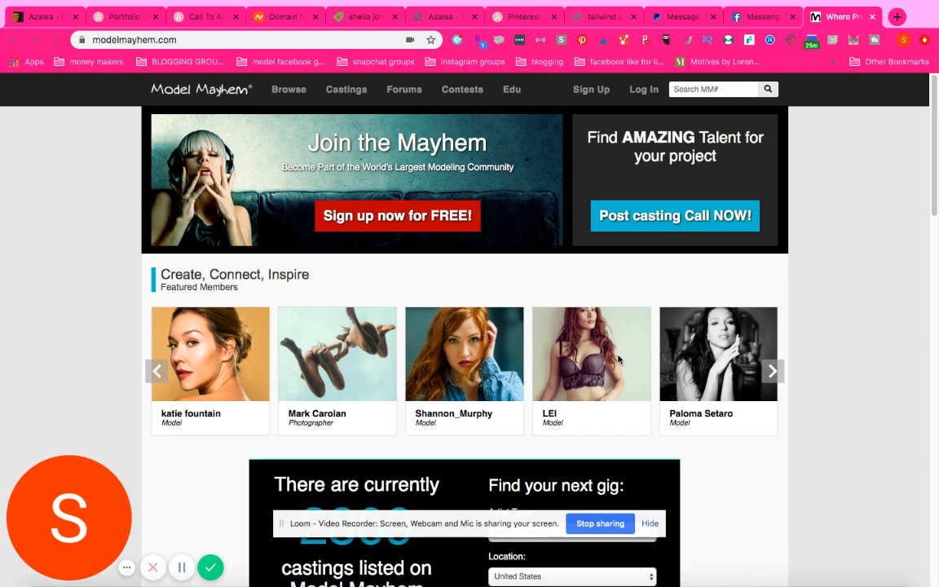
pyautogui.moveTo(727, 322)
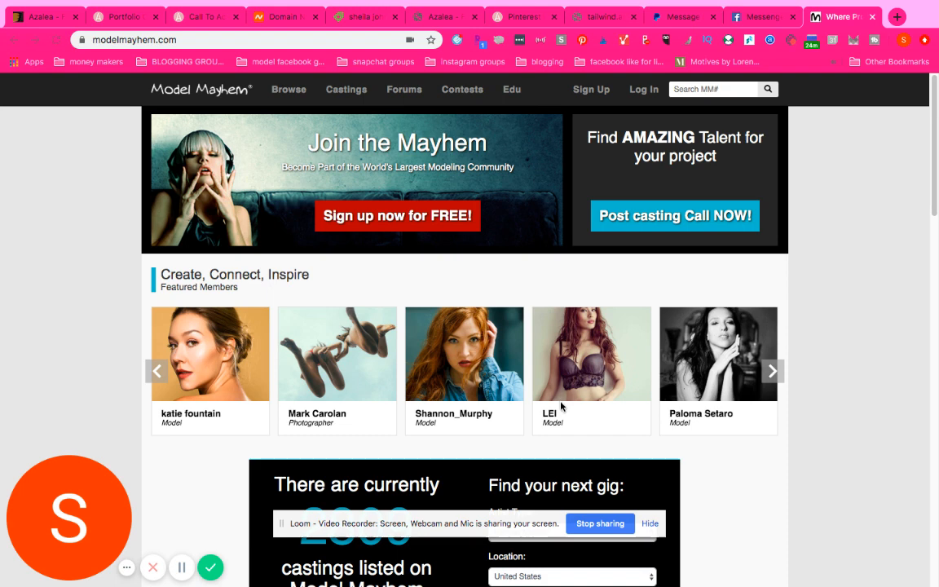
pyautogui.moveTo(213, 424)
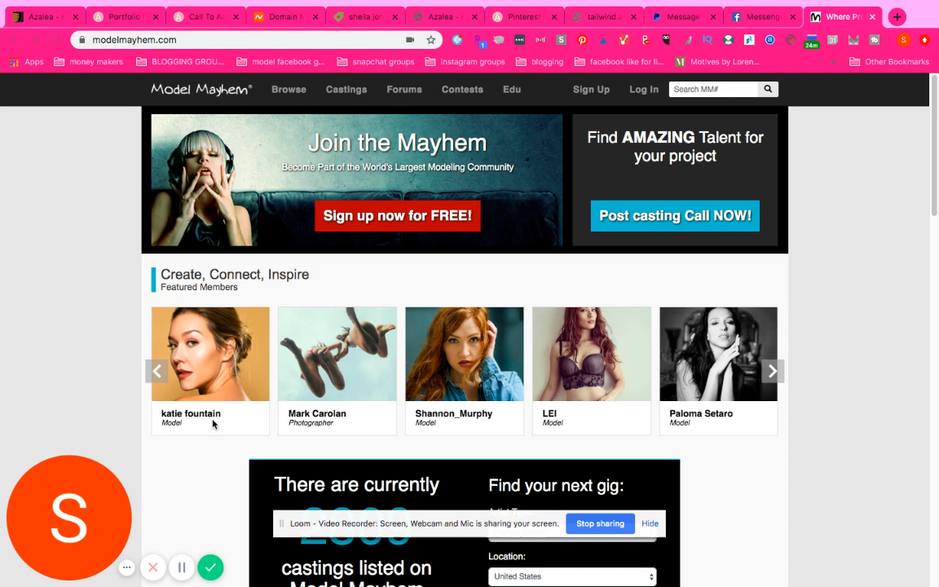
pyautogui.moveTo(308, 147)
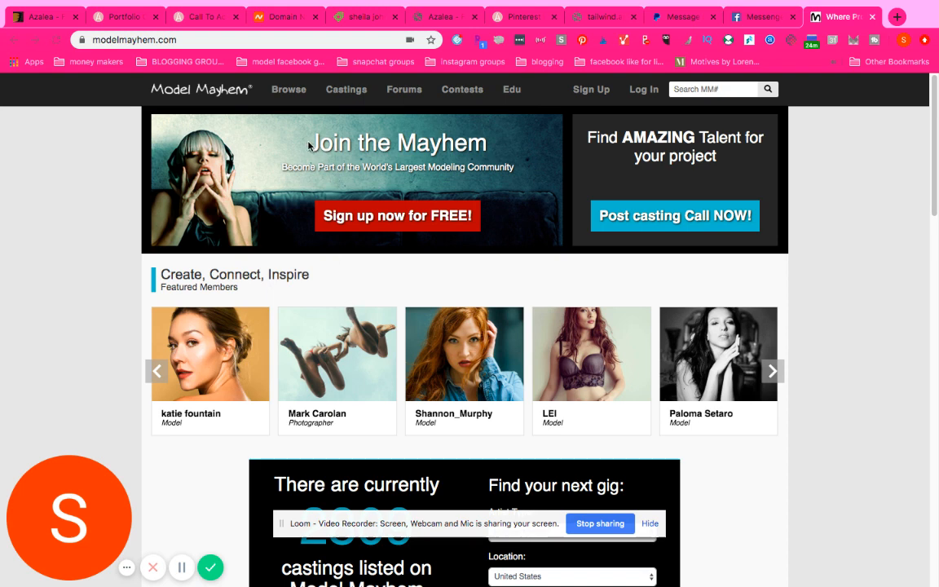
pyautogui.moveTo(268, 101)
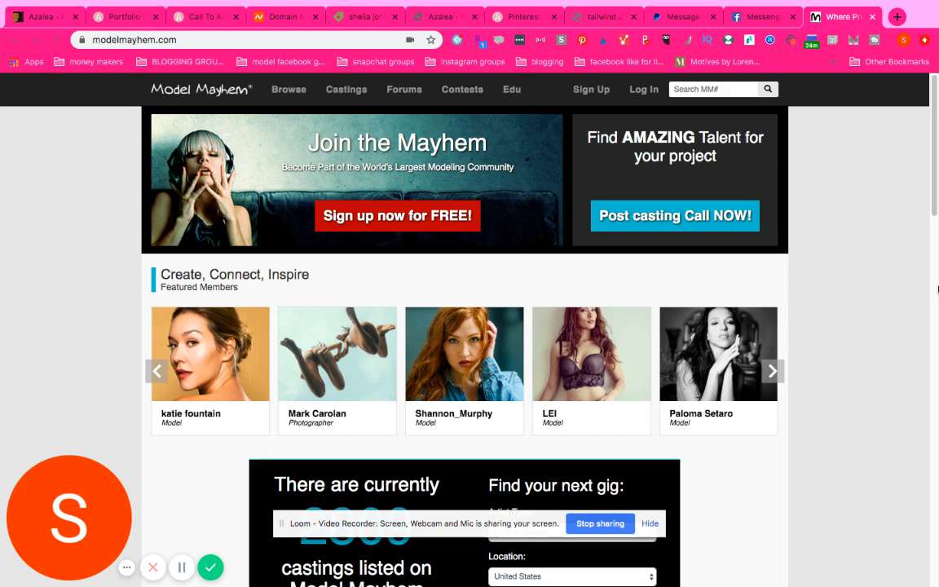
pyautogui.moveTo(877, 357)
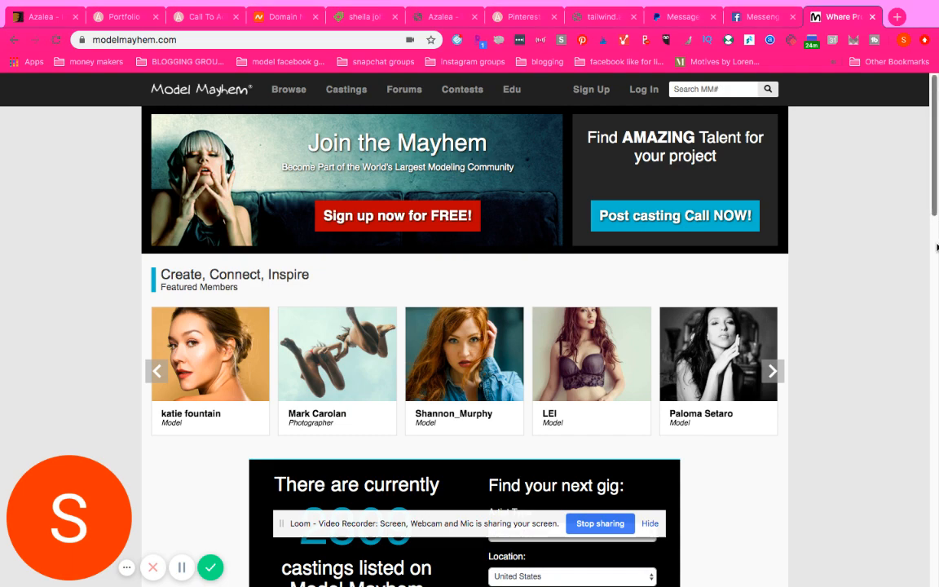
# - Scroll down through the current page and back up to the top
pyautogui.scroll(-3)
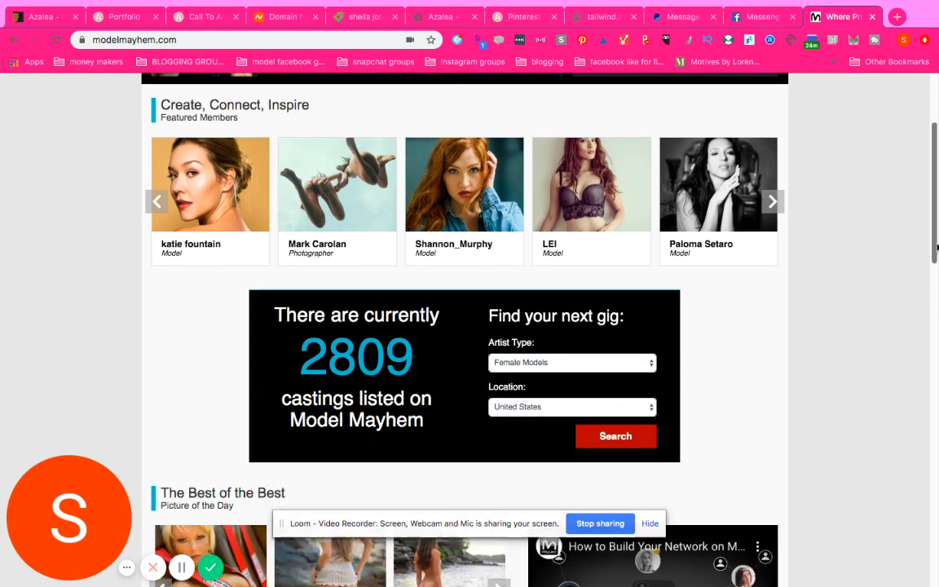
pyautogui.scroll(-3)
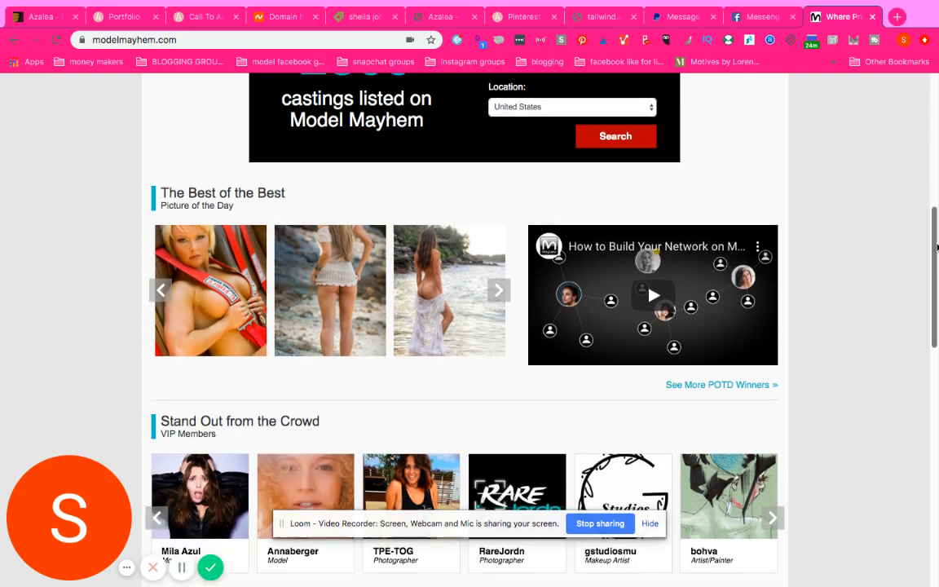
pyautogui.scroll(-3)
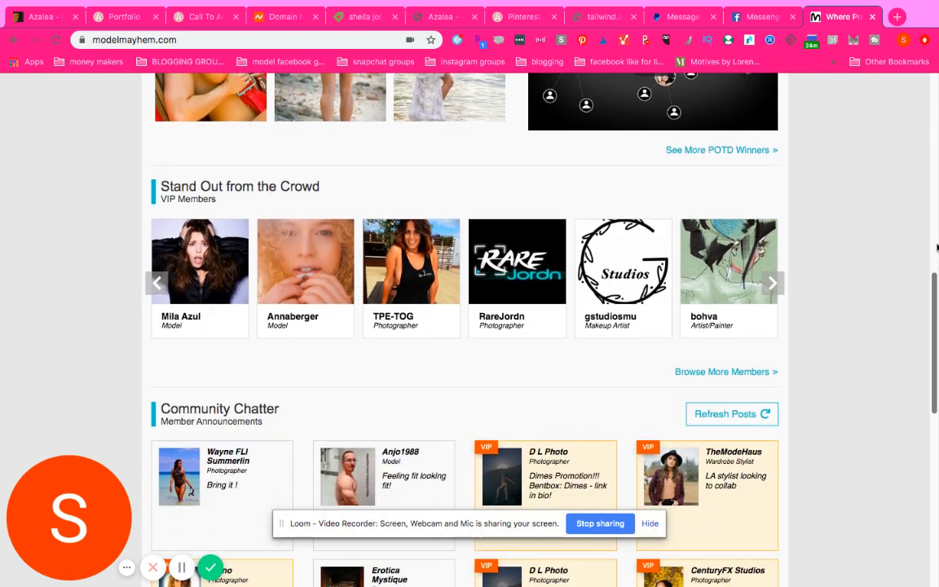
pyautogui.scroll(-3)
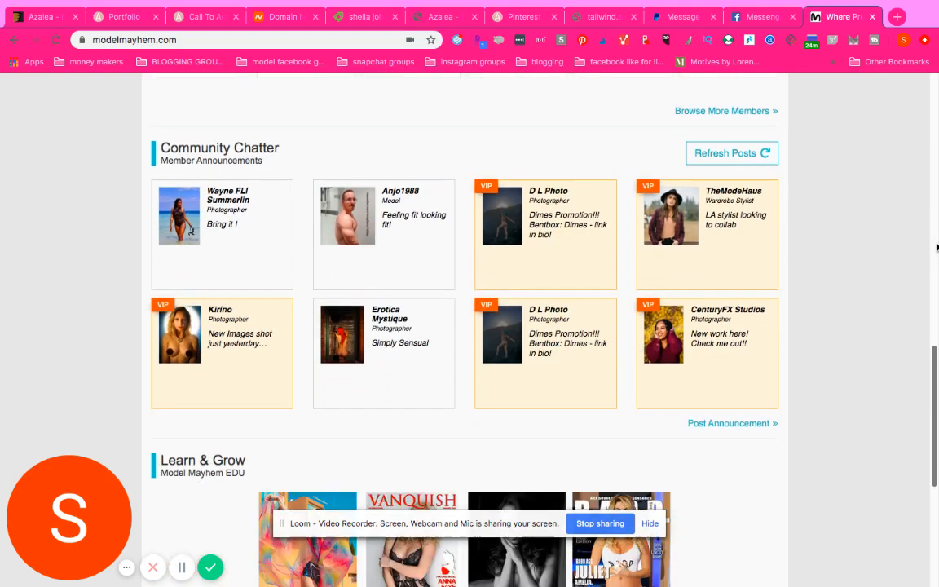
pyautogui.scroll(-3)
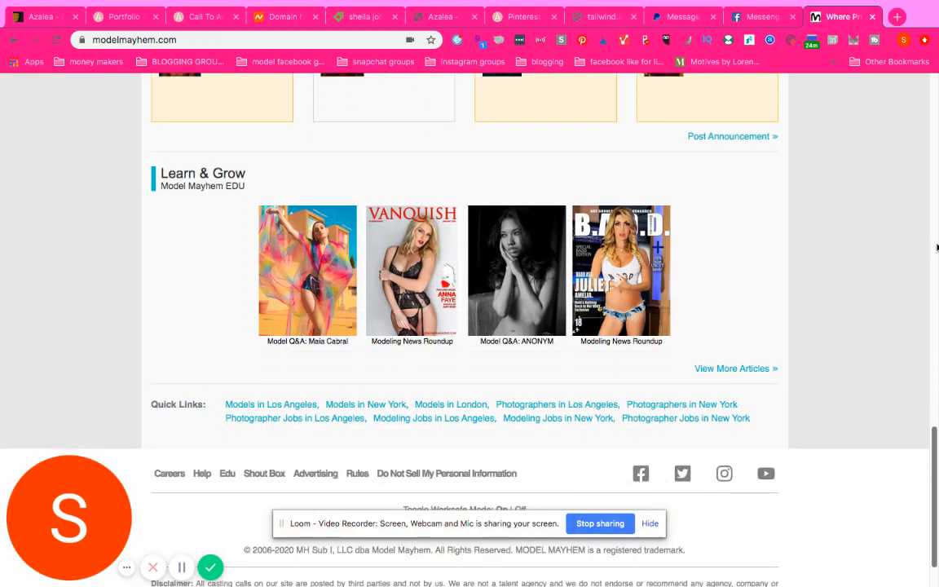
pyautogui.scroll(3)
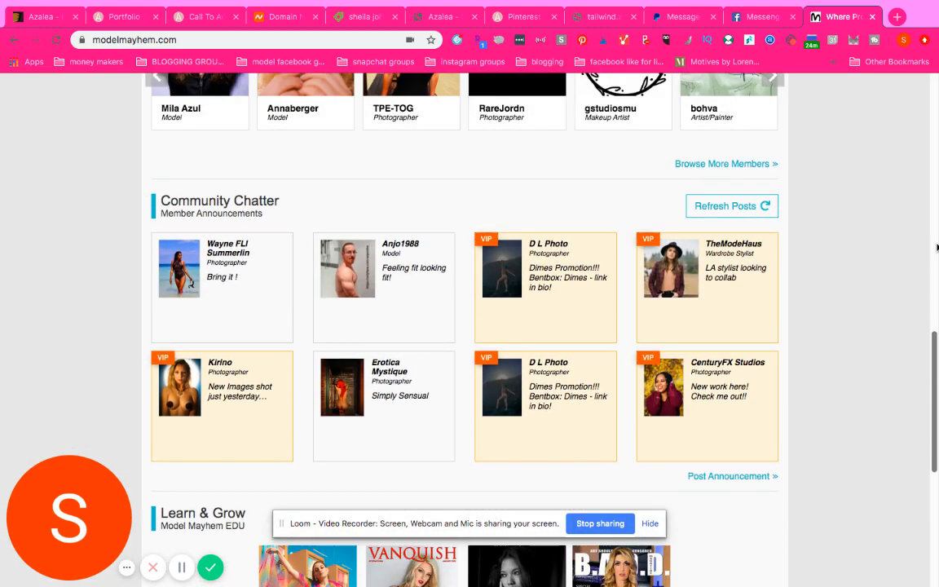
pyautogui.scroll(3)
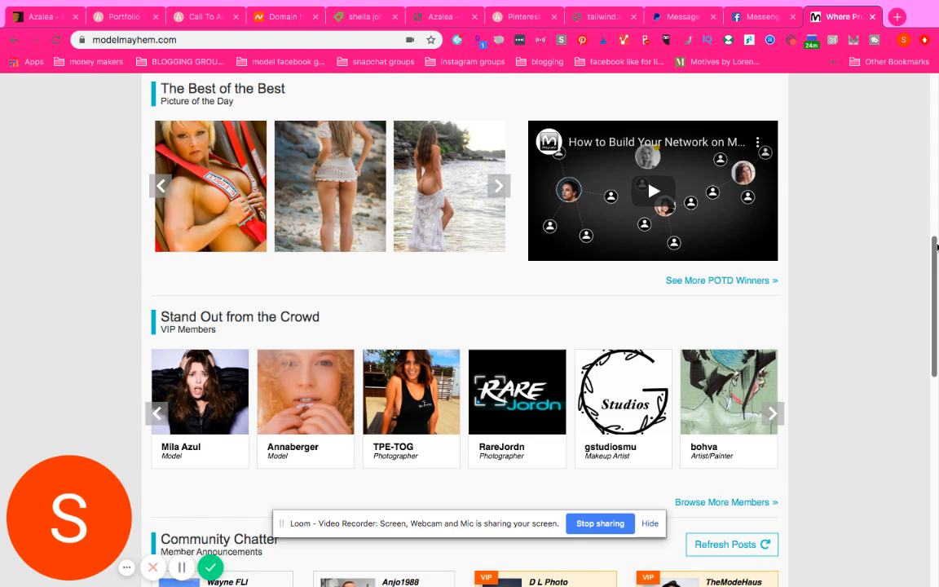
pyautogui.scroll(3)
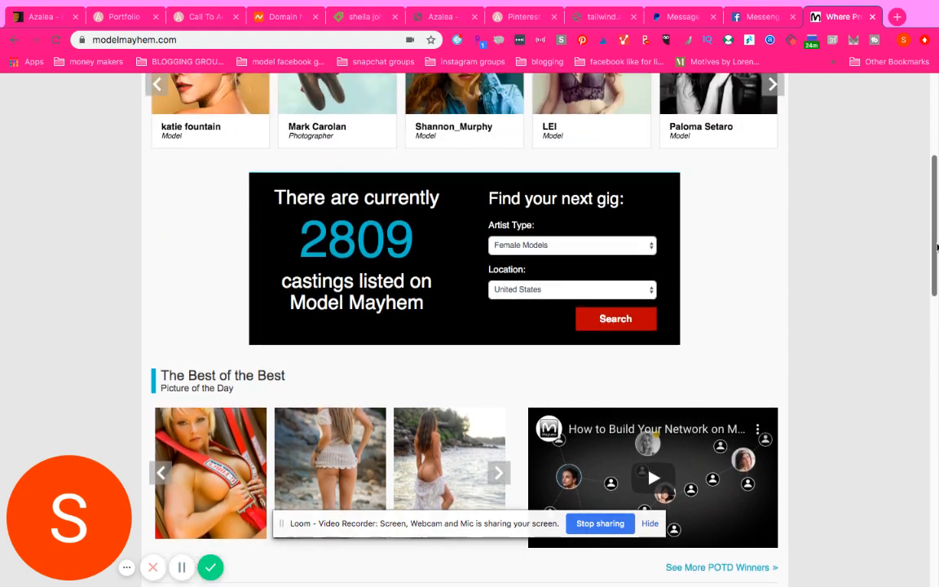
pyautogui.scroll(3)
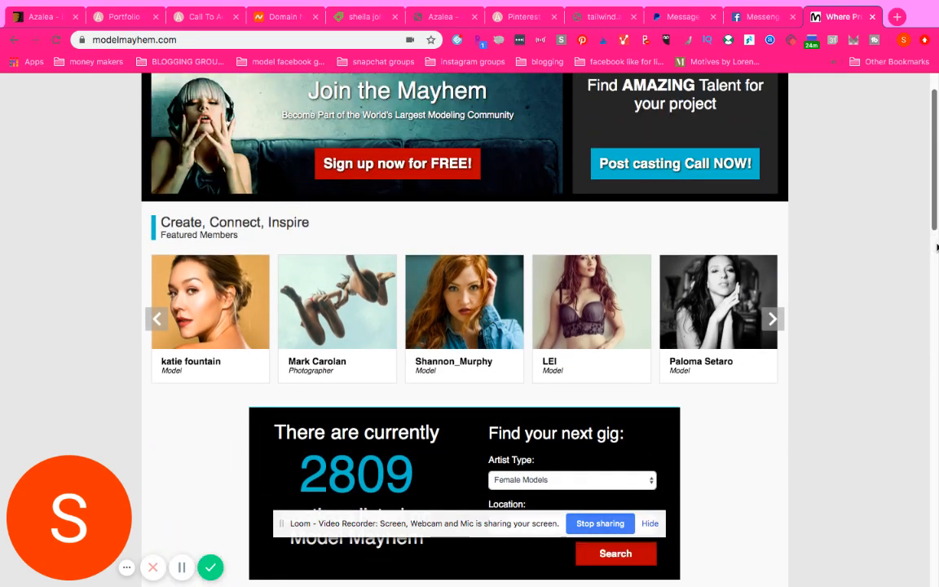
pyautogui.scroll(3)
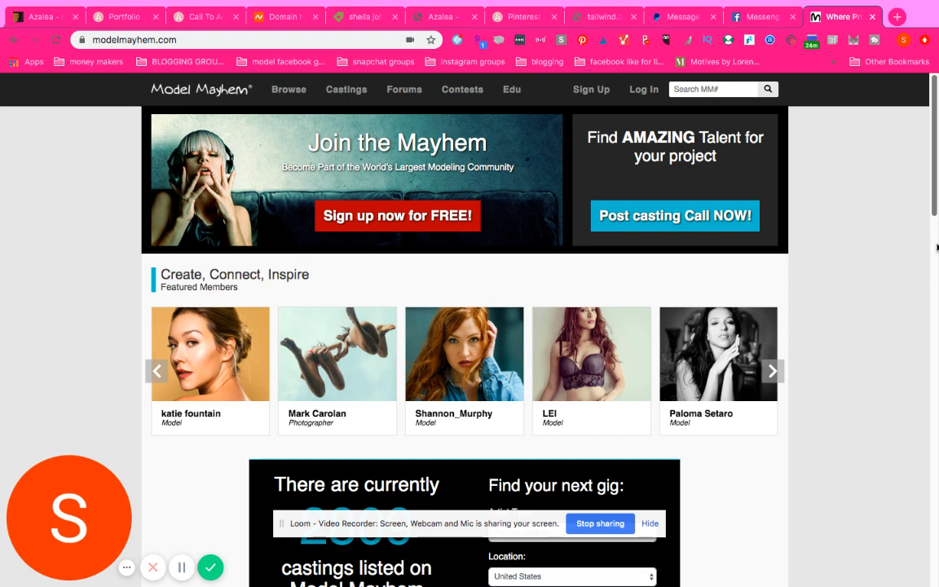
pyautogui.moveTo(170, 264)
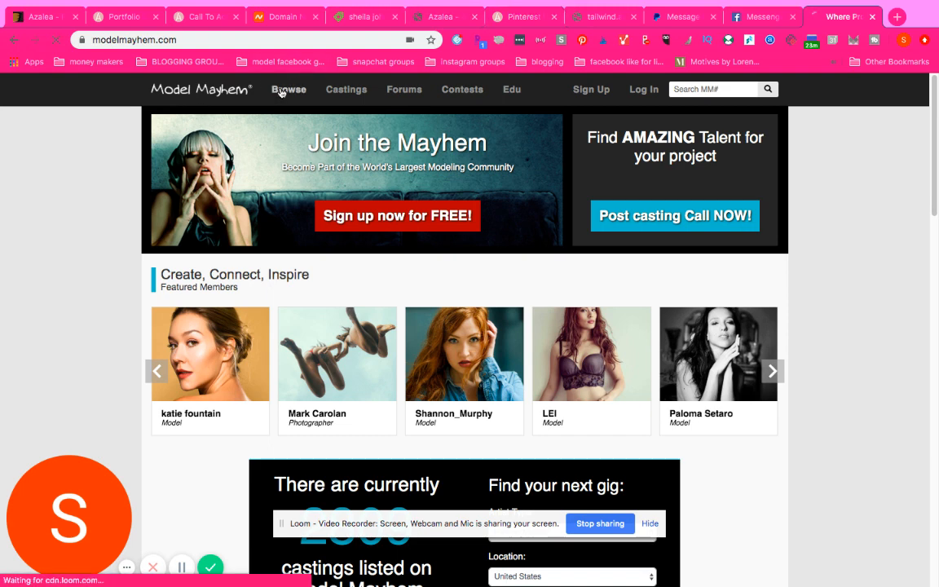
# - Go to Browse for member search, then to the Castings search page for casting calls and notices
pyautogui.click(289, 90)
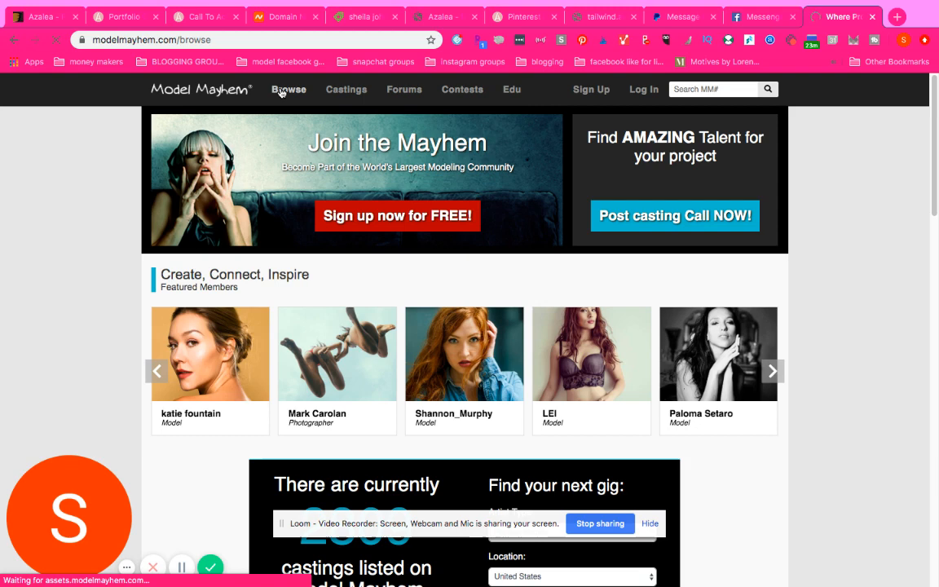
pyautogui.click(288, 88)
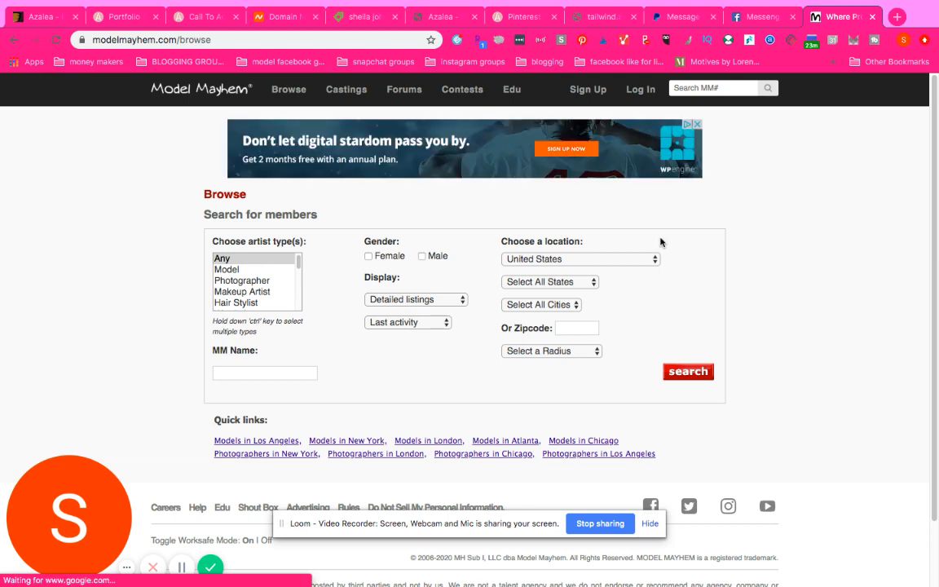
pyautogui.moveTo(346, 88)
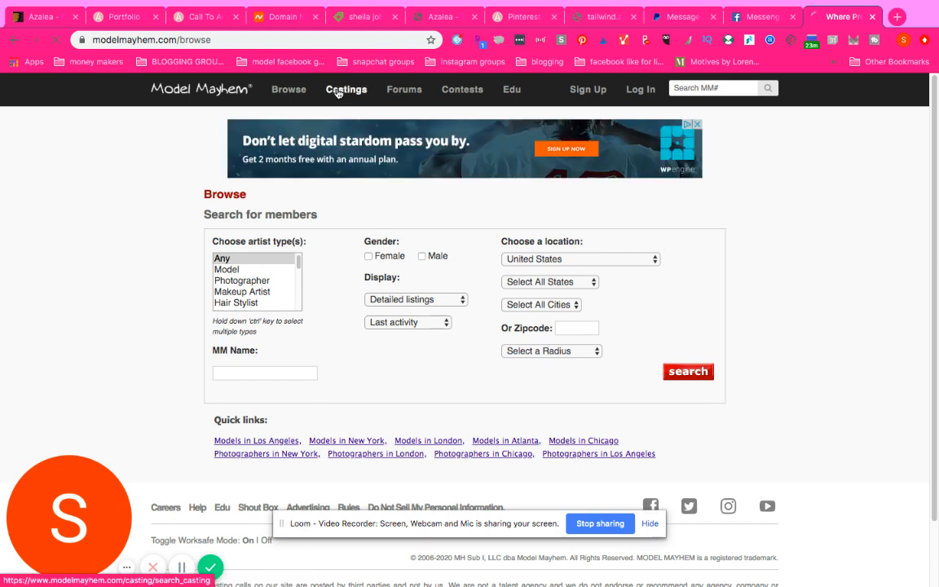
pyautogui.click(345, 88)
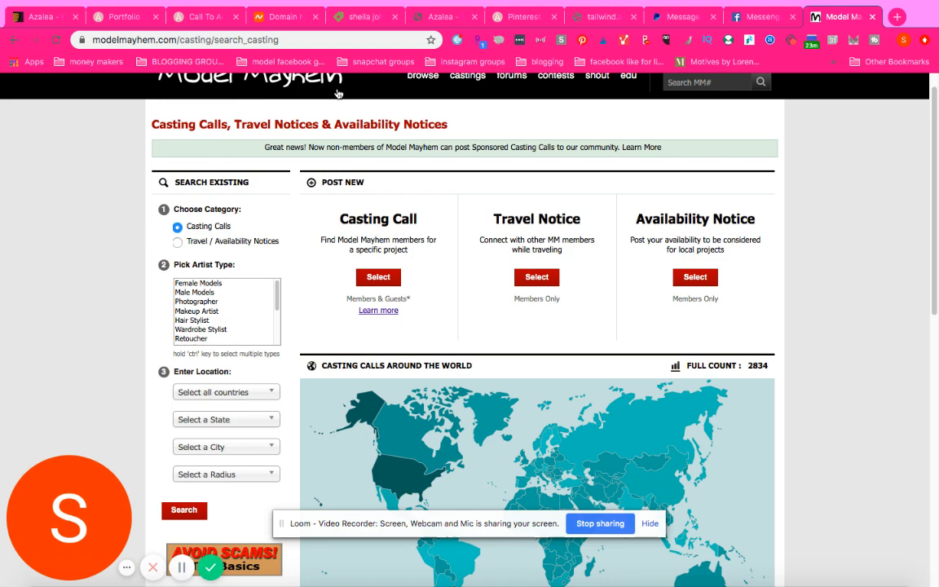
pyautogui.scroll(3)
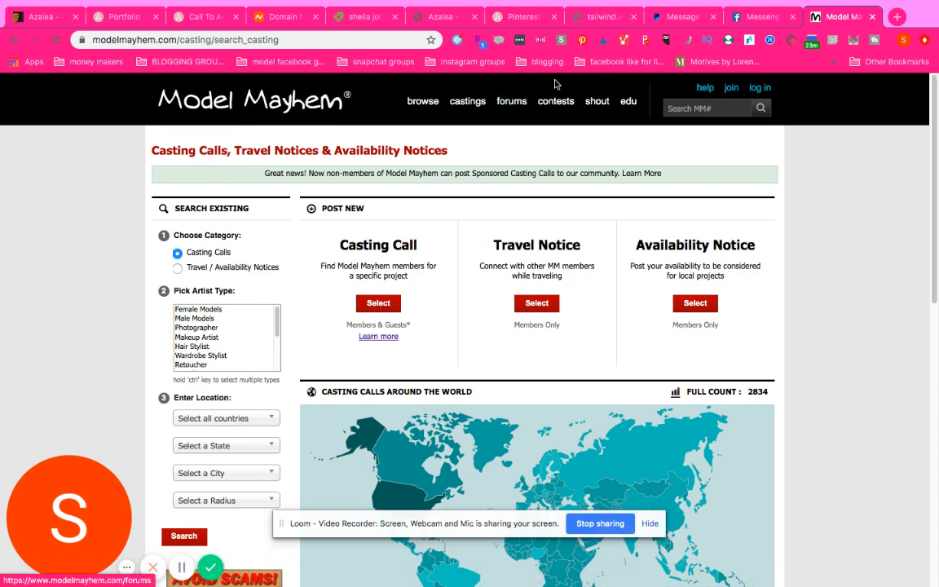
pyautogui.moveTo(596, 101)
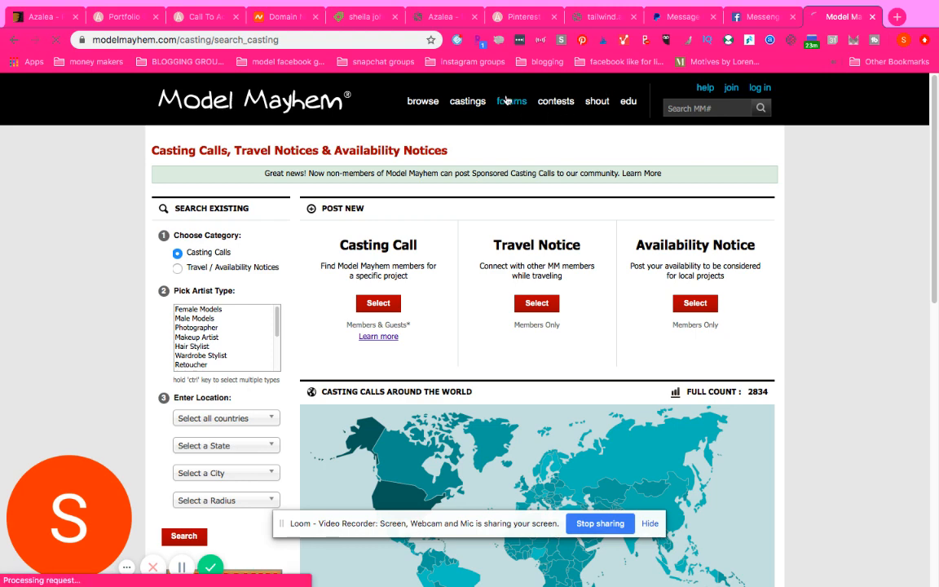
# - Go to the Forums overview and look through the general, industry and network forum lists
pyautogui.click(512, 101)
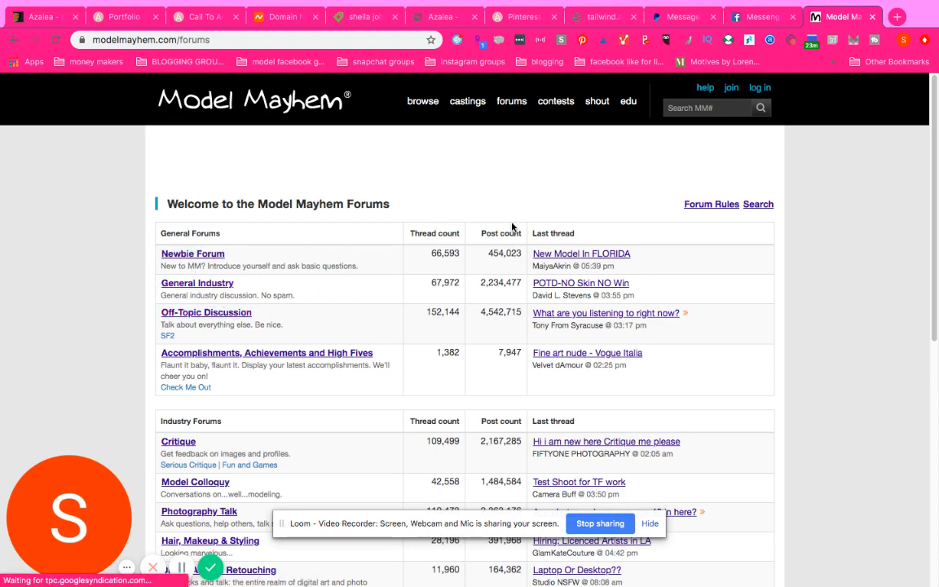
pyautogui.scroll(-3)
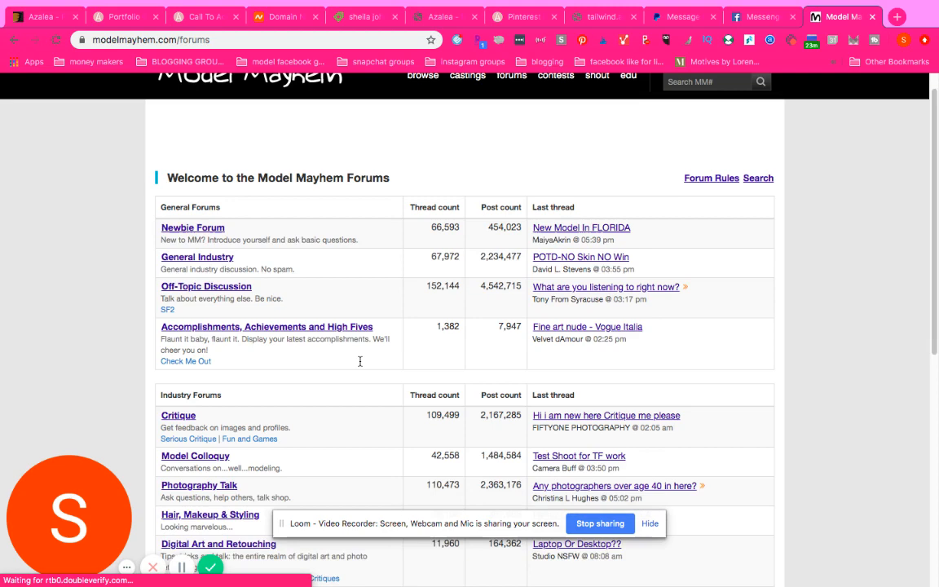
pyautogui.scroll(-3)
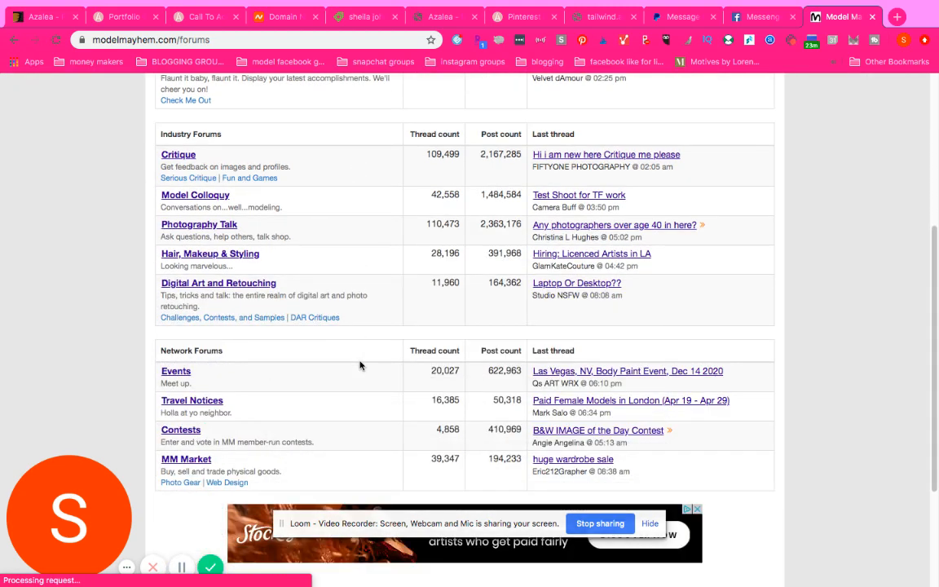
pyautogui.scroll(-3)
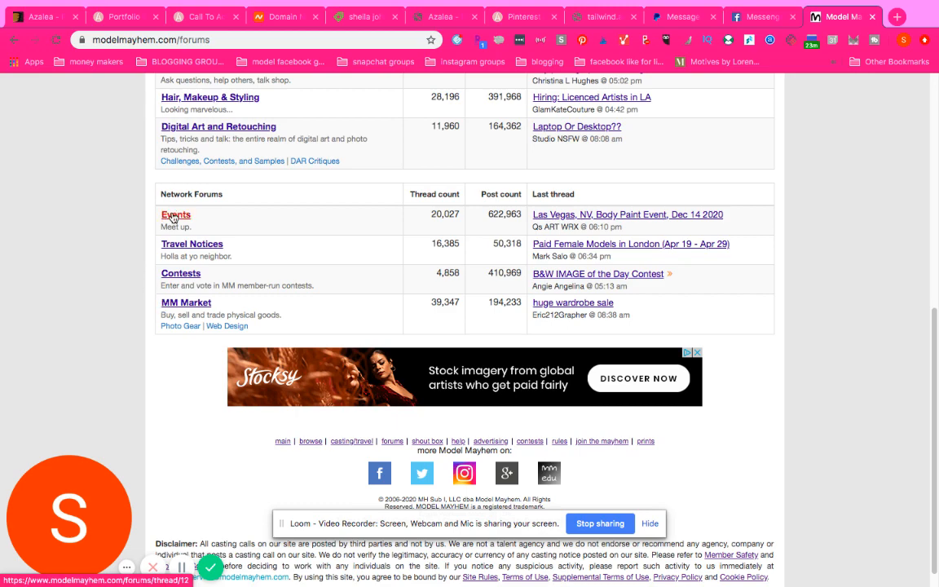
pyautogui.scroll(3)
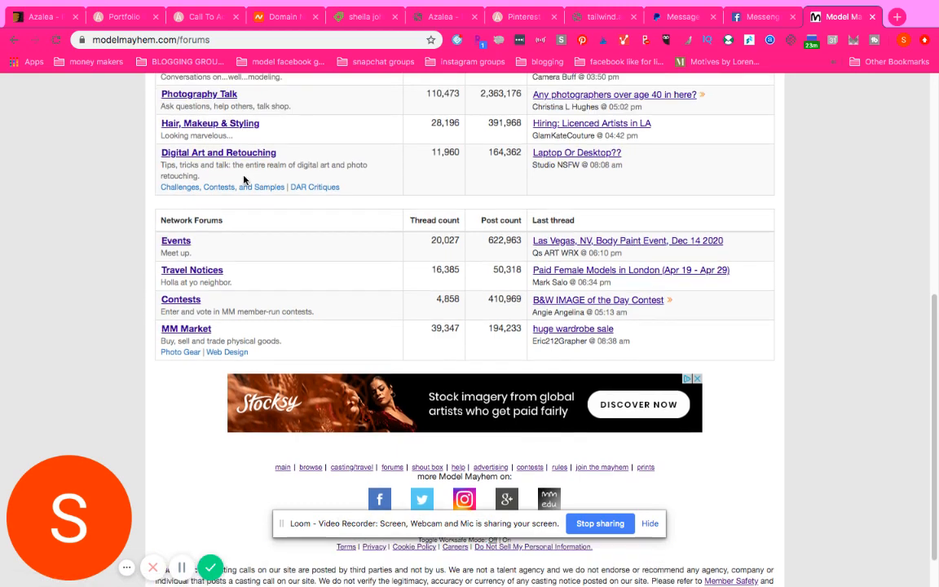
pyautogui.scroll(3)
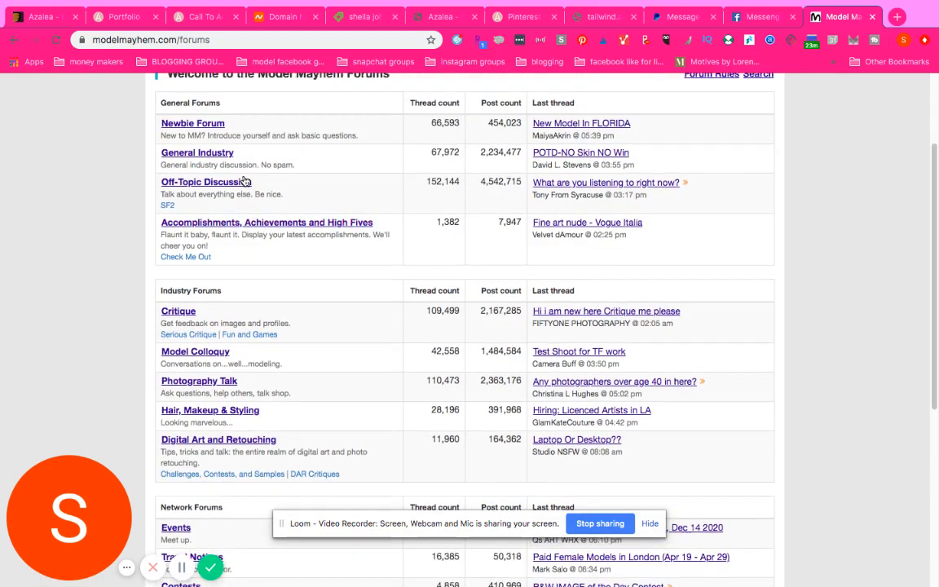
pyautogui.scroll(3)
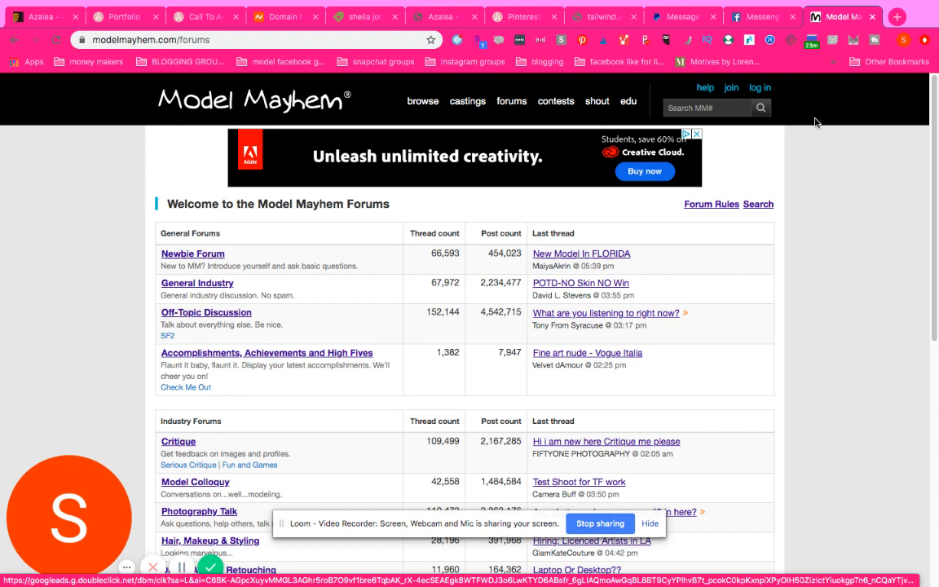
pyautogui.moveTo(584, 138)
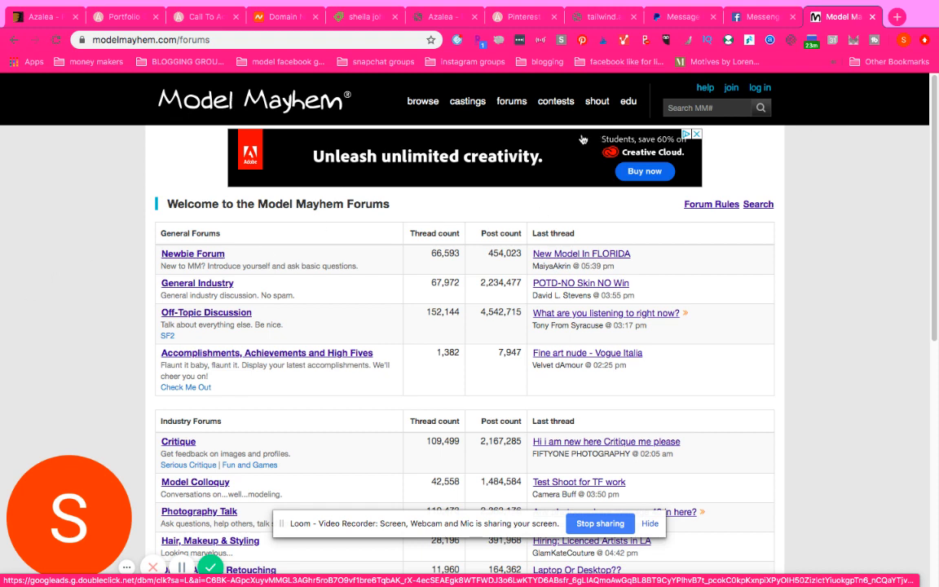
pyautogui.moveTo(554, 101)
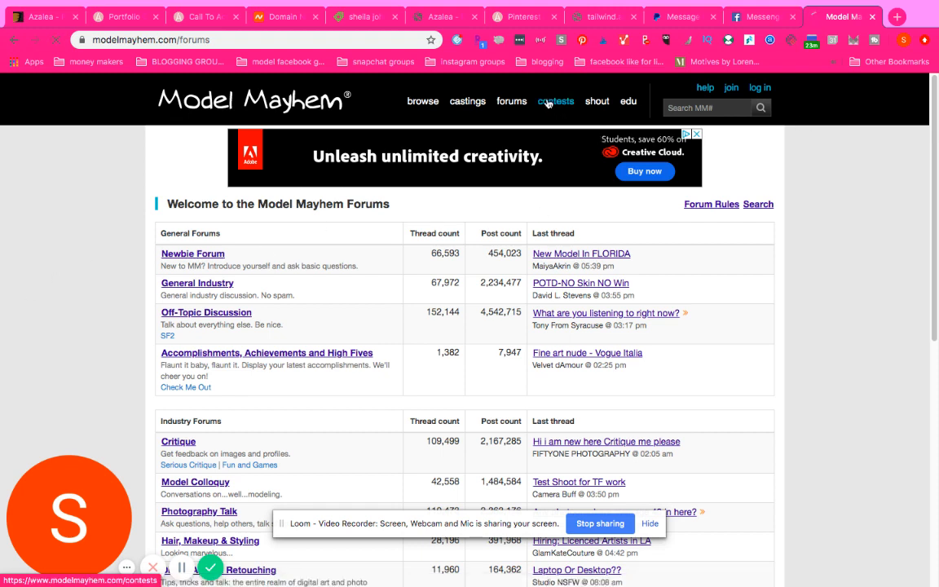
# - Visit Contests and Shout, then choose the Modeling category from the edu library menu
pyautogui.click(554, 101)
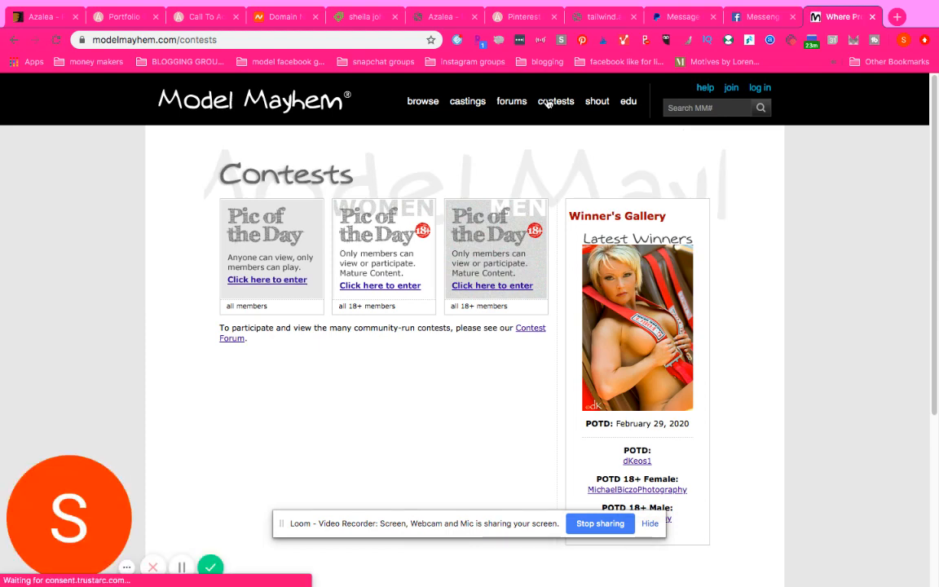
pyautogui.scroll(-3)
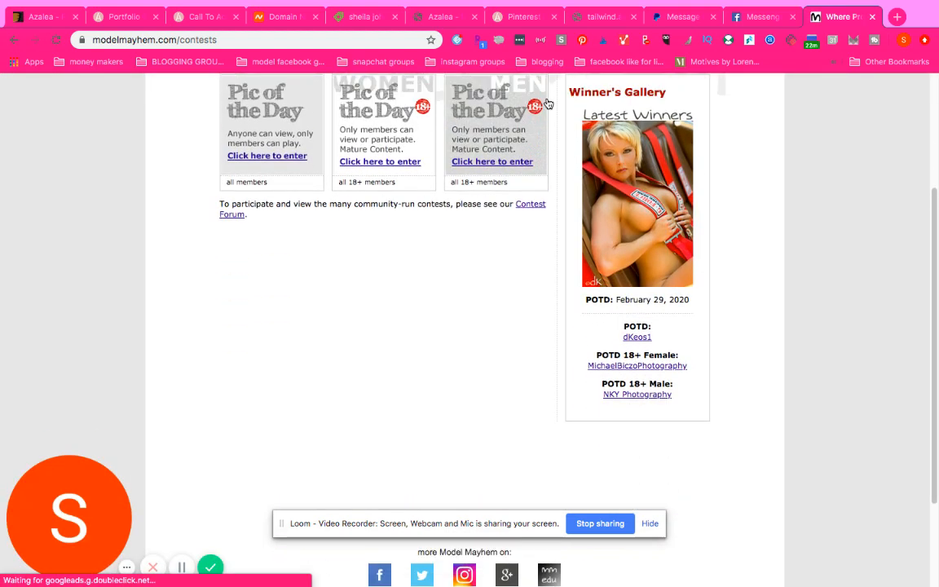
pyautogui.scroll(3)
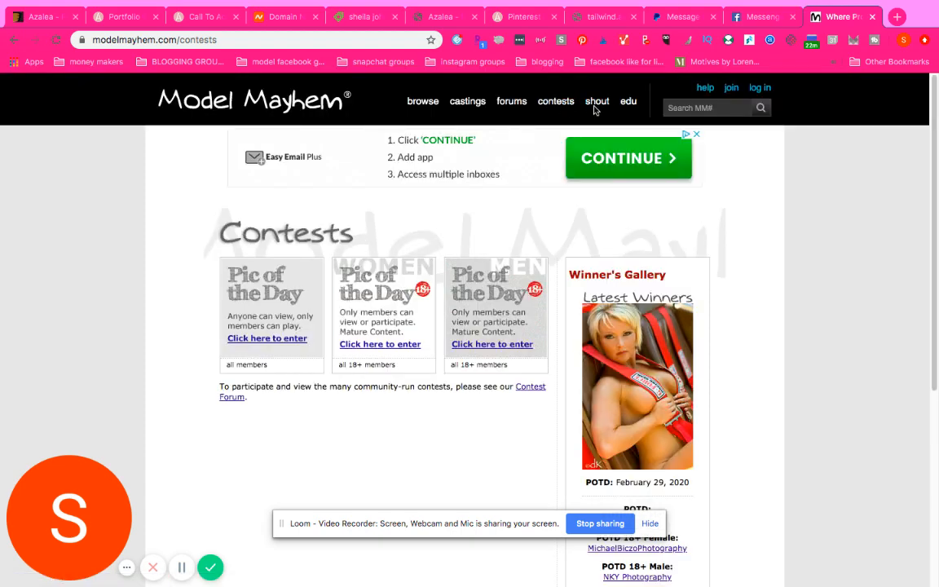
pyautogui.click(596, 101)
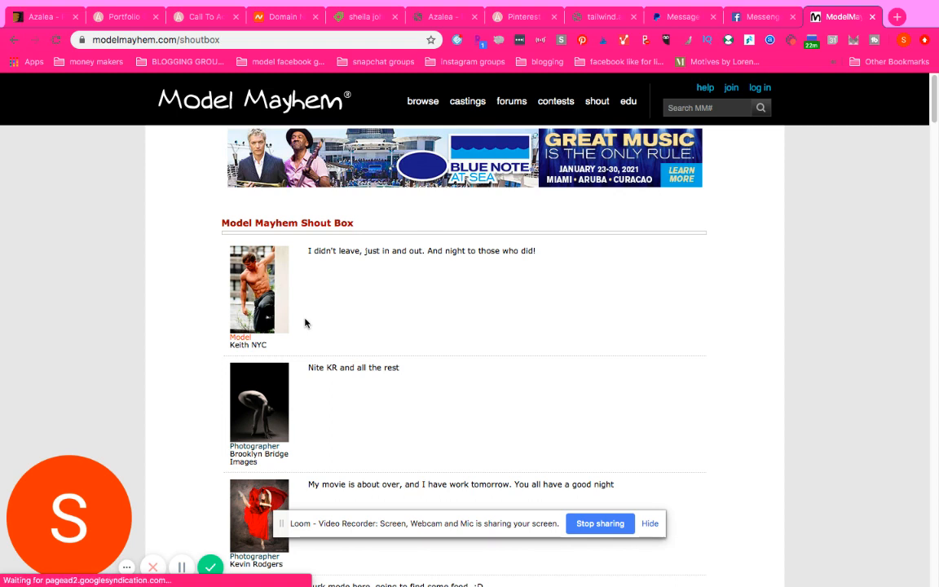
pyautogui.click(627, 101)
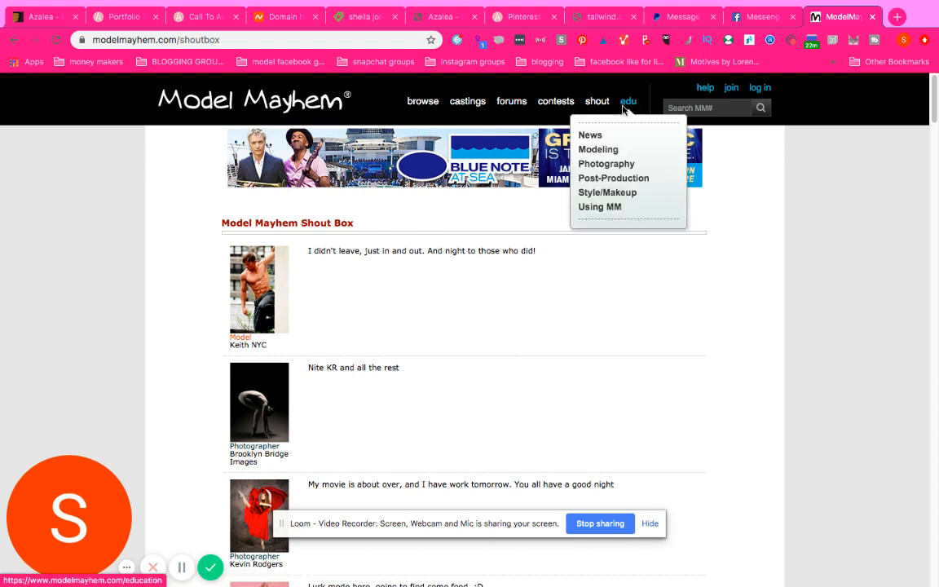
pyautogui.moveTo(617, 120)
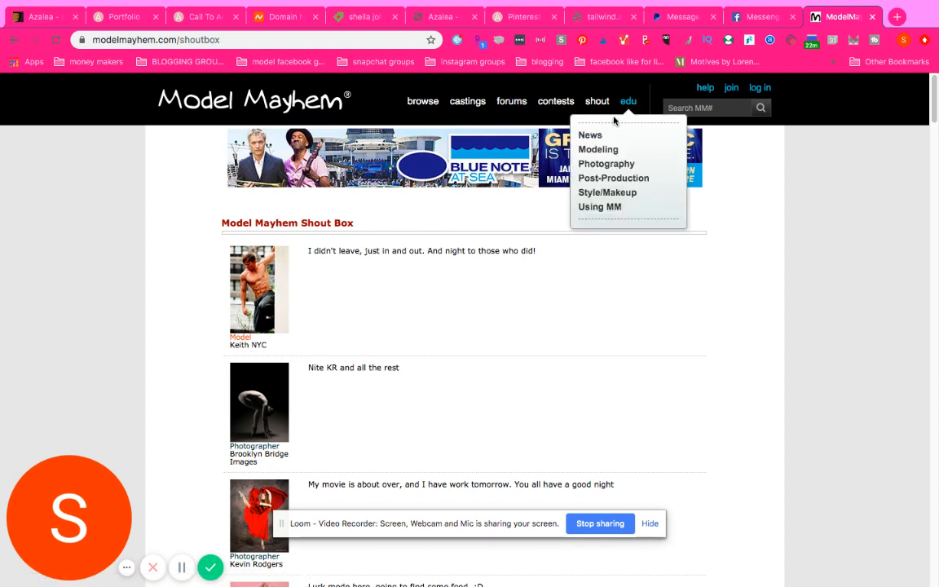
pyautogui.moveTo(599, 150)
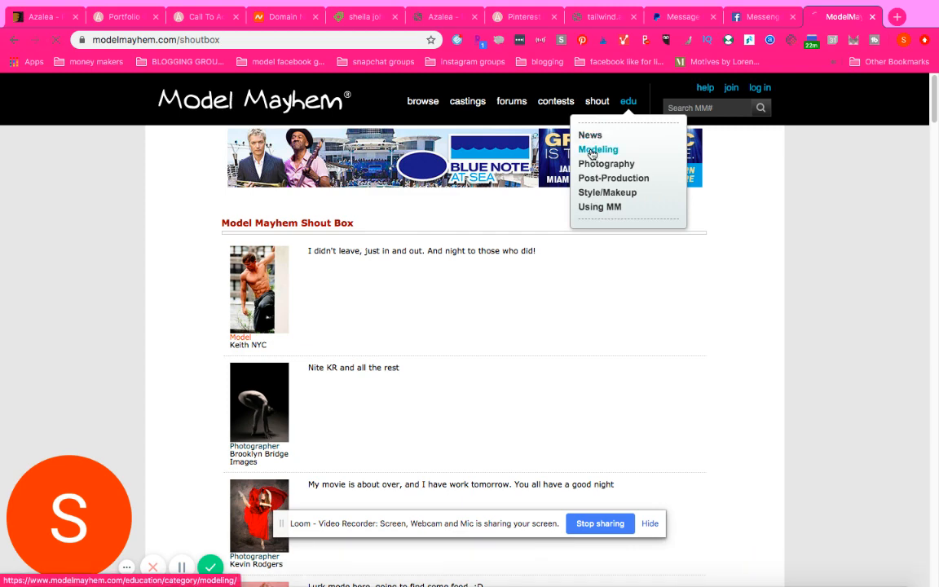
pyautogui.click(598, 150)
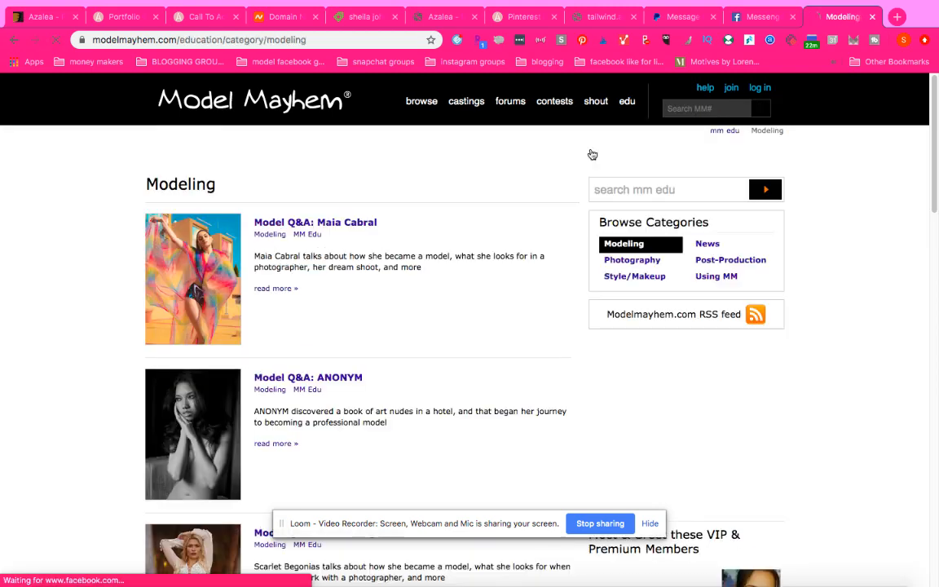
# - Scroll through the Modeling article list of Q&As and Model of the Month pieces and back up
pyautogui.scroll(-3)
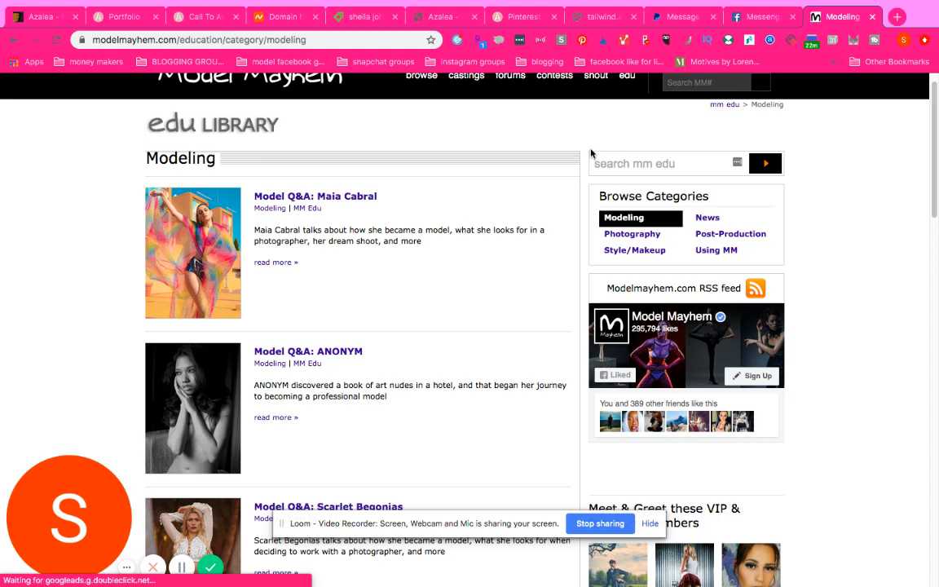
pyautogui.scroll(-3)
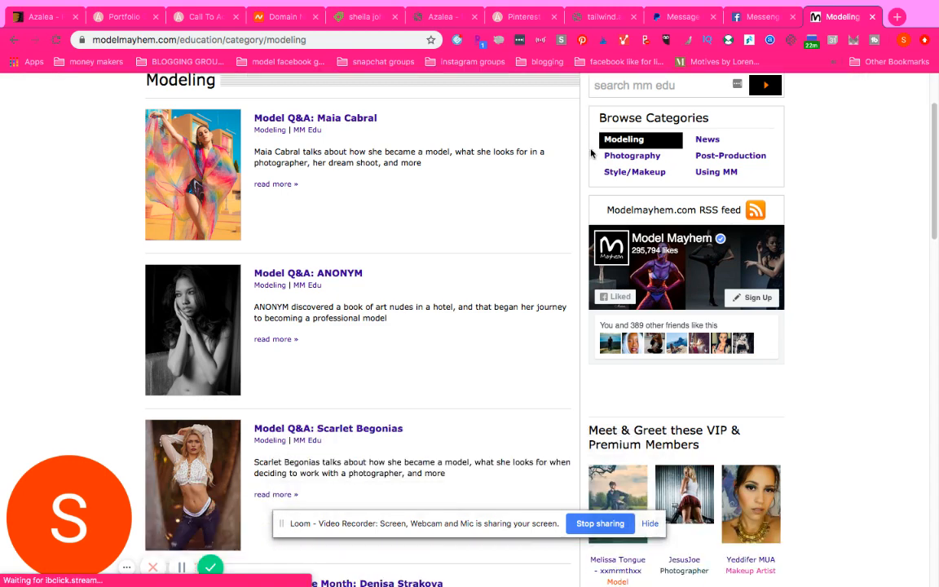
pyautogui.scroll(-3)
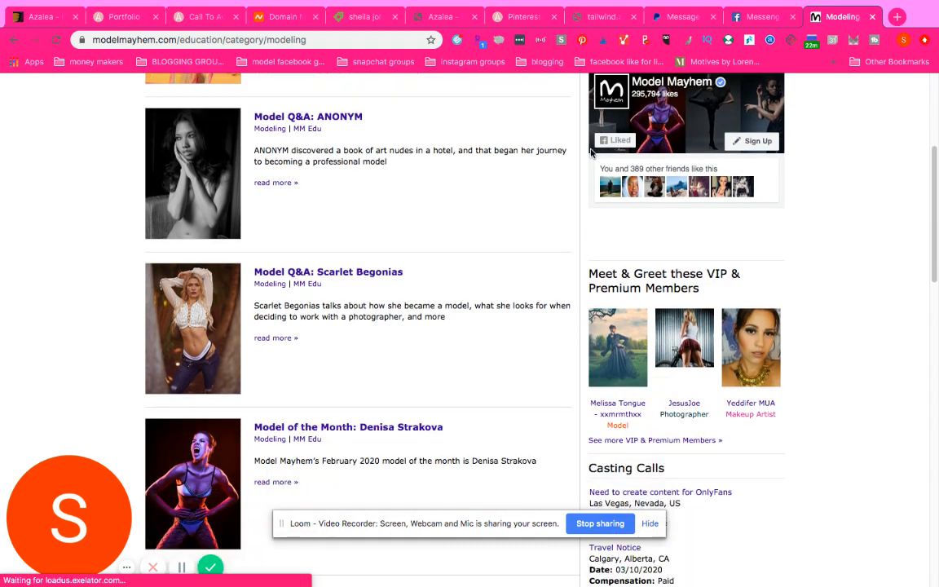
pyautogui.scroll(-3)
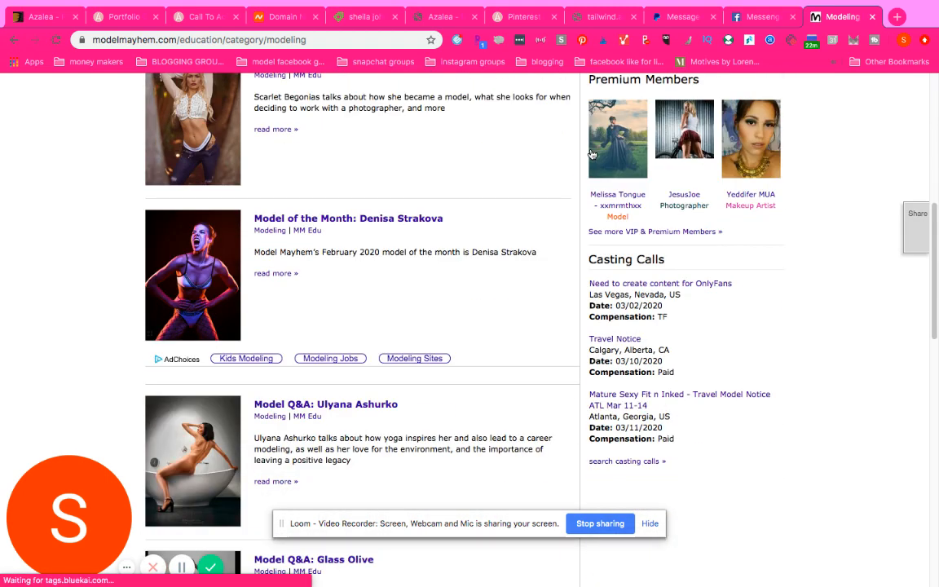
pyautogui.scroll(-3)
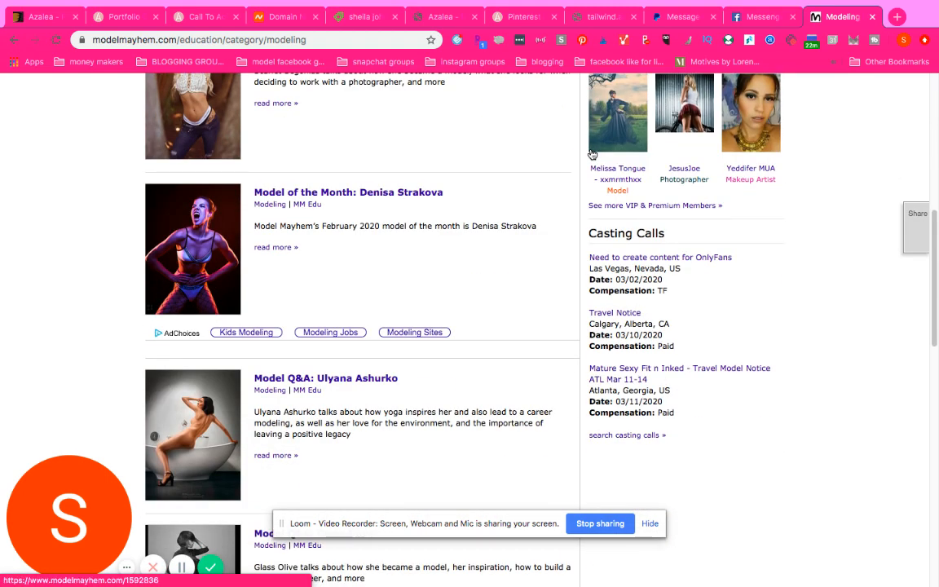
pyautogui.scroll(3)
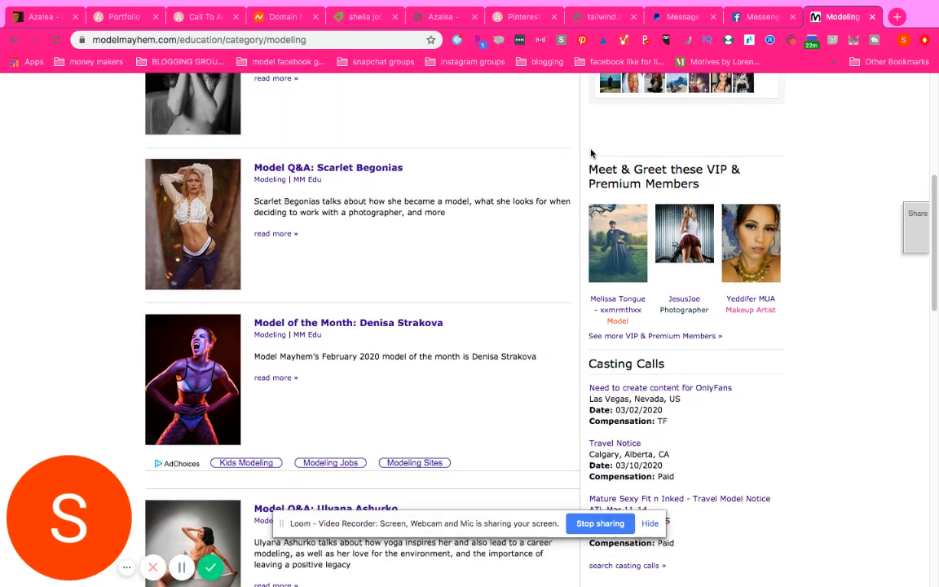
pyautogui.scroll(3)
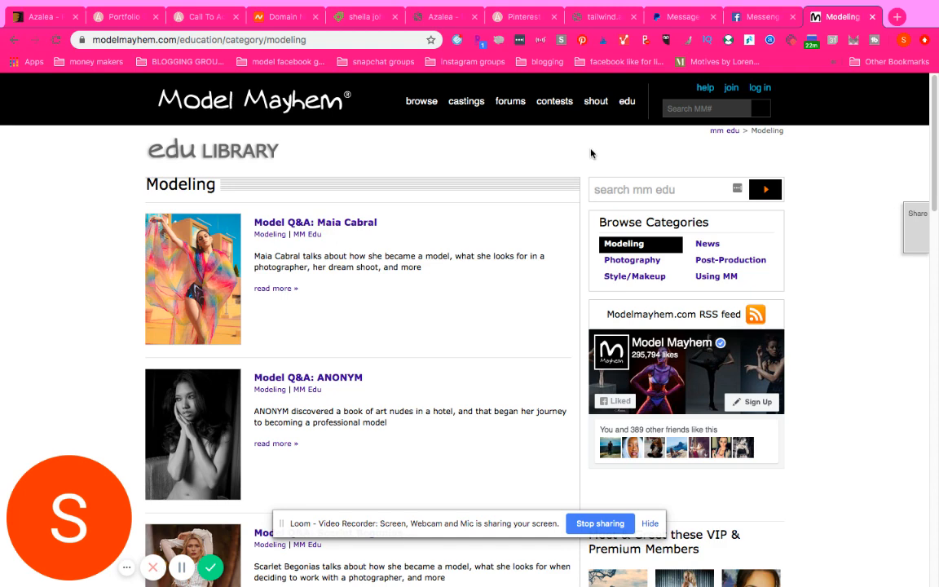
pyautogui.scroll(-3)
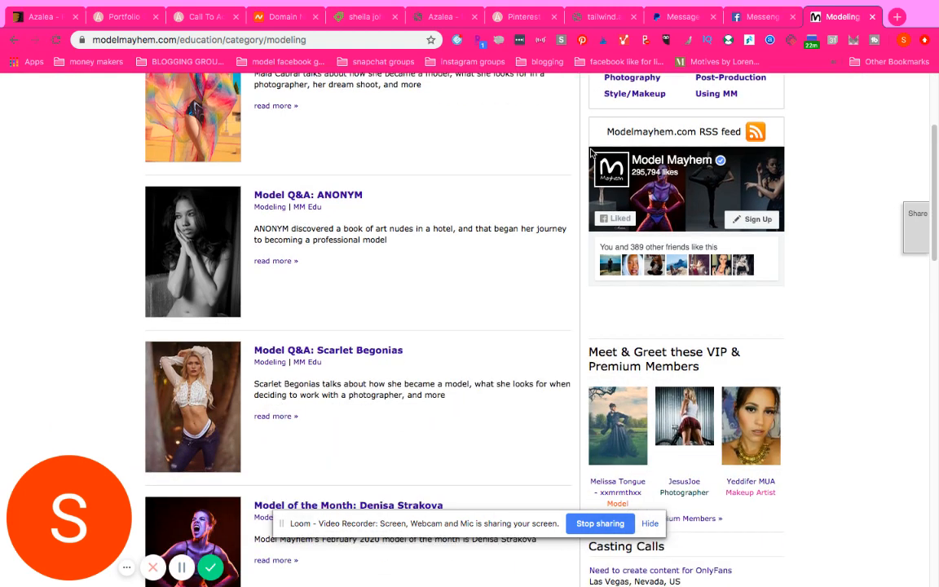
pyautogui.scroll(-3)
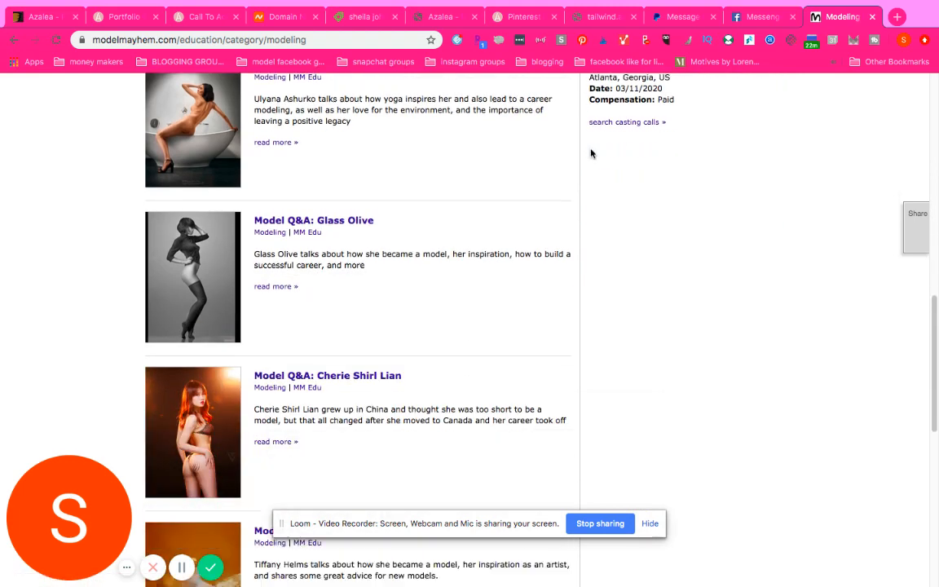
pyautogui.scroll(-3)
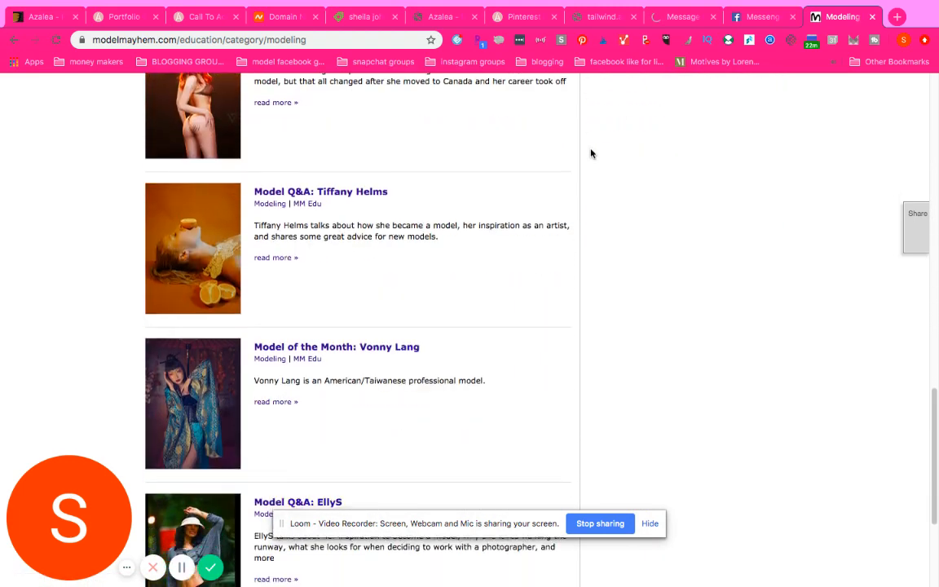
pyautogui.scroll(-3)
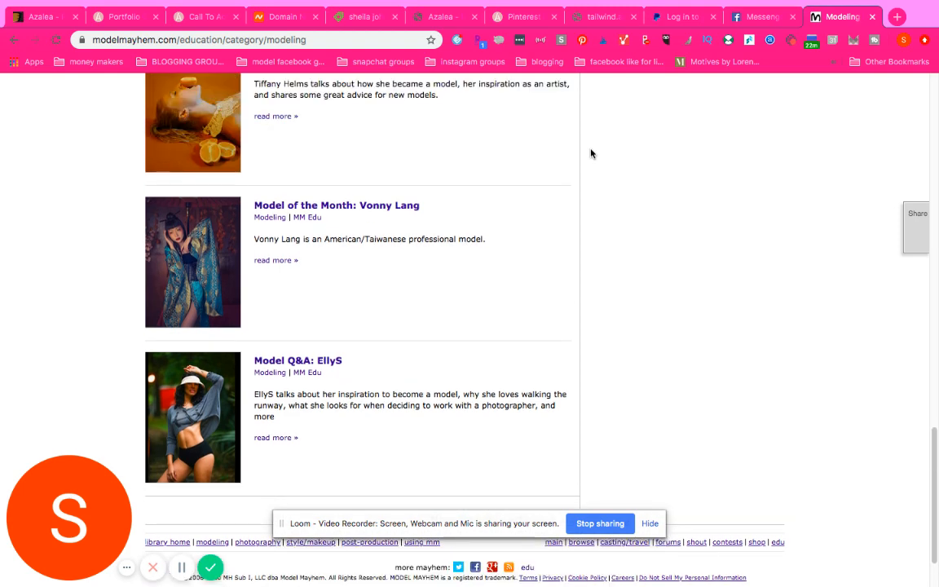
pyautogui.scroll(3)
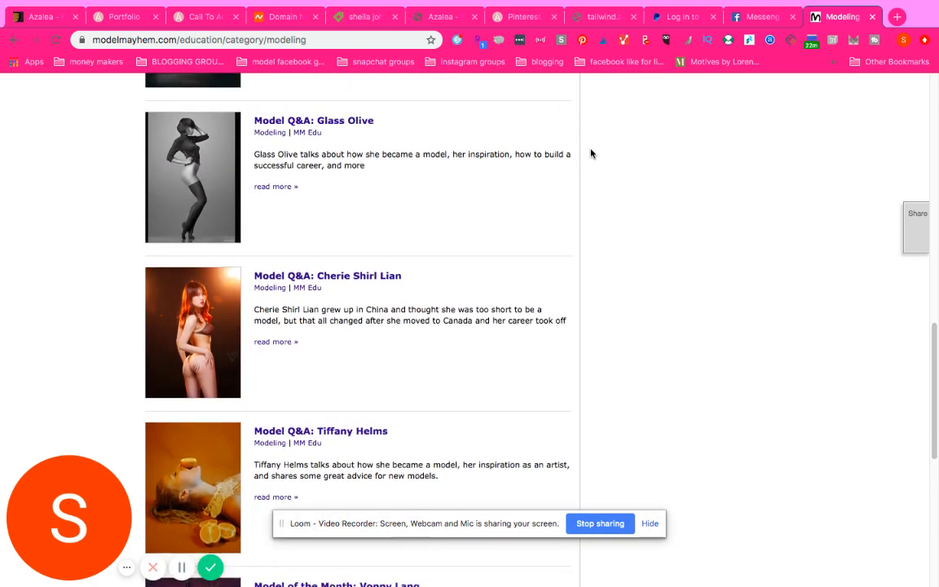
pyautogui.scroll(-3)
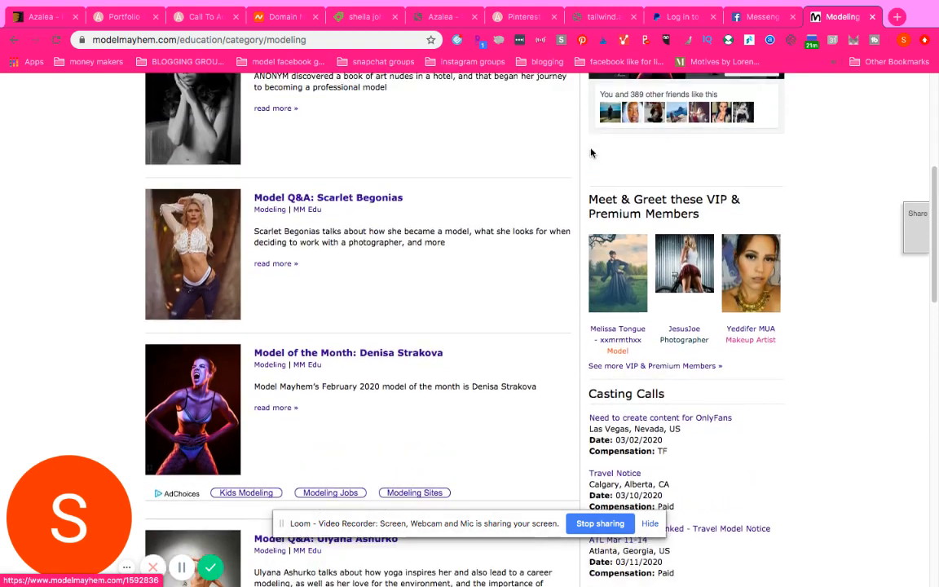
pyautogui.scroll(3)
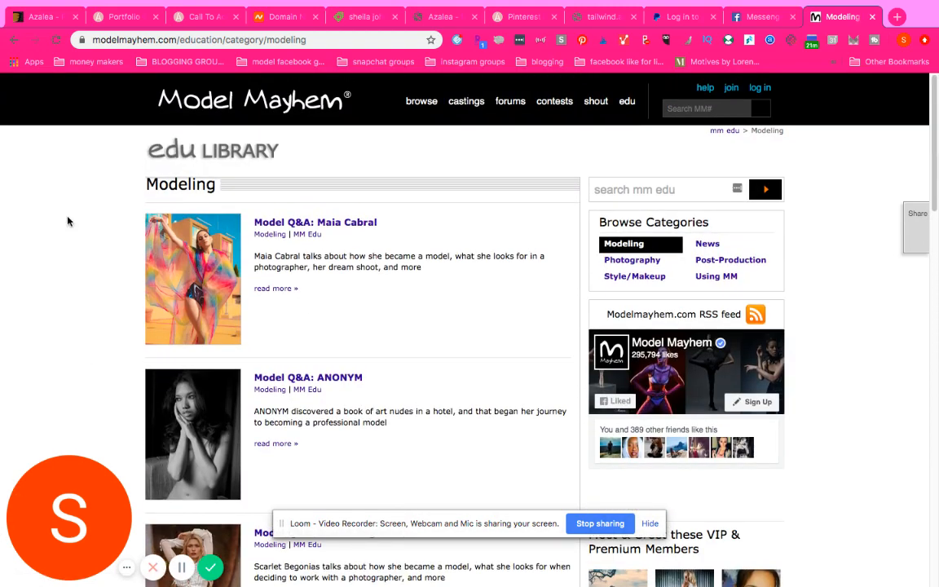
pyautogui.moveTo(538, 186)
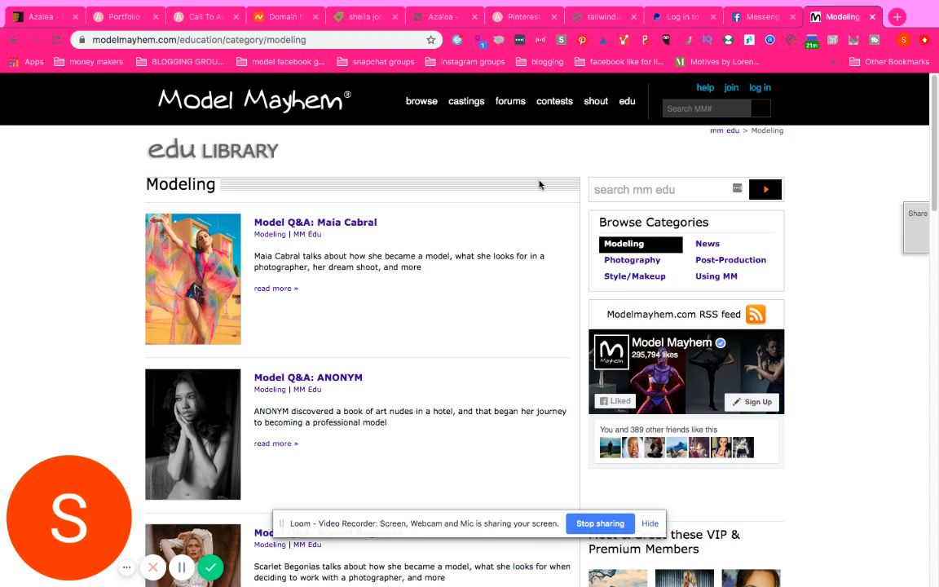
pyautogui.moveTo(302, 99)
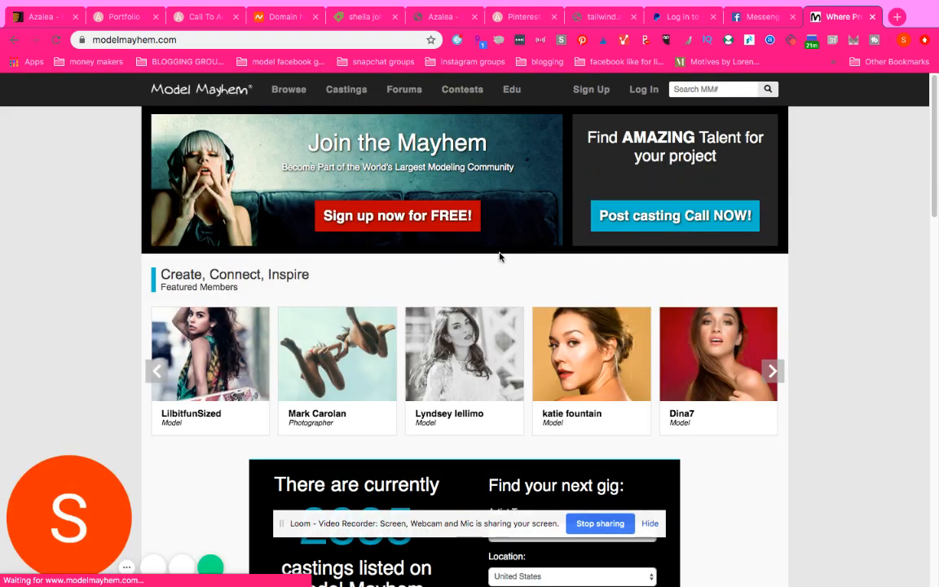
pyautogui.scroll(-3)
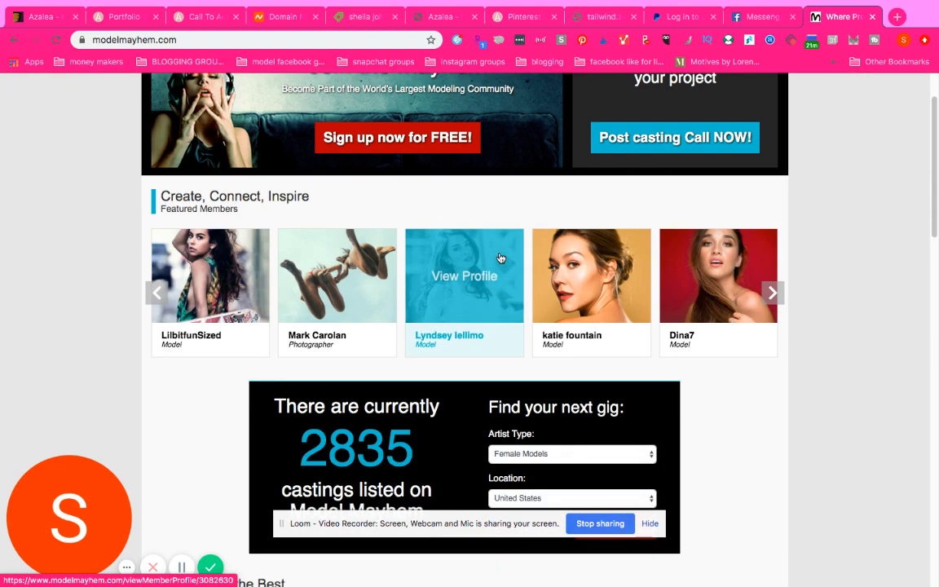
pyautogui.scroll(-3)
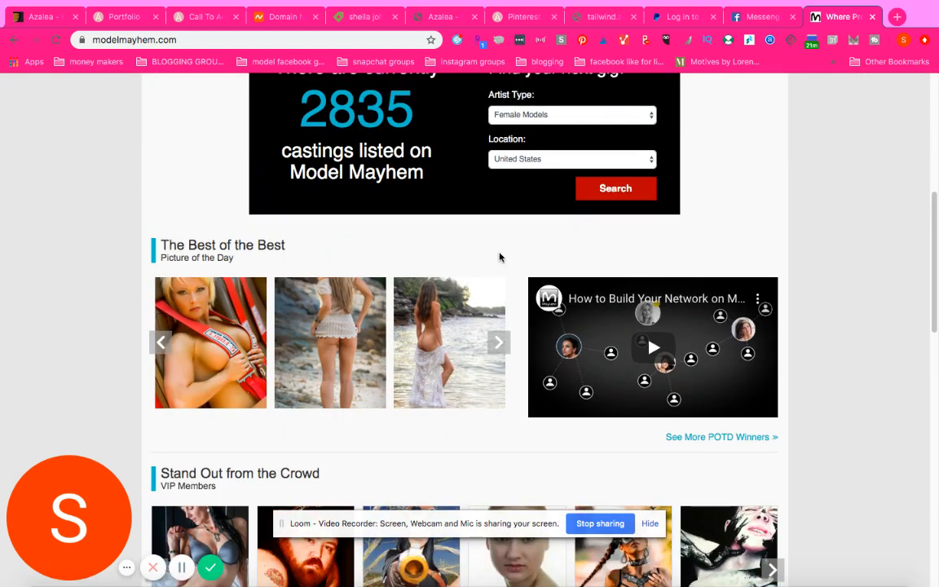
pyautogui.scroll(3)
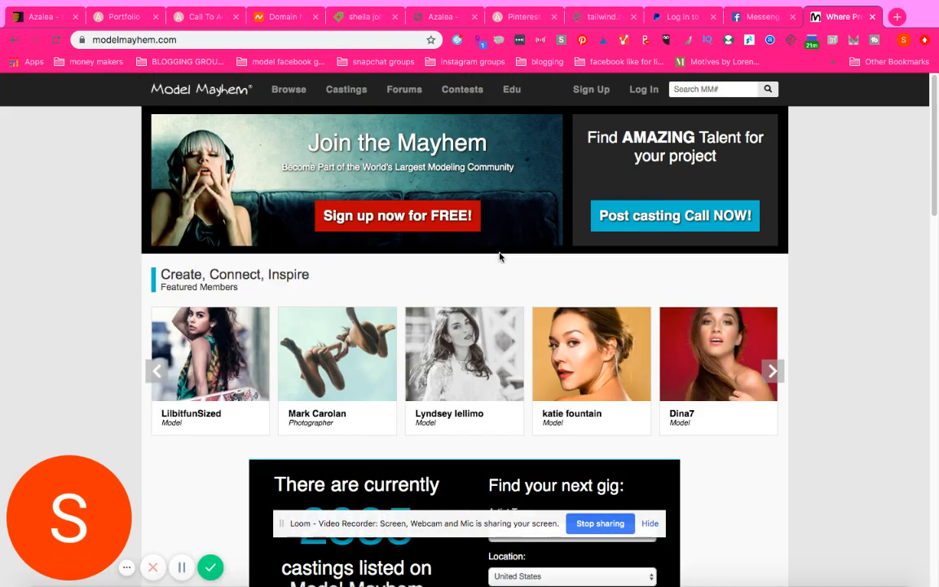
pyautogui.click(714, 88)
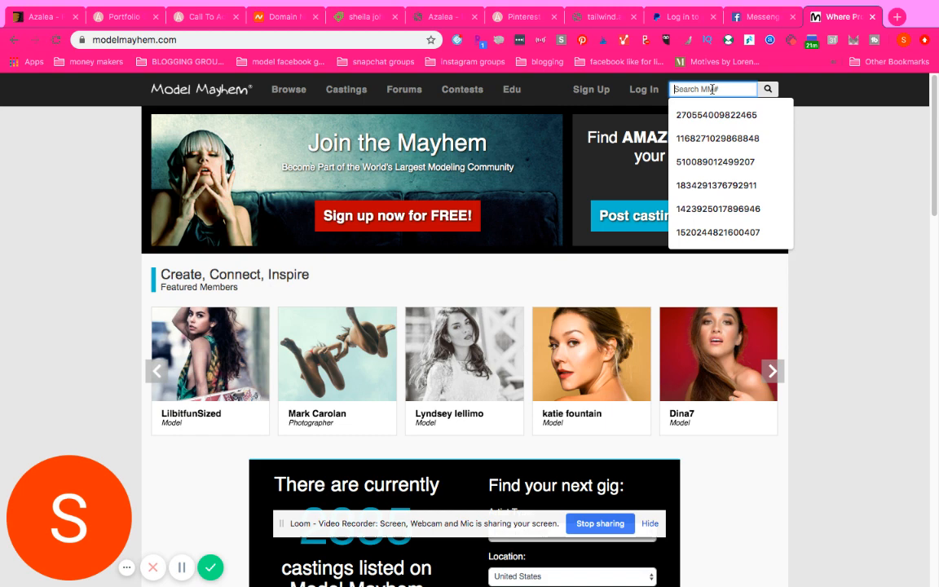
pyautogui.moveTo(712, 73)
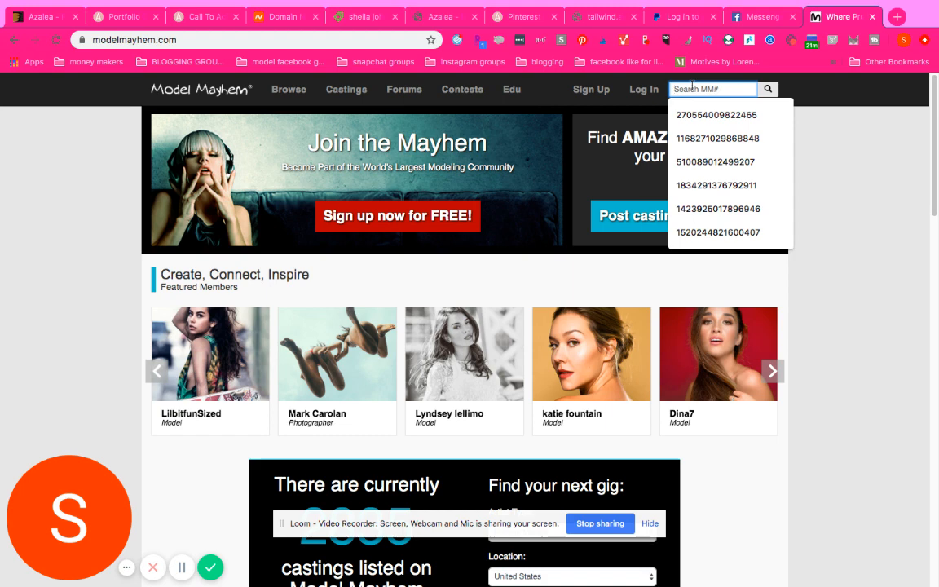
pyautogui.moveTo(580, 95)
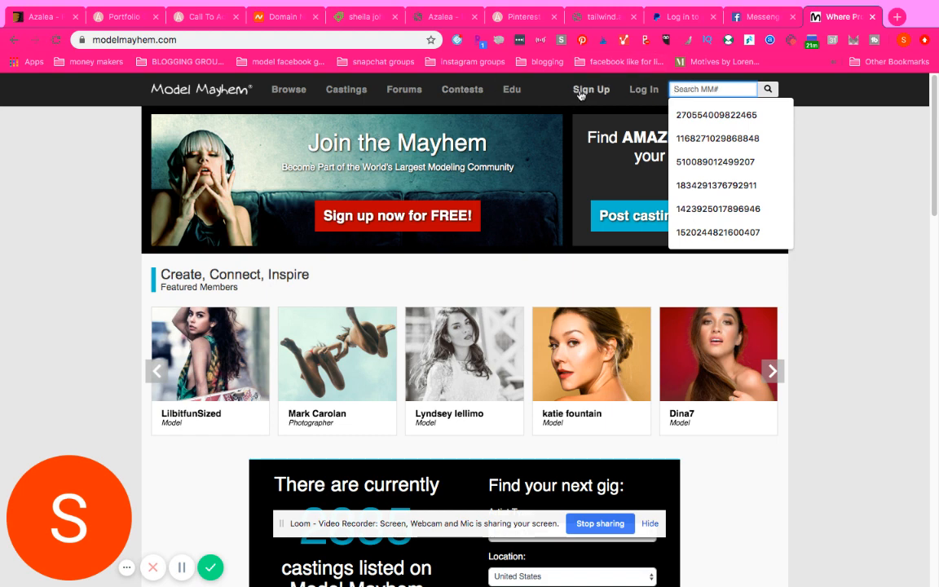
pyautogui.click(590, 88)
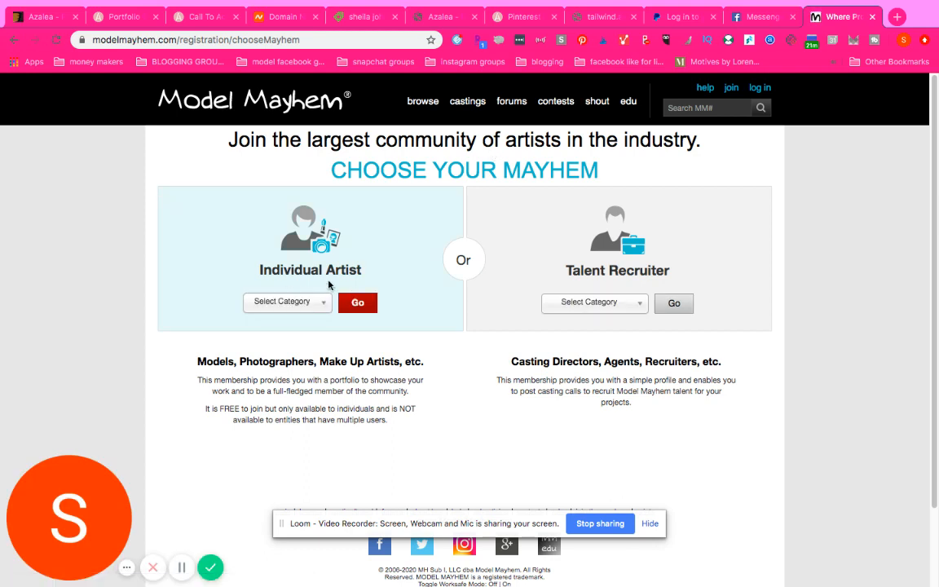
pyautogui.moveTo(606, 277)
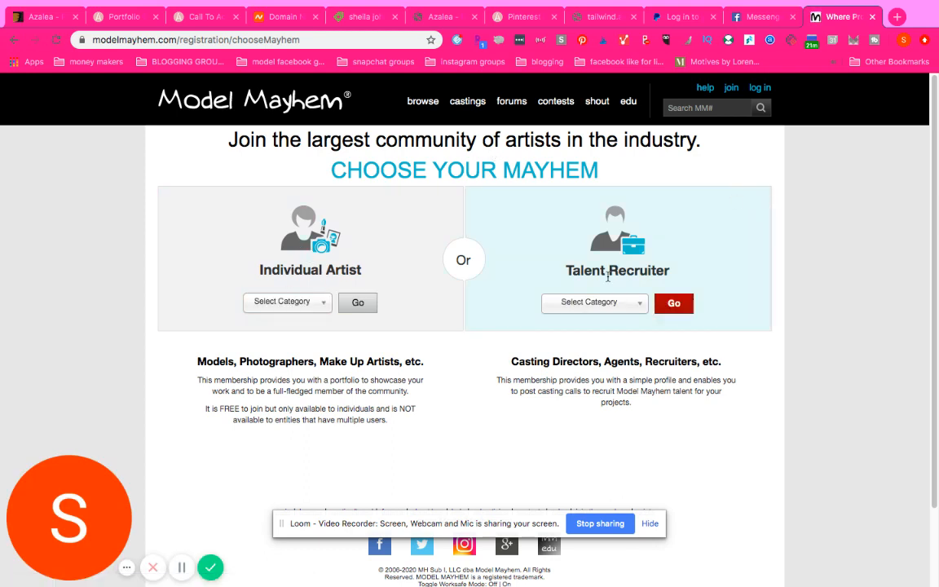
# - Review the Talent Recruiter and Individual Artist category lists, then head to Browse
pyautogui.click(593, 301)
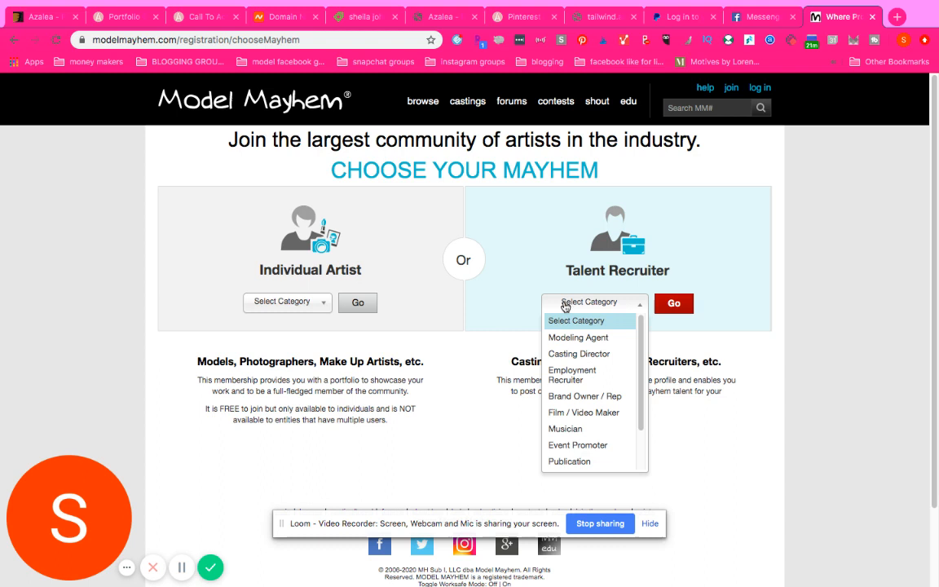
pyautogui.moveTo(173, 291)
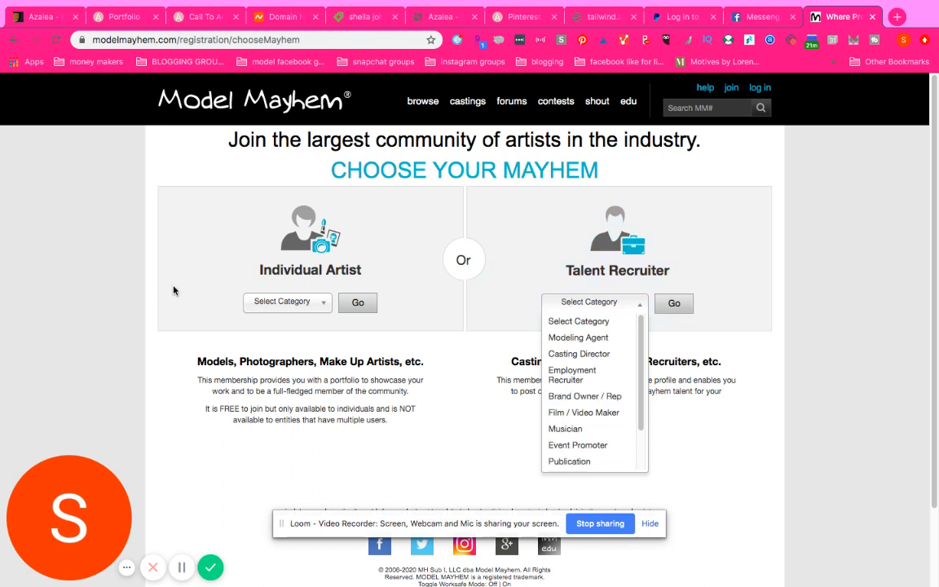
pyautogui.click(287, 302)
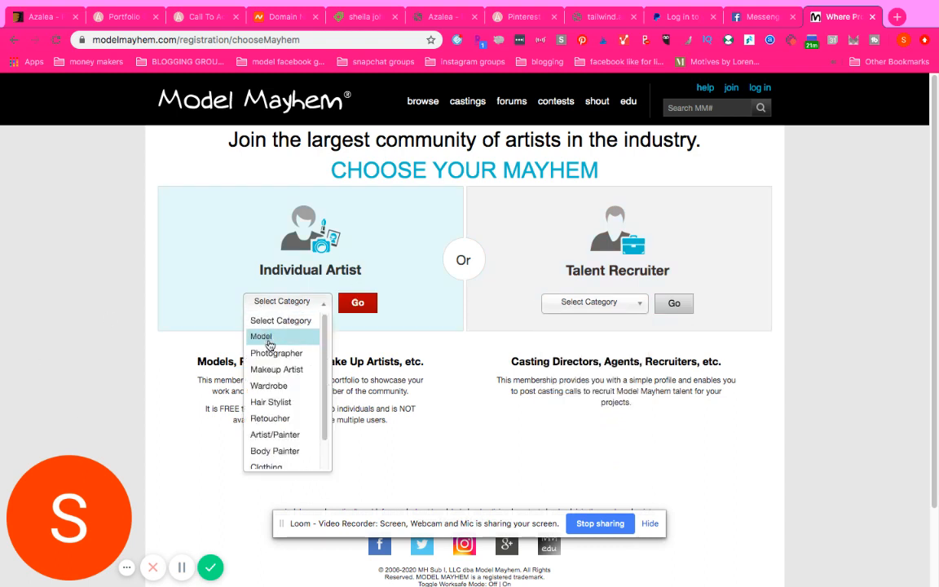
pyautogui.moveTo(270, 401)
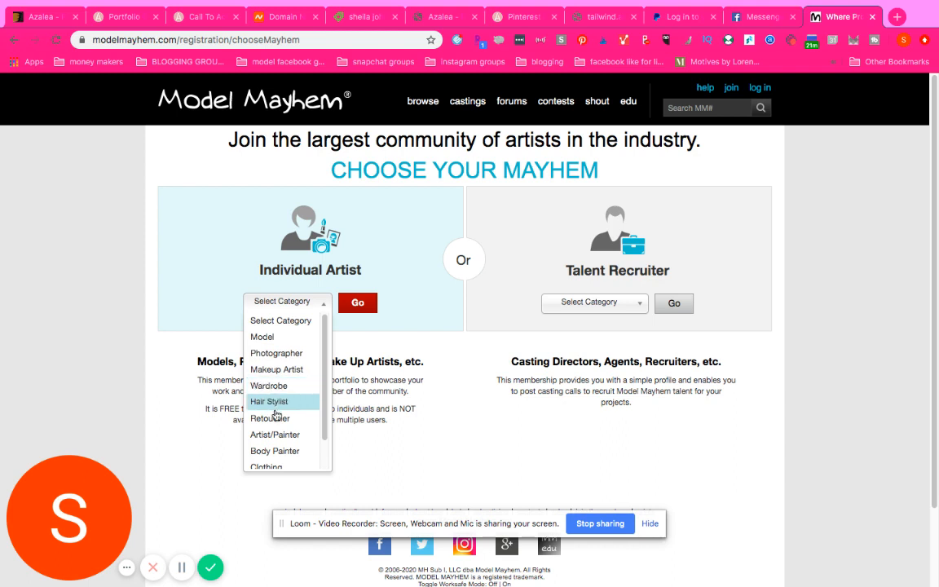
pyautogui.moveTo(276, 352)
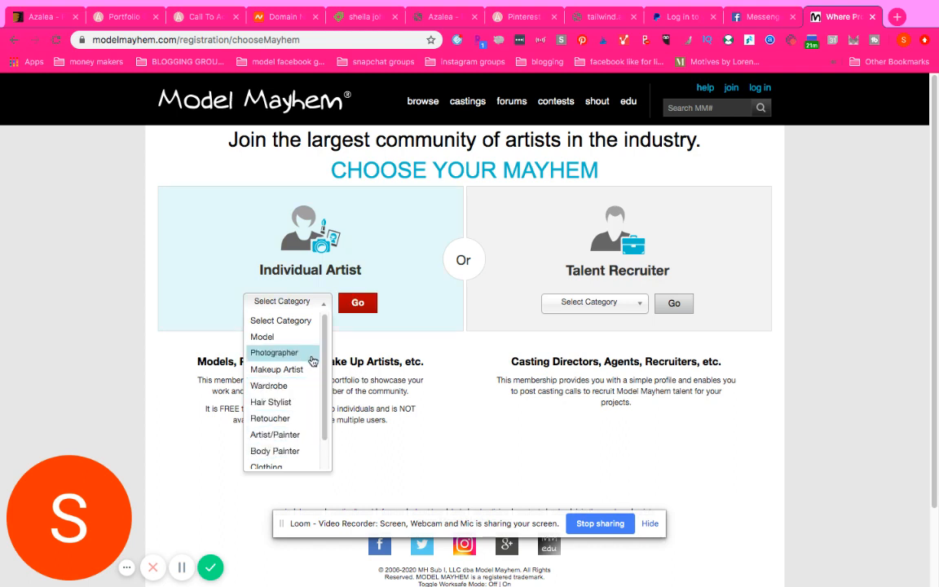
pyautogui.scroll(-3)
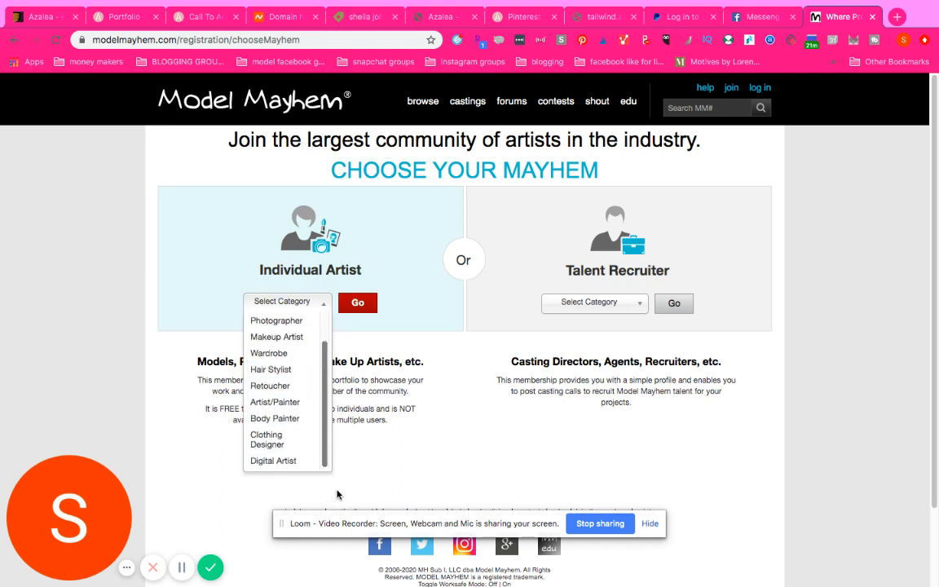
pyautogui.moveTo(644, 140)
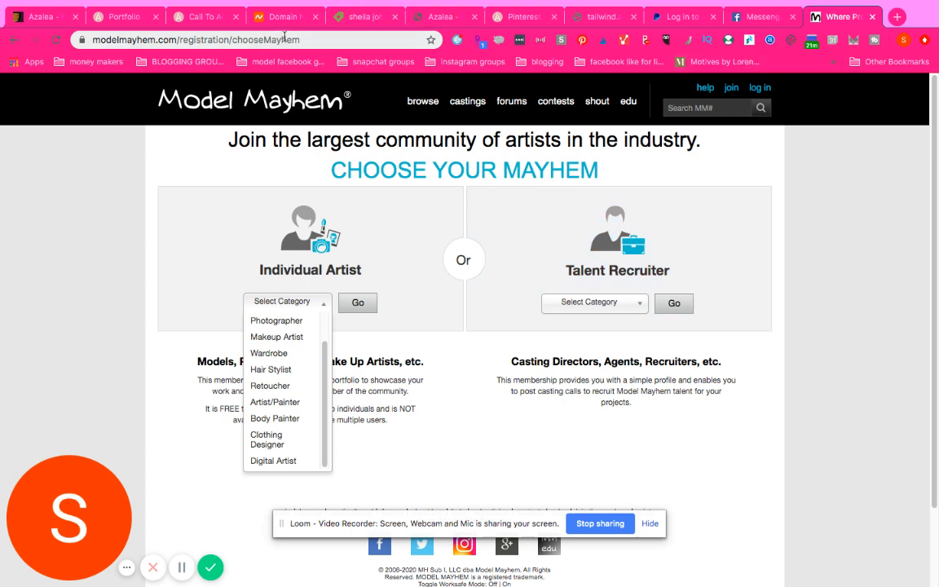
pyautogui.moveTo(408, 76)
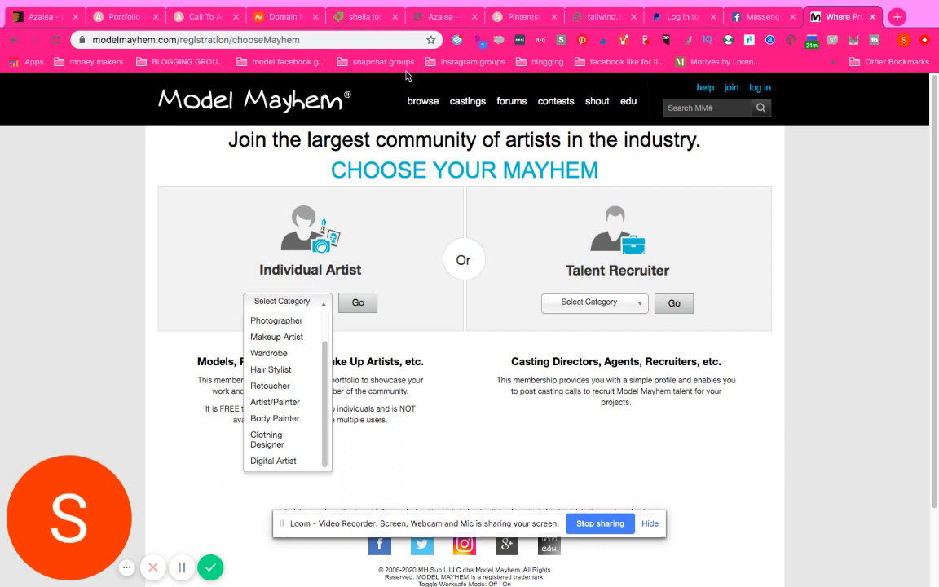
pyautogui.click(422, 102)
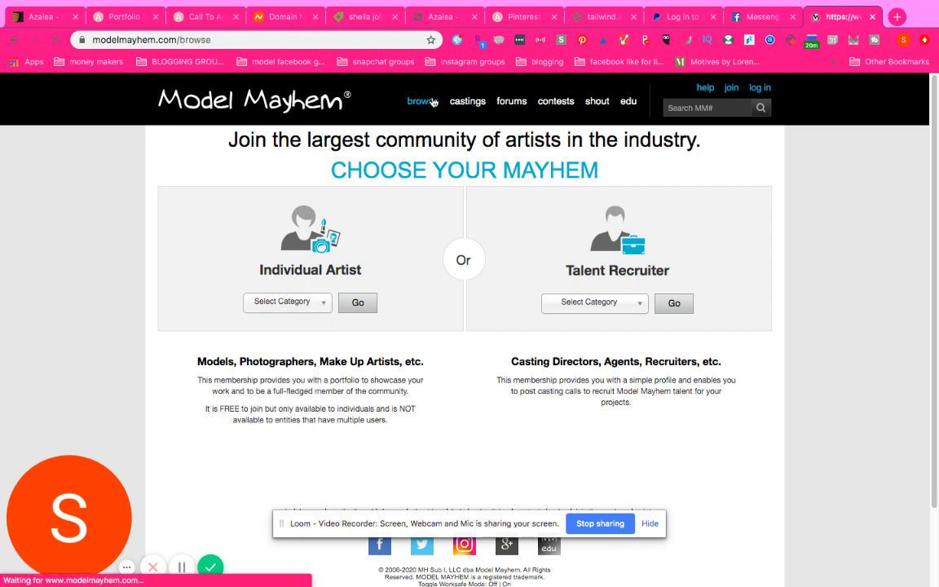
# - Search members by MM Name 'sheil', returning four matching artists in the US
pyautogui.click(422, 101)
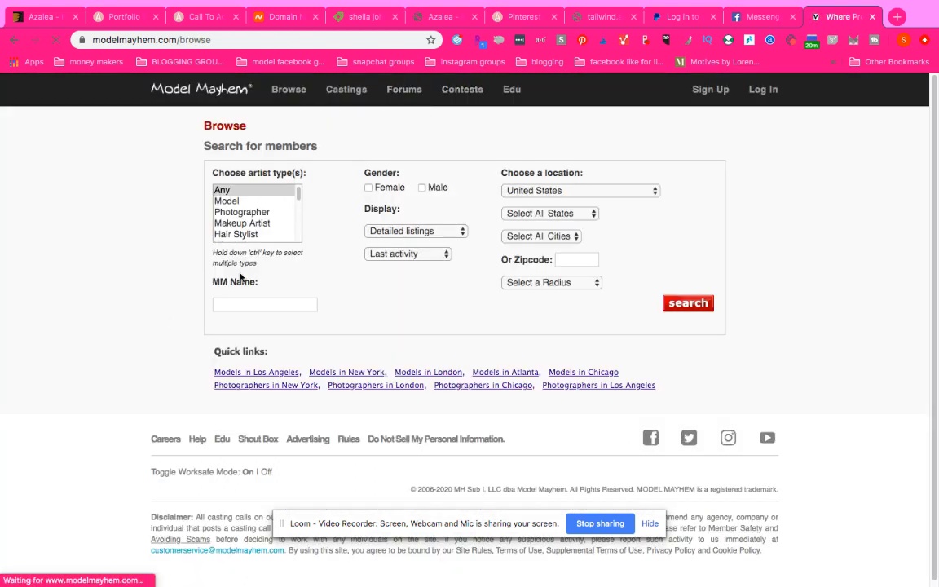
pyautogui.click(264, 305)
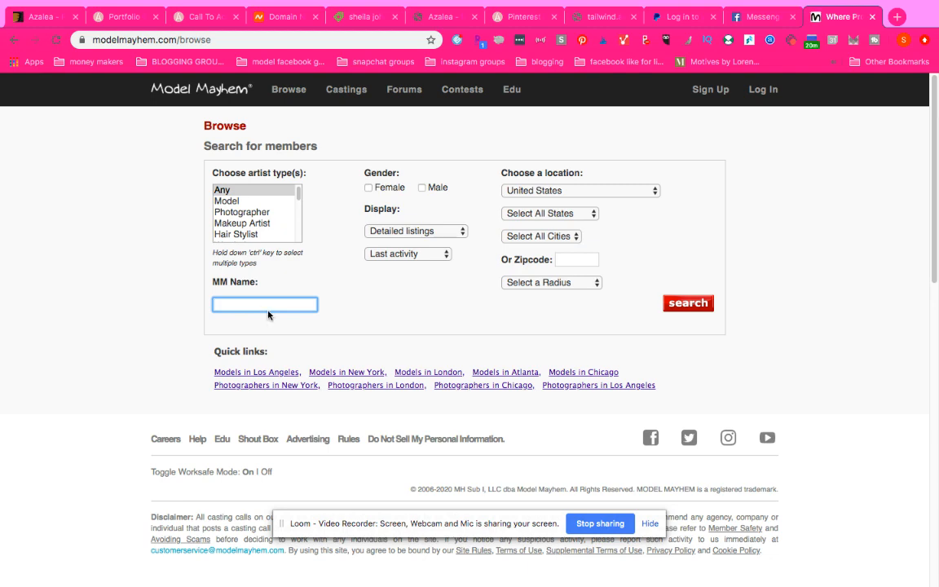
pyautogui.write('sheil')
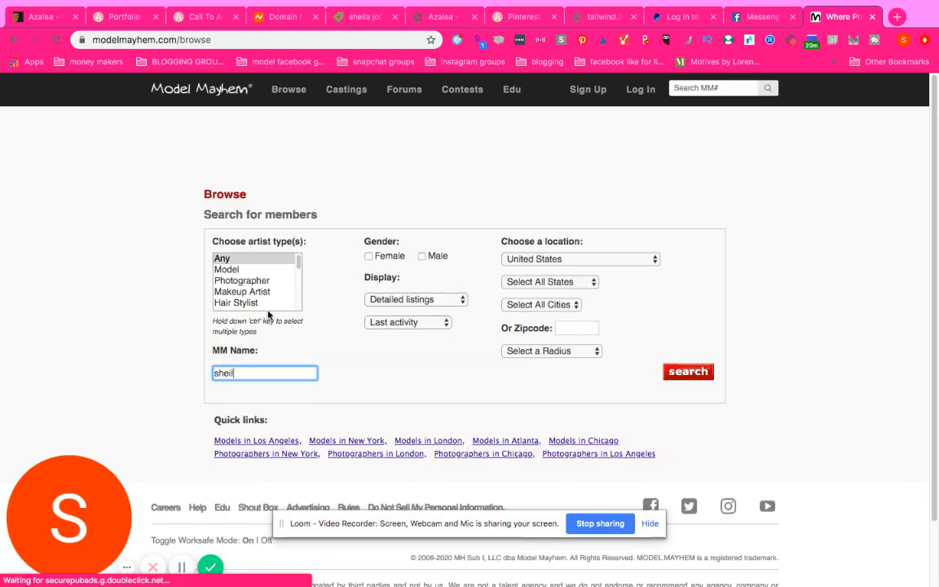
pyautogui.click(688, 372)
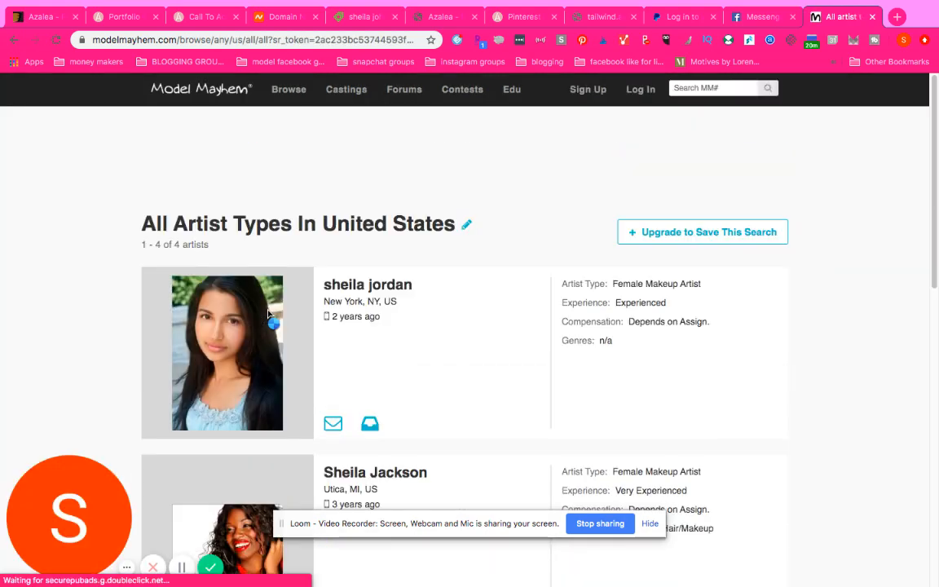
# - Look through the four results and reopen the search form to edit it
pyautogui.scroll(-3)
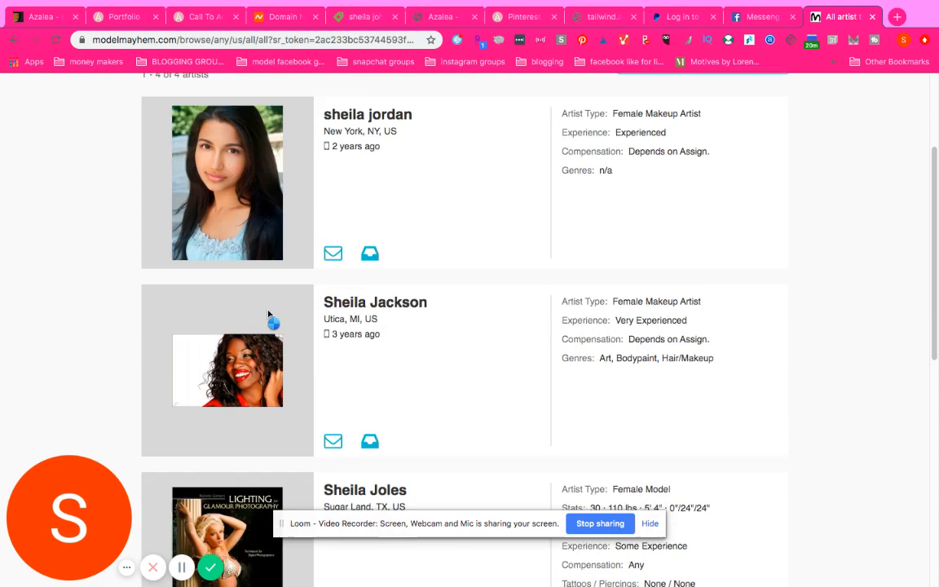
pyautogui.scroll(-3)
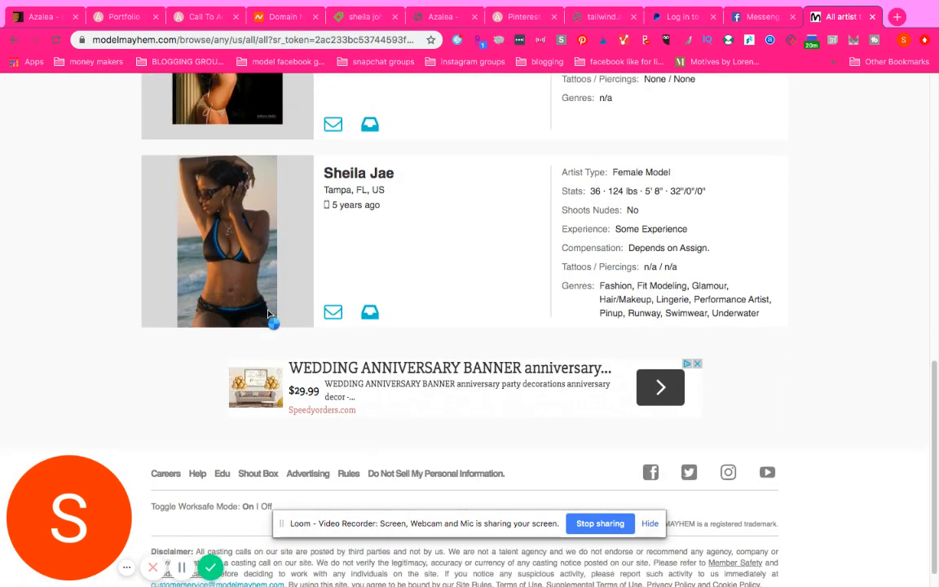
pyautogui.scroll(-3)
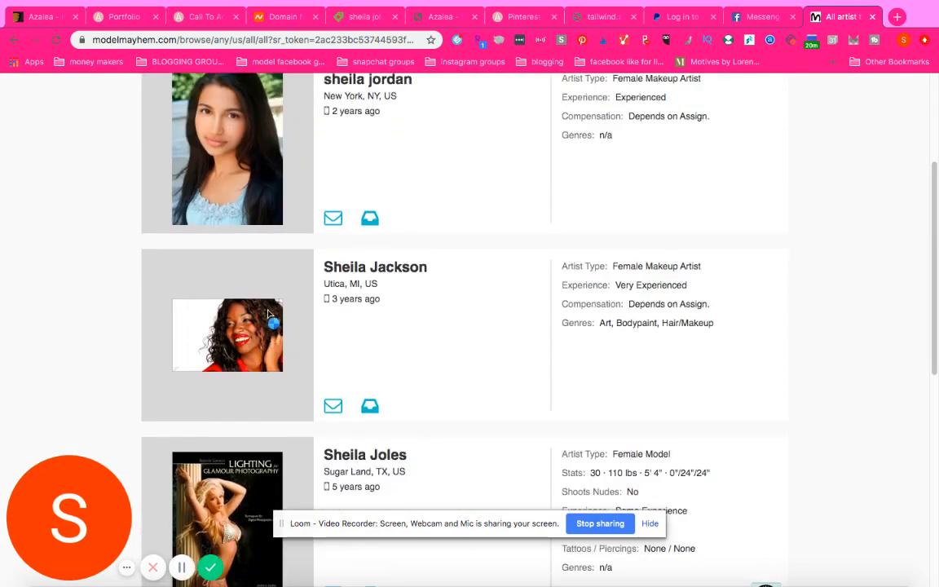
pyautogui.scroll(3)
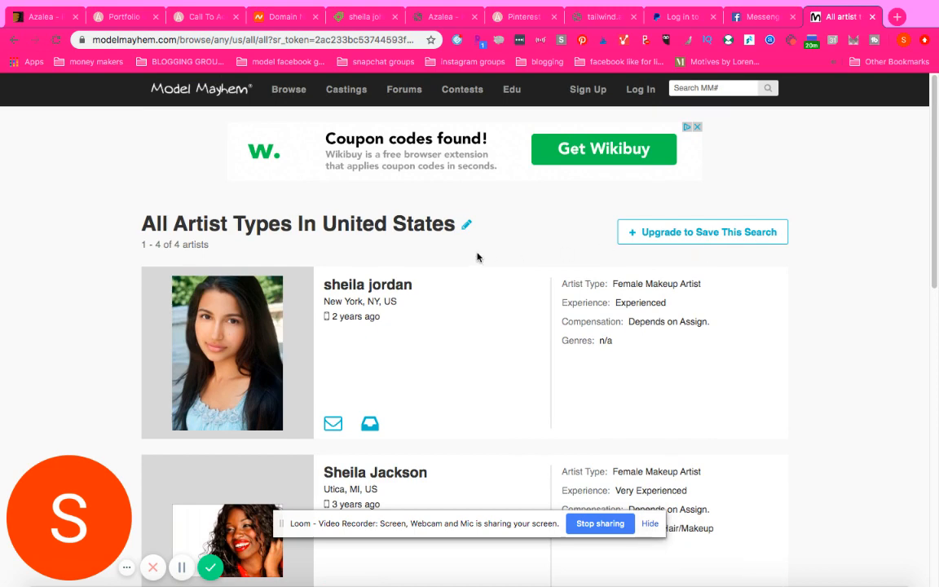
pyautogui.click(466, 225)
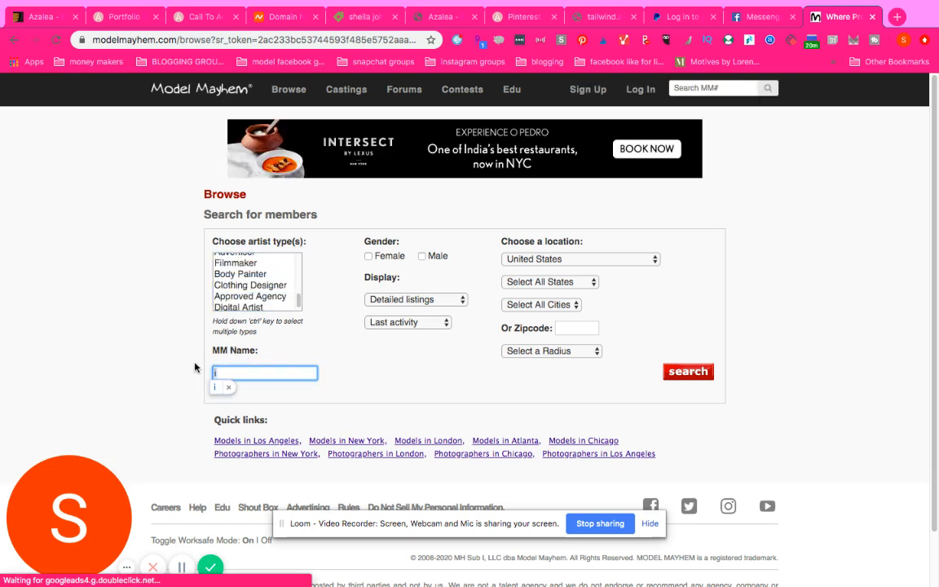
pyautogui.write('i -am-')
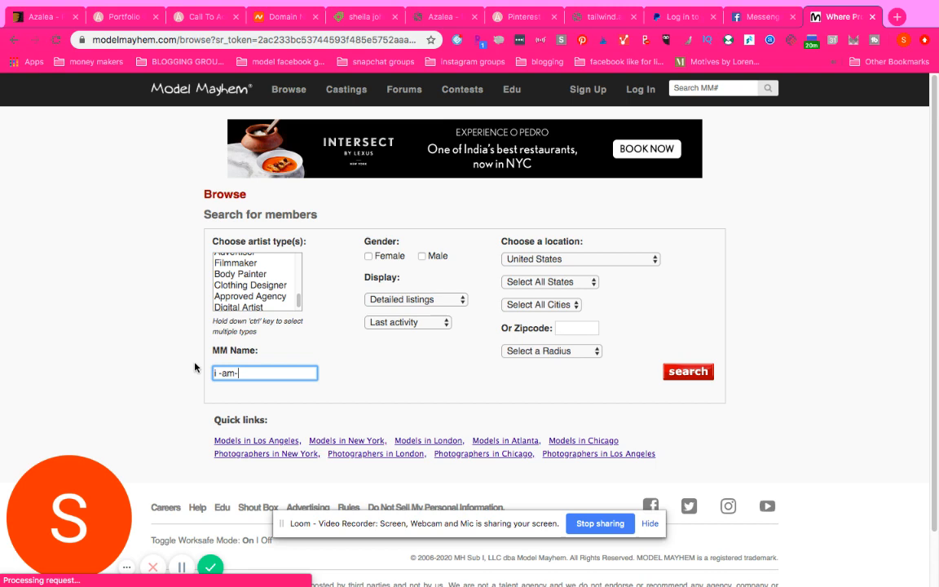
pyautogui.write('sheila-')
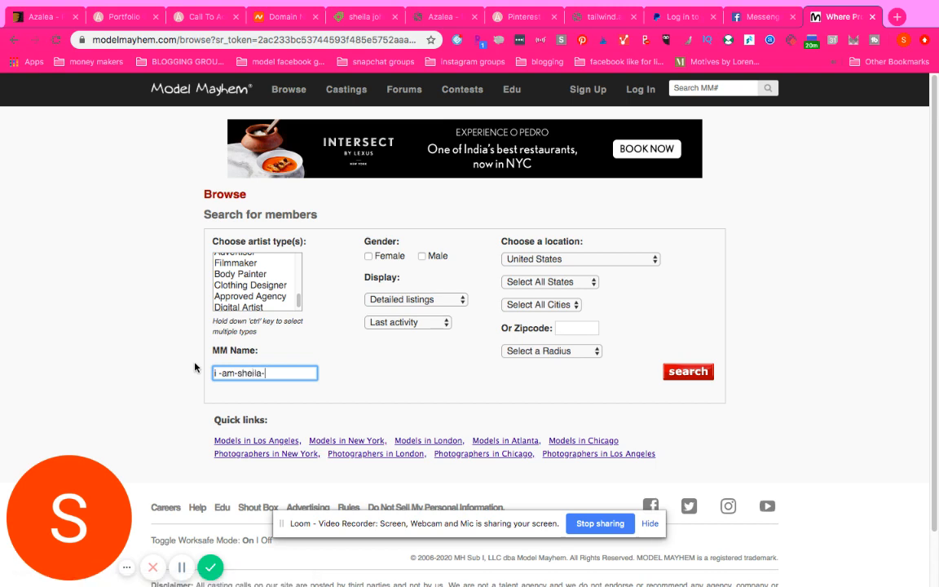
pyautogui.click(688, 372)
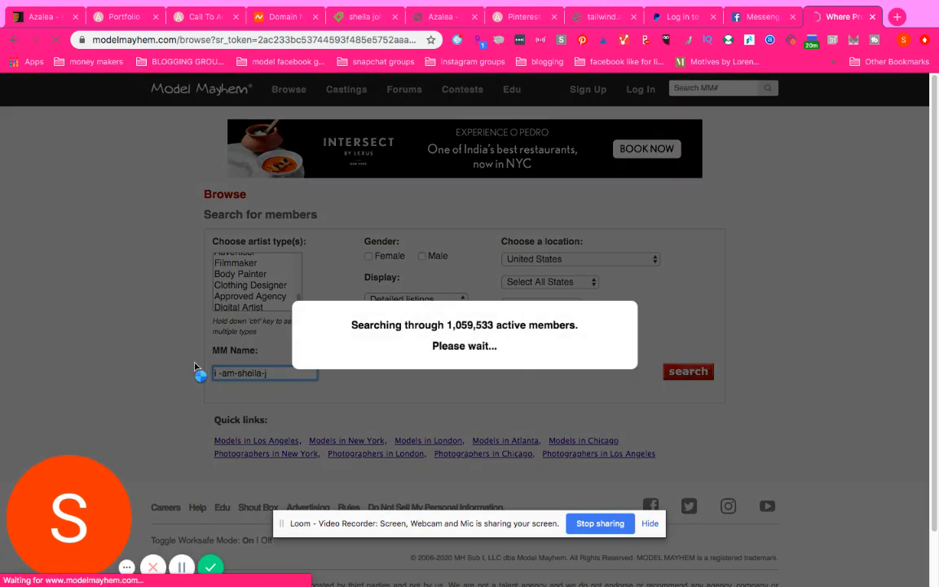
pyautogui.click(688, 372)
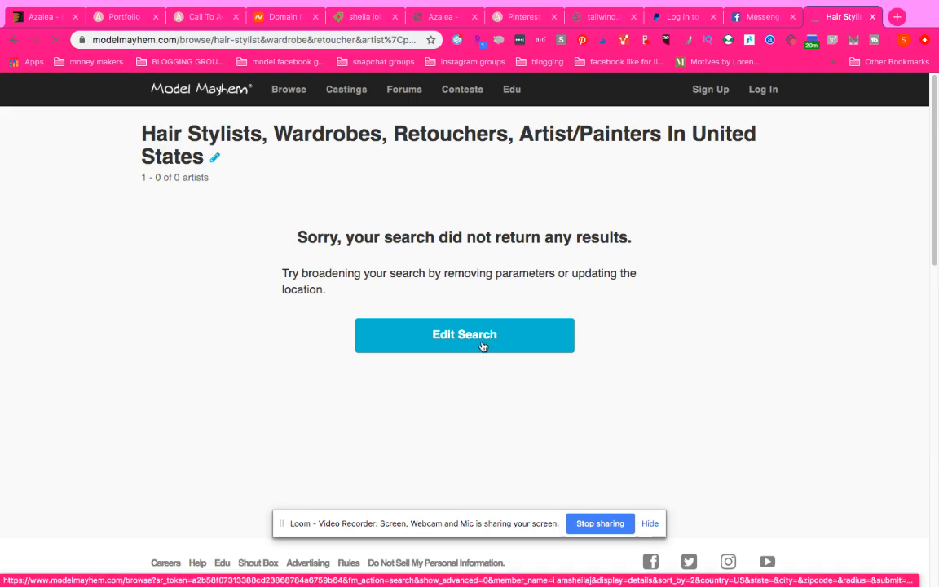
# - Limit the artist type to Model and search again, getting no results, then return to the form
pyautogui.click(463, 335)
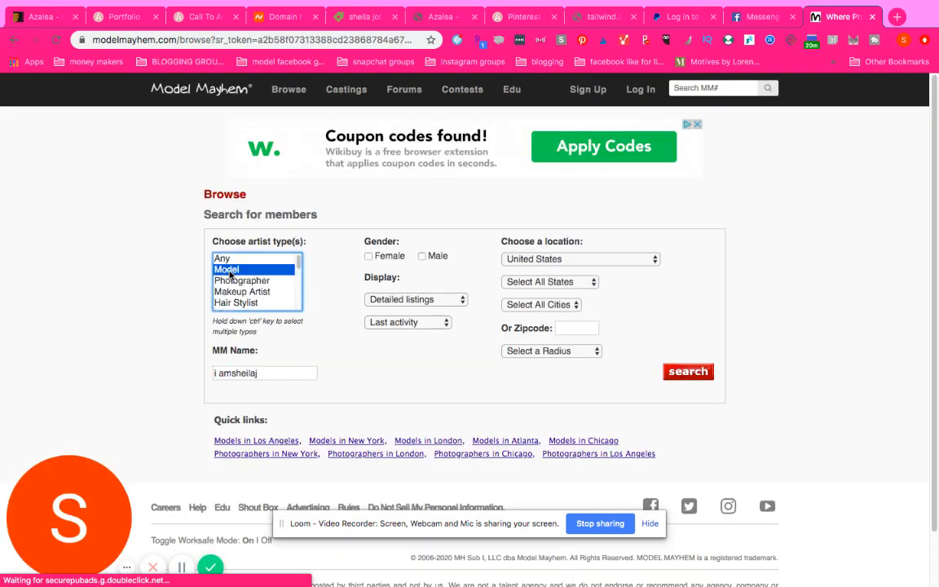
pyautogui.click(688, 372)
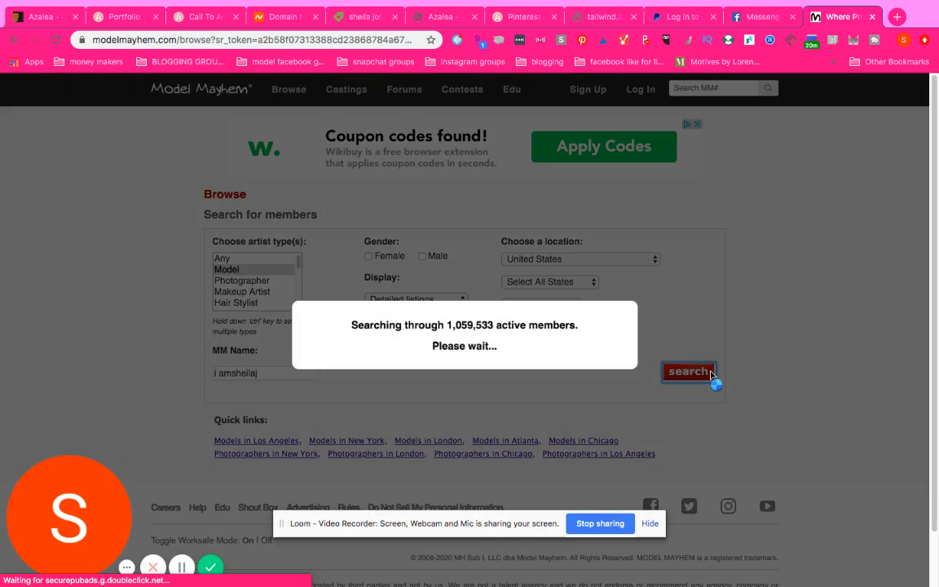
pyautogui.click(688, 372)
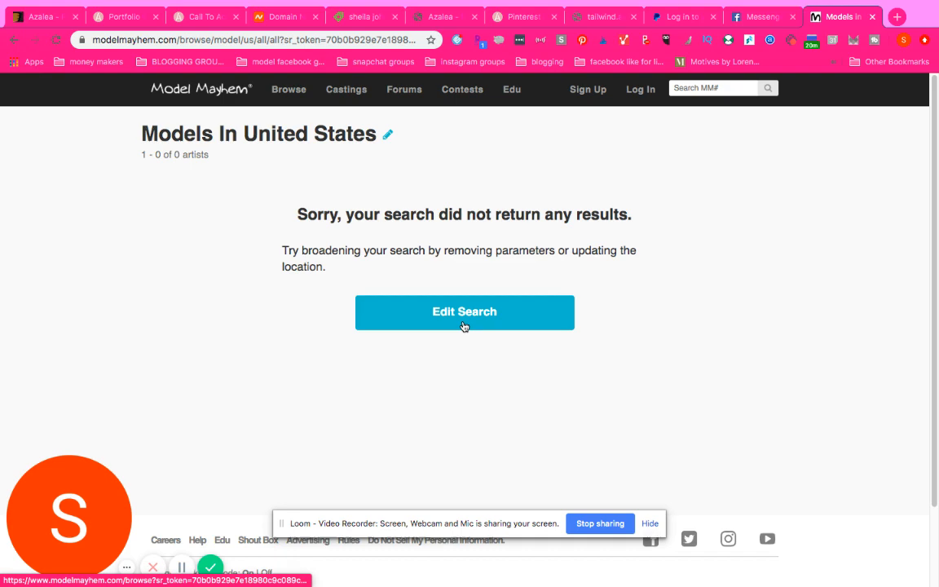
pyautogui.click(463, 312)
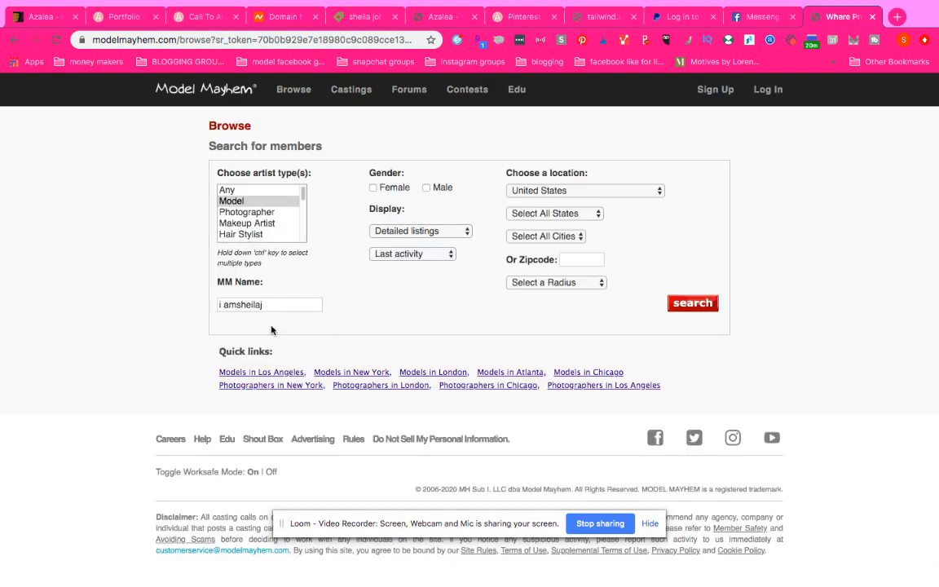
pyautogui.scroll(-3)
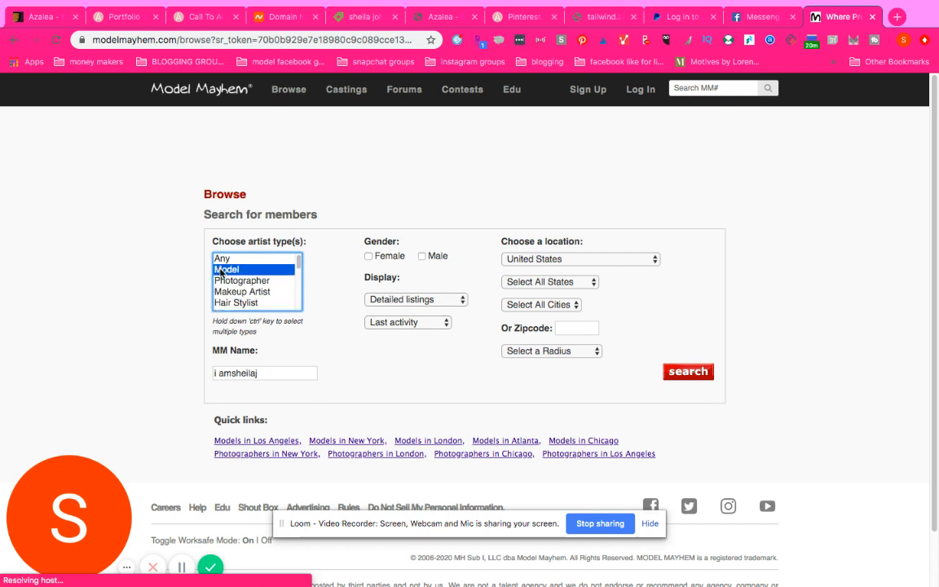
pyautogui.click(264, 372)
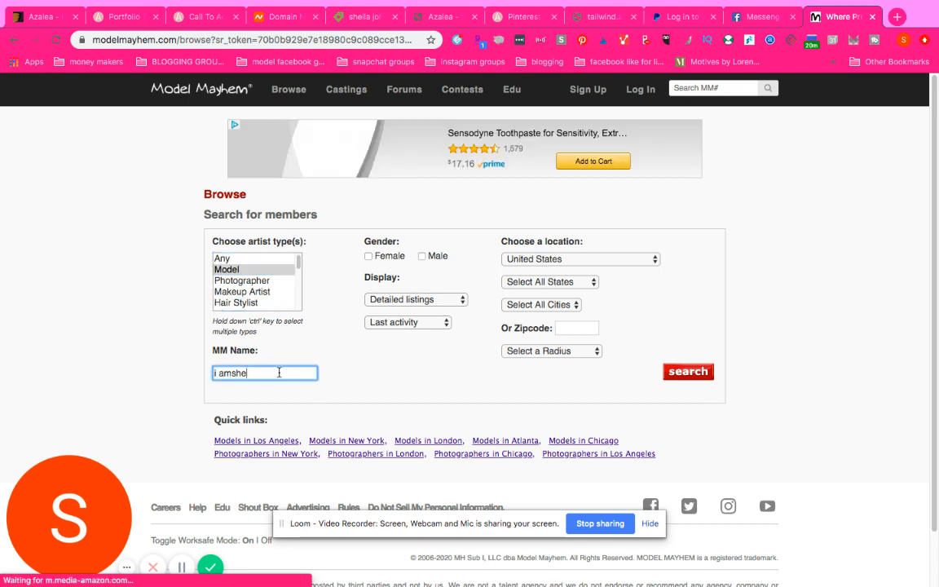
pyautogui.write('i-am-sheila-j')
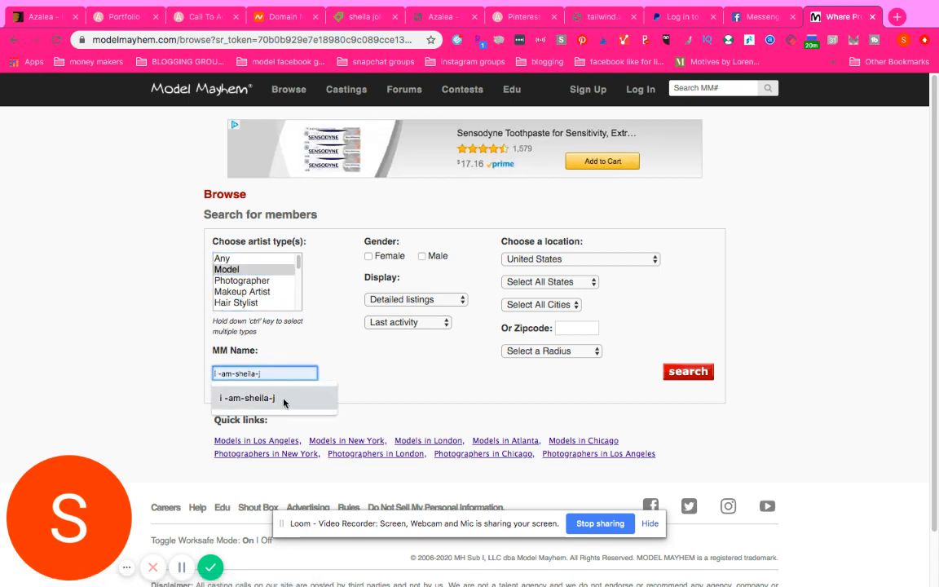
pyautogui.click(688, 372)
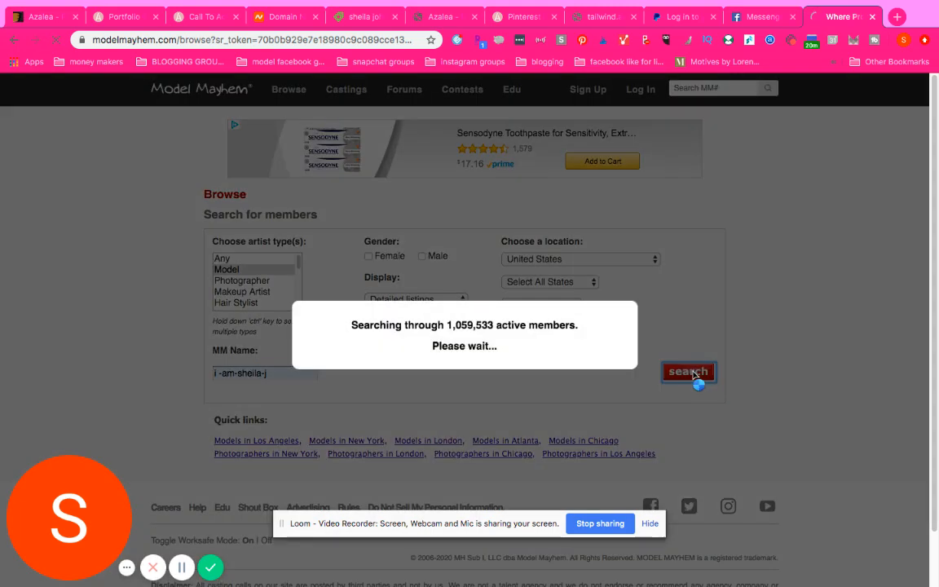
pyautogui.click(688, 372)
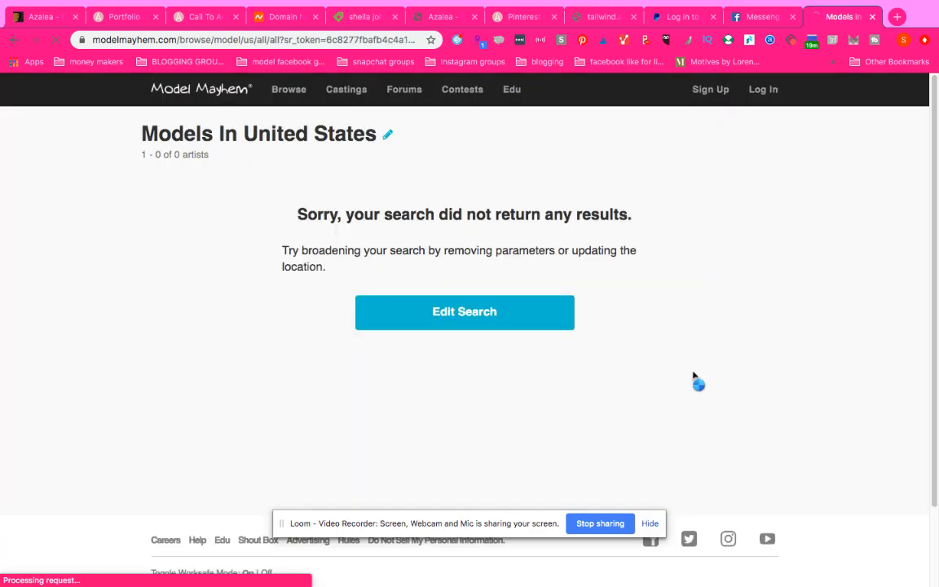
pyautogui.click(463, 311)
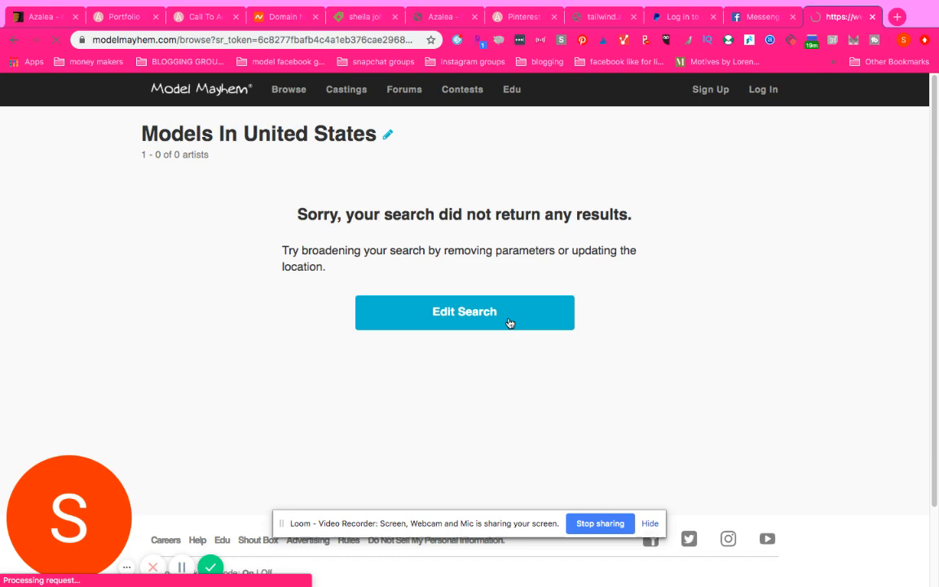
pyautogui.click(463, 311)
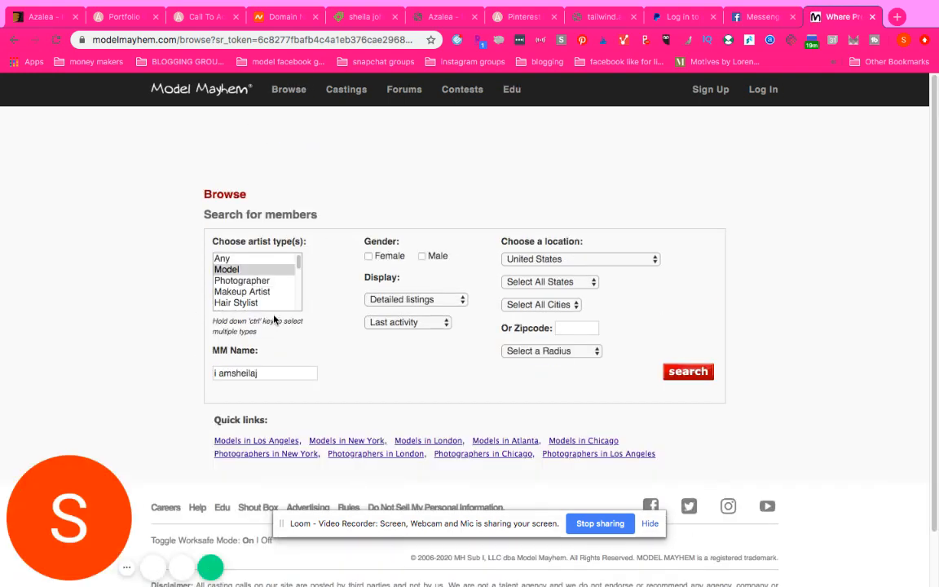
# - Retype the MM Name, tick Female and choose New York as the state
pyautogui.tripleClick(264, 371)
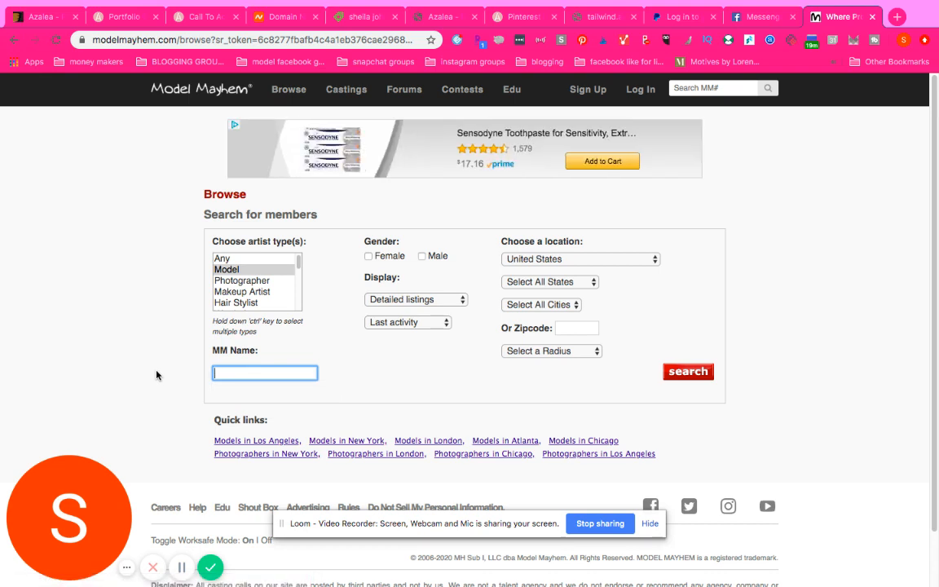
pyautogui.write('l -ams')
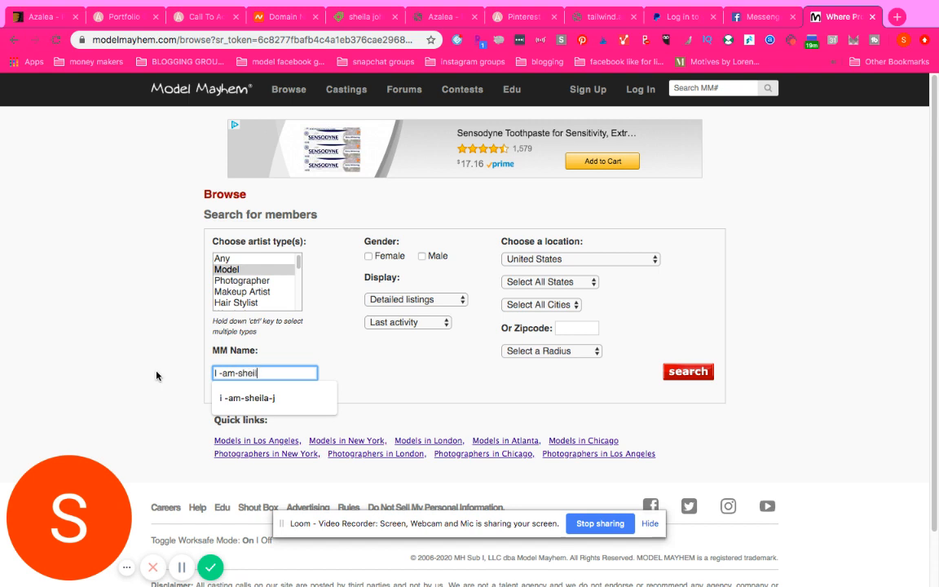
pyautogui.write('a-j')
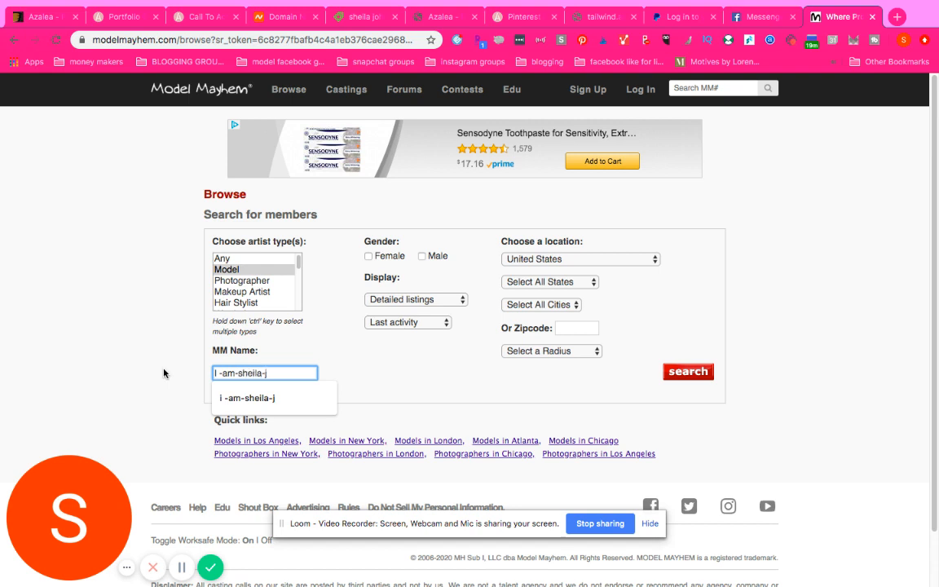
pyautogui.click(368, 256)
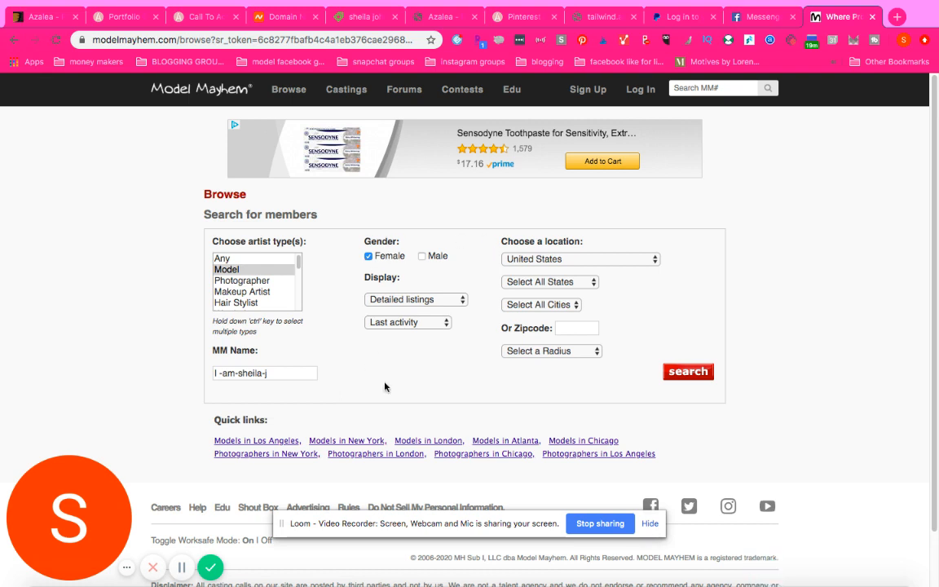
pyautogui.click(549, 280)
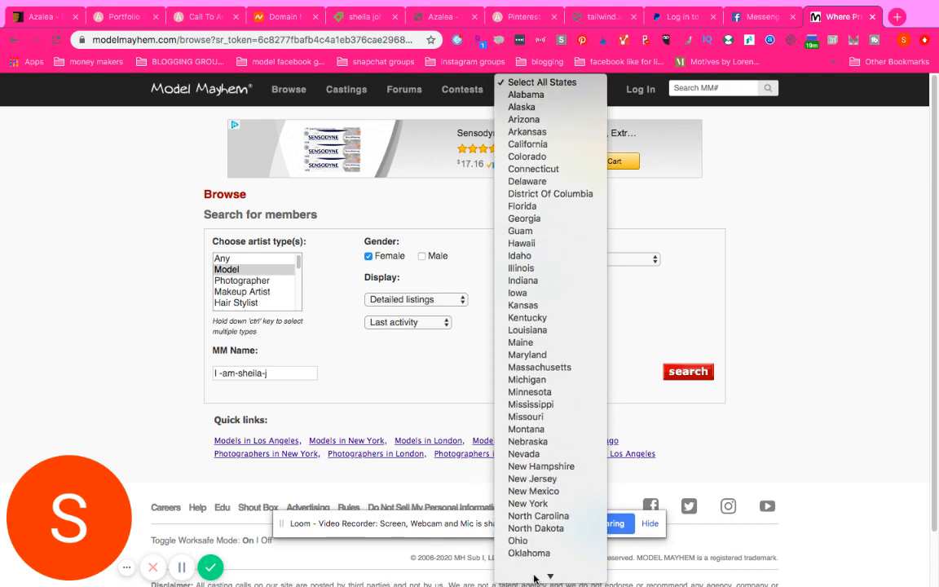
pyautogui.click(528, 502)
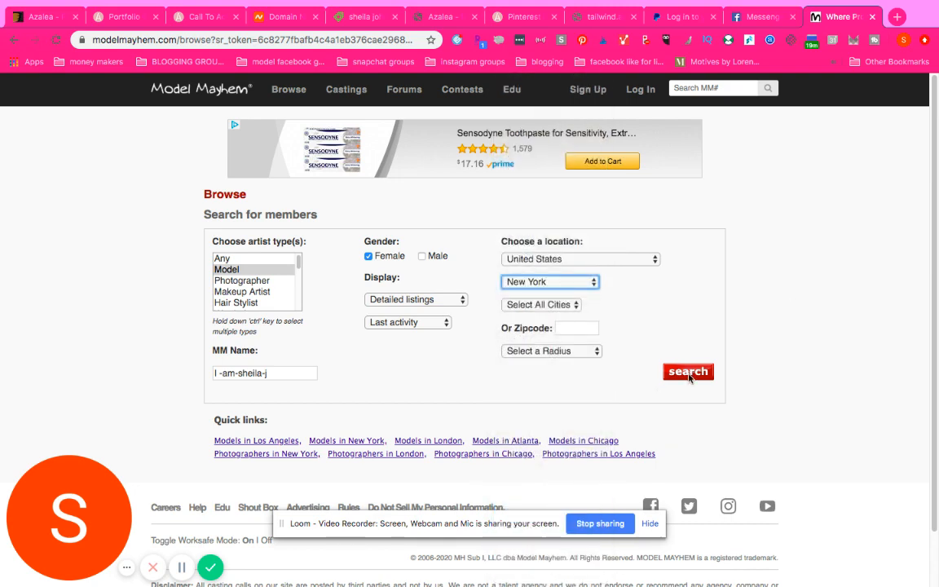
# - Run the search, which finds no members, and go back to adjust it
pyautogui.click(688, 372)
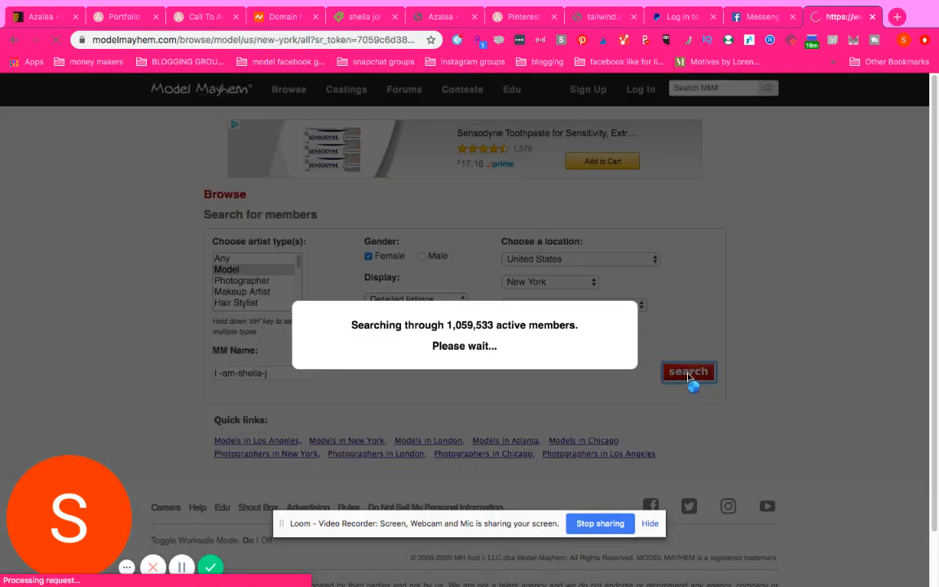
pyautogui.click(688, 372)
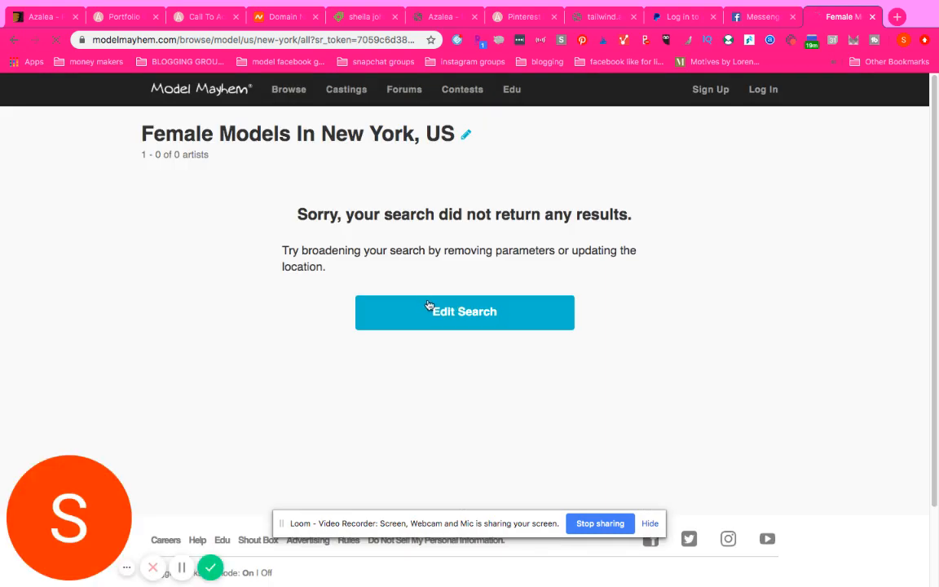
pyautogui.click(463, 312)
pyautogui.write('https://www.modelmayhem.com/b')
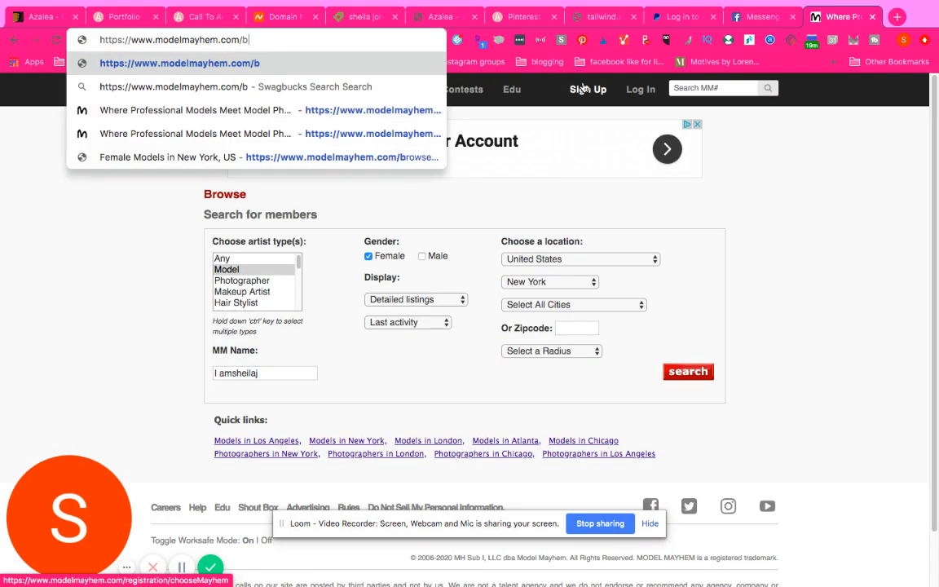
pyautogui.write('i')
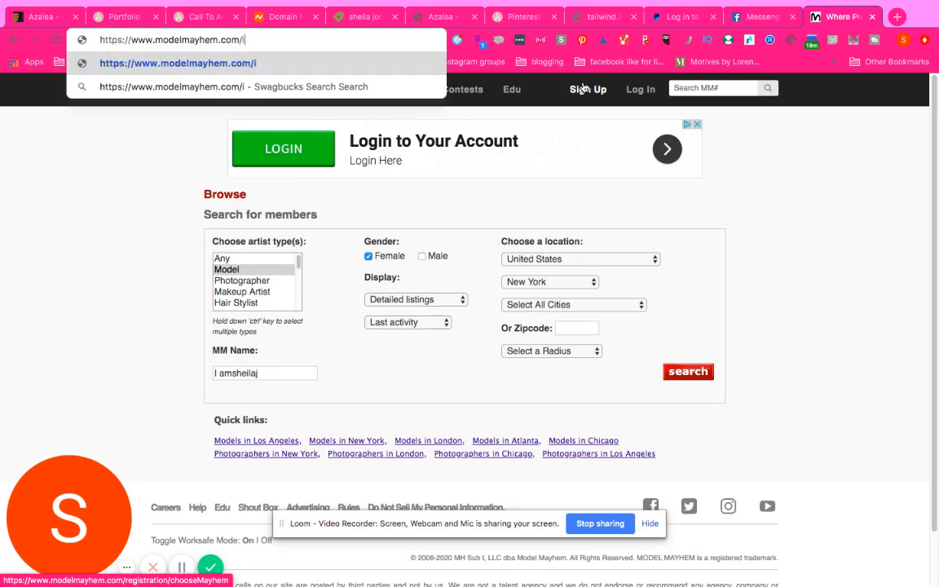
pyautogui.write('-am-sh')
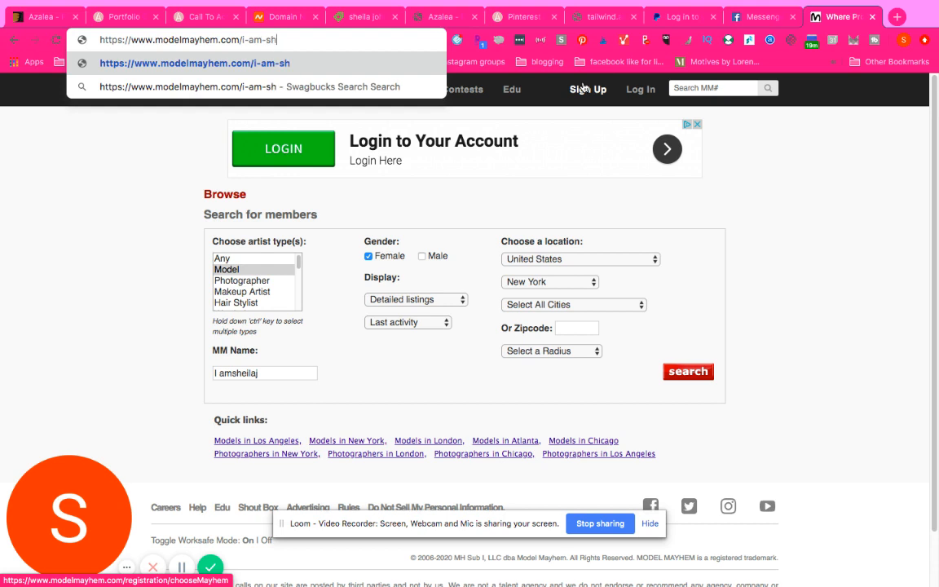
pyautogui.write('eila-j')
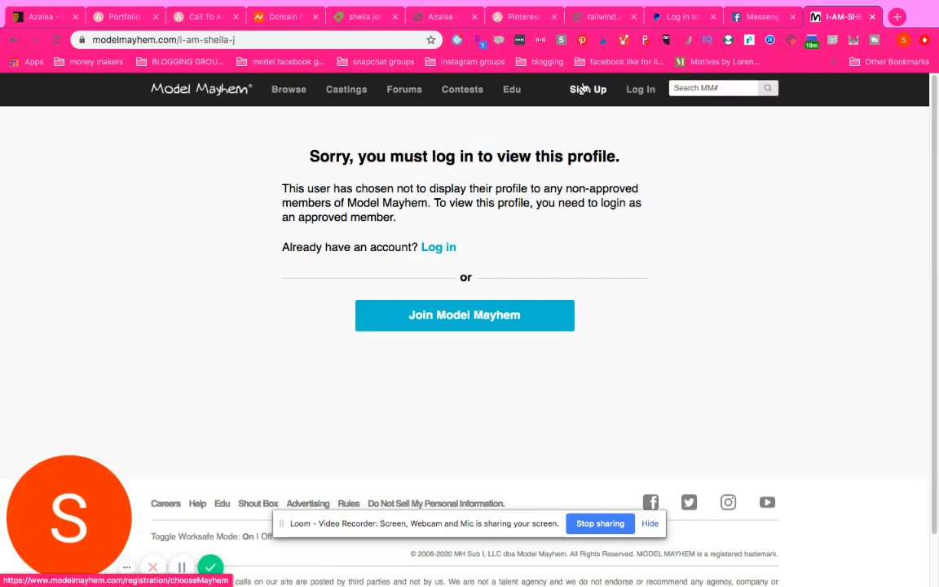
pyautogui.moveTo(463, 235)
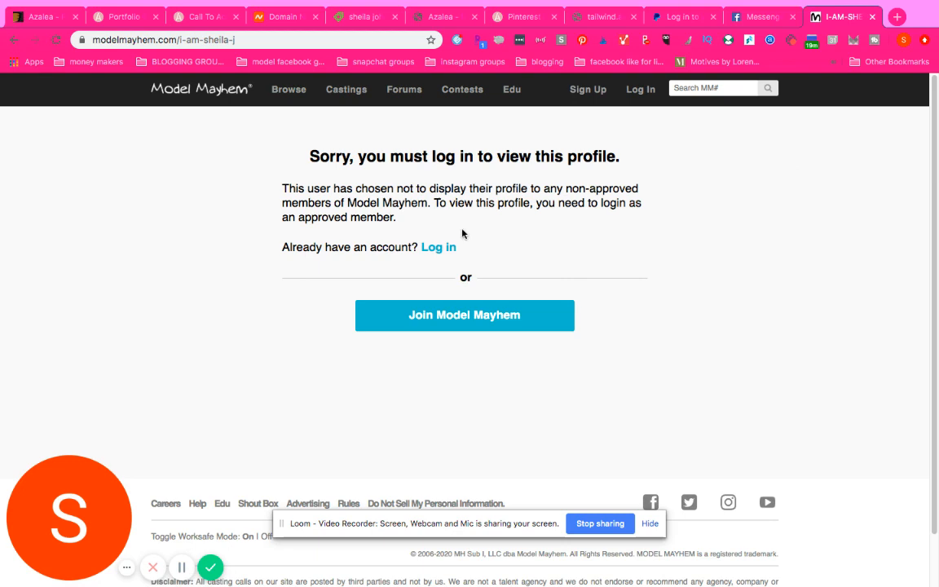
pyautogui.click(438, 247)
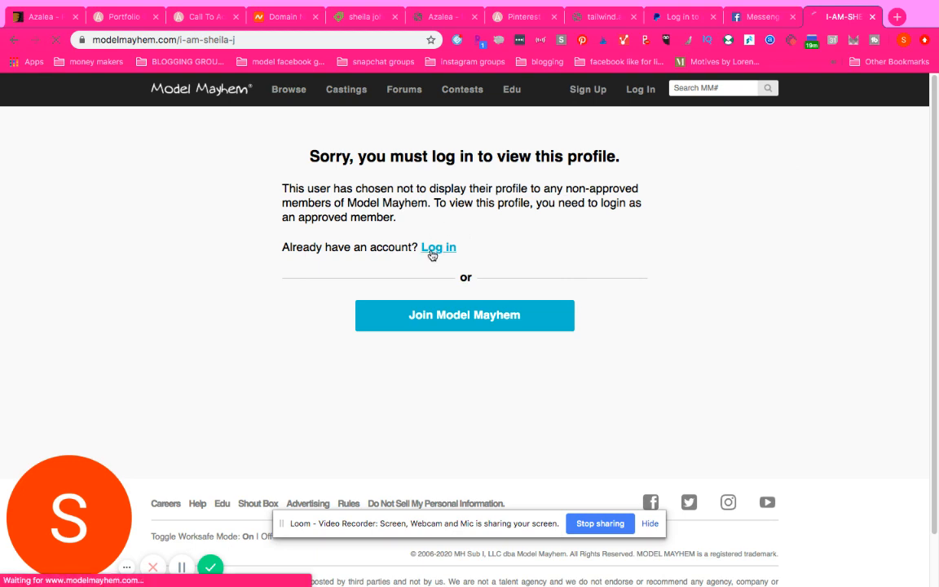
# - From the login page, try an unhyphenated profile address, which reports member not found
pyautogui.click(438, 247)
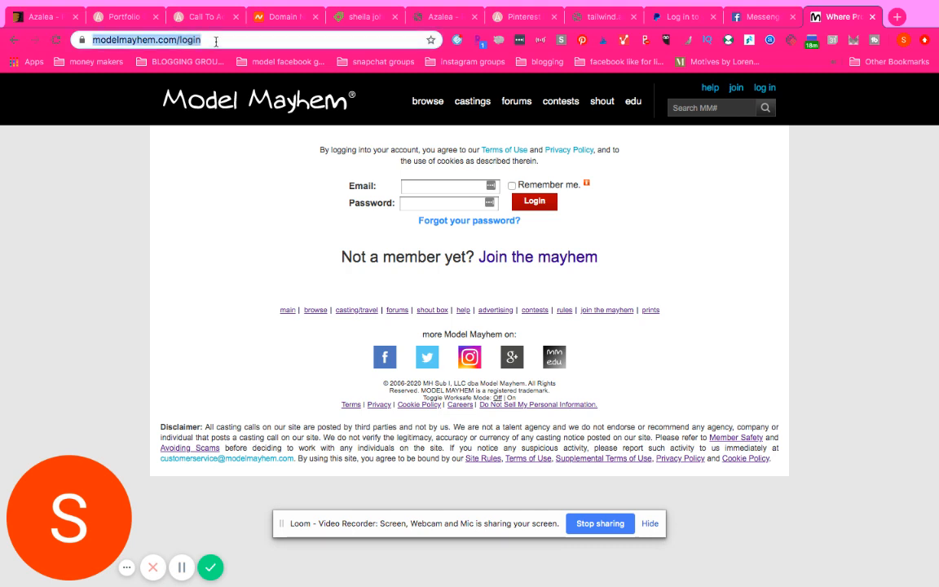
pyautogui.click(215, 39)
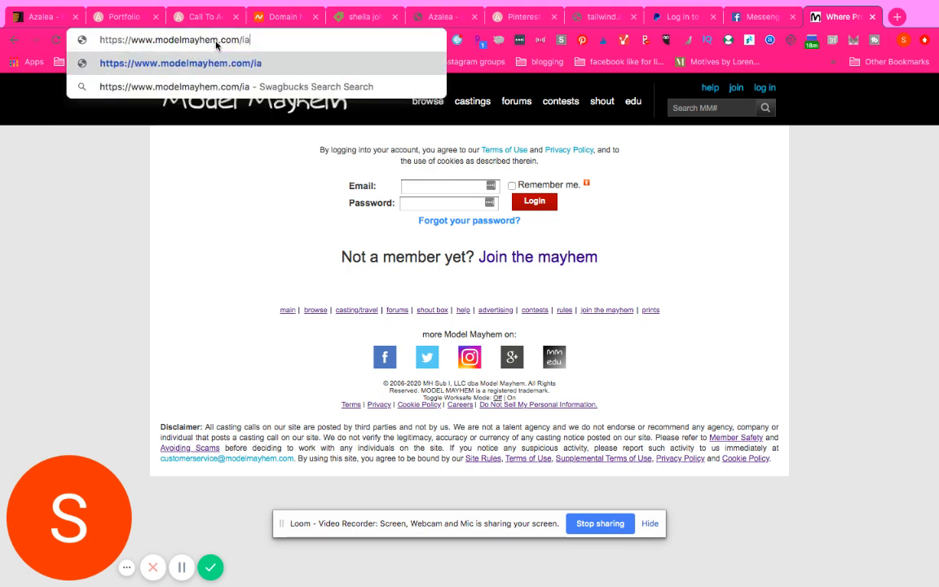
pyautogui.write('msheila')
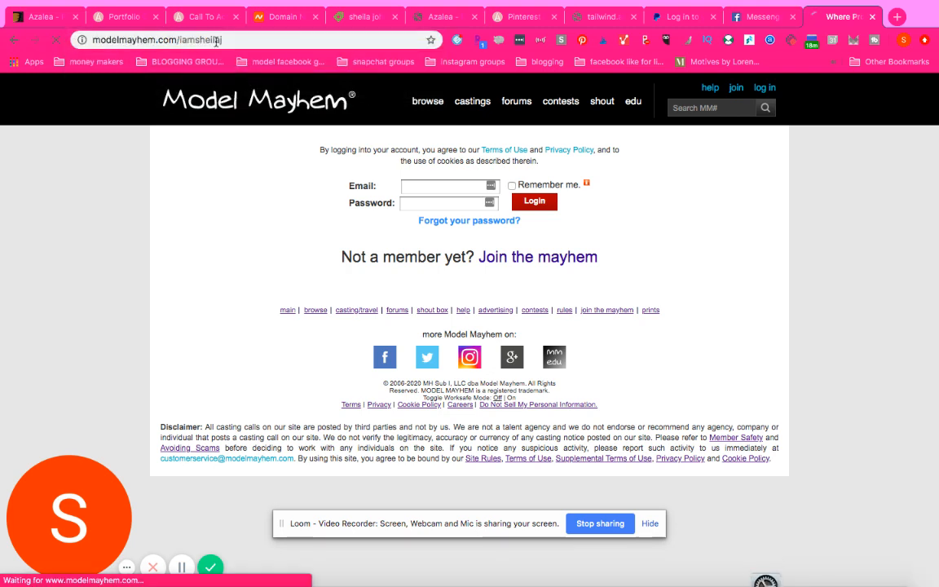
pyautogui.press('Return')
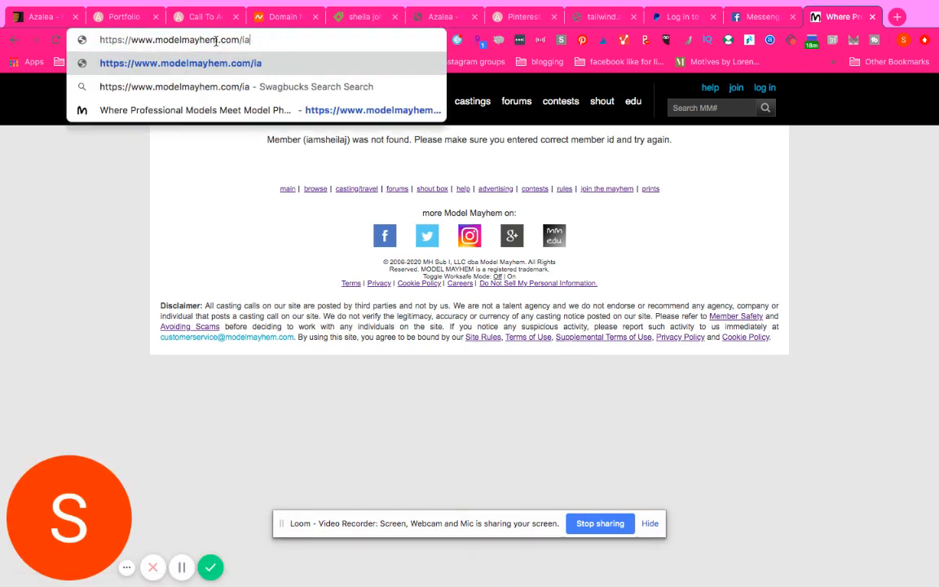
pyautogui.write('sheila-j')
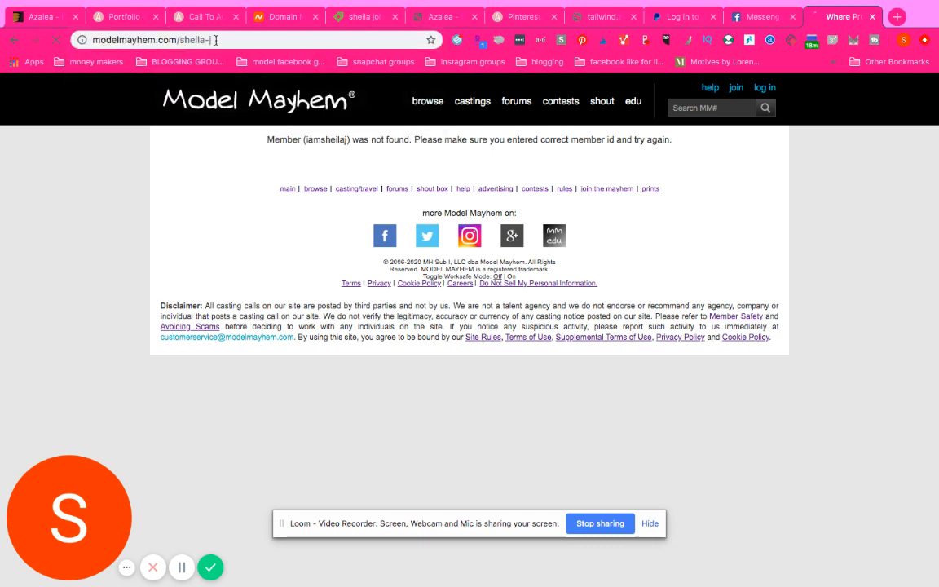
# - Load the shorter profile address showing an Atlanta female model, then return to the homepage
pyautogui.press('Return')
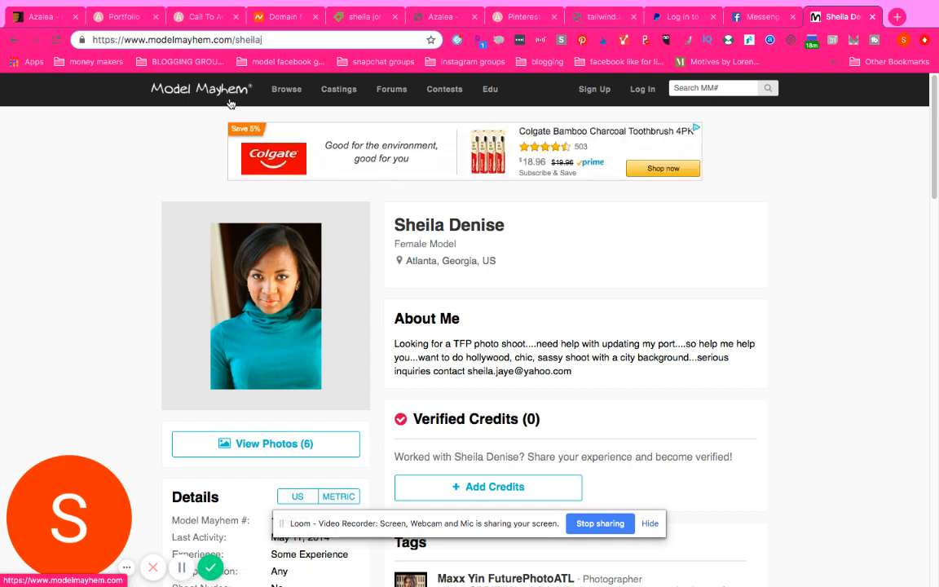
pyautogui.click(199, 88)
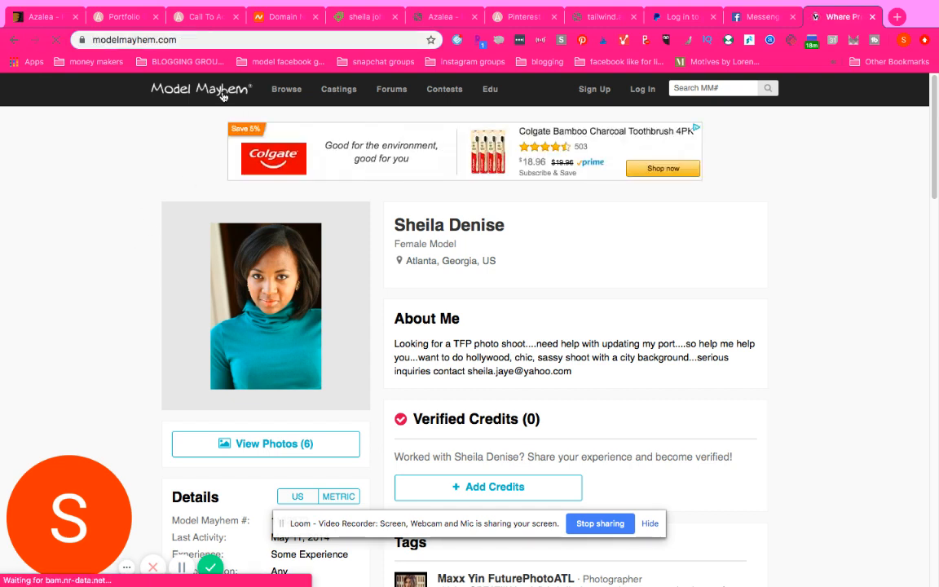
pyautogui.click(199, 88)
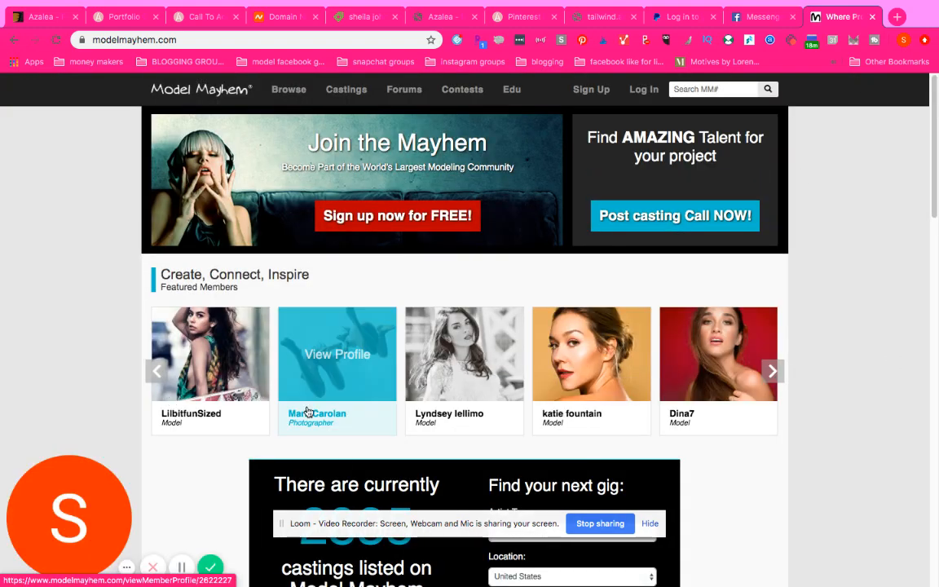
pyautogui.moveTo(718, 488)
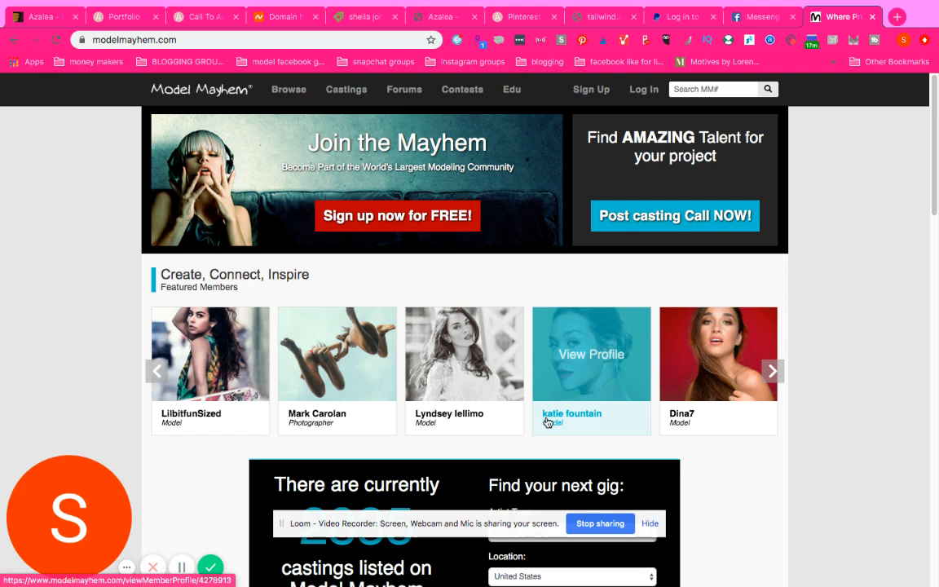
pyautogui.moveTo(590, 515)
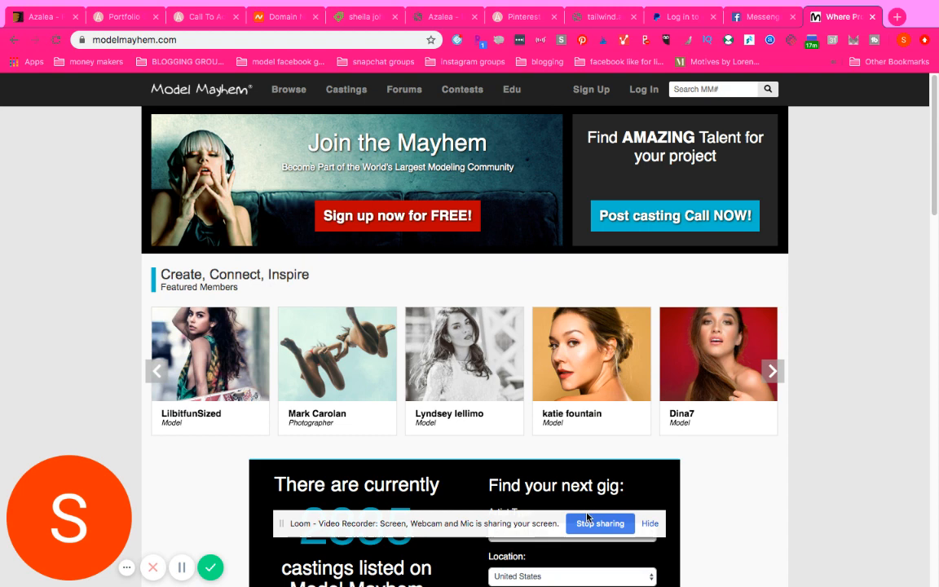
pyautogui.moveTo(597, 535)
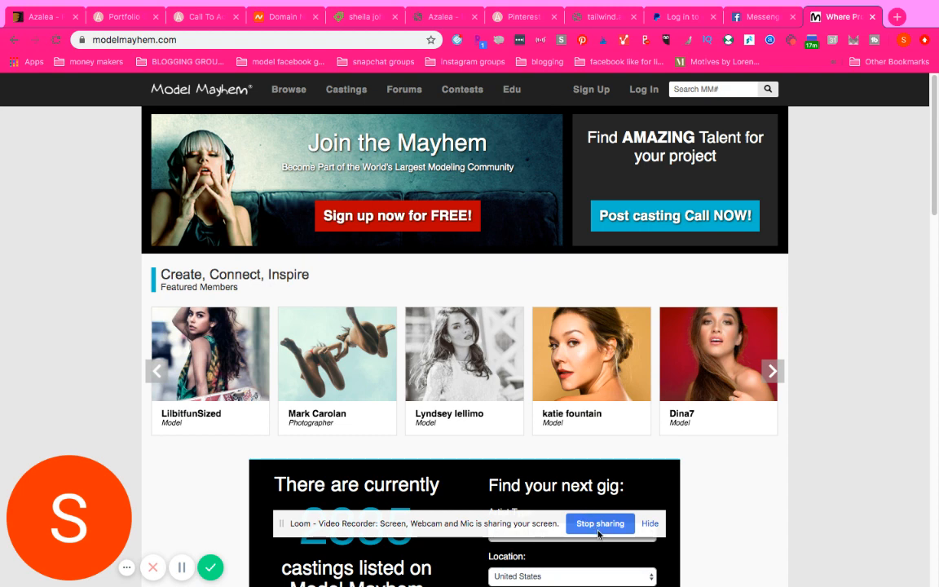
pyautogui.moveTo(607, 555)
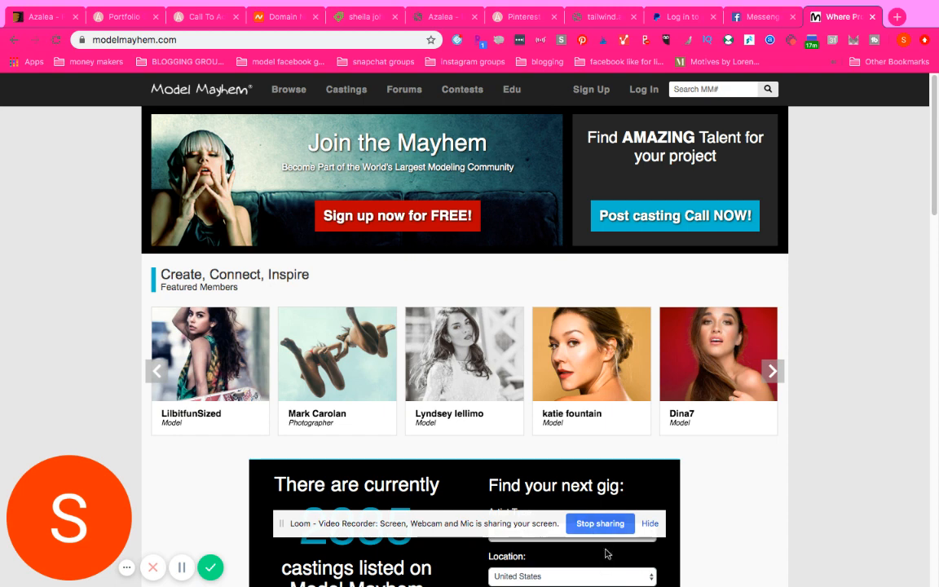
pyautogui.moveTo(590, 353)
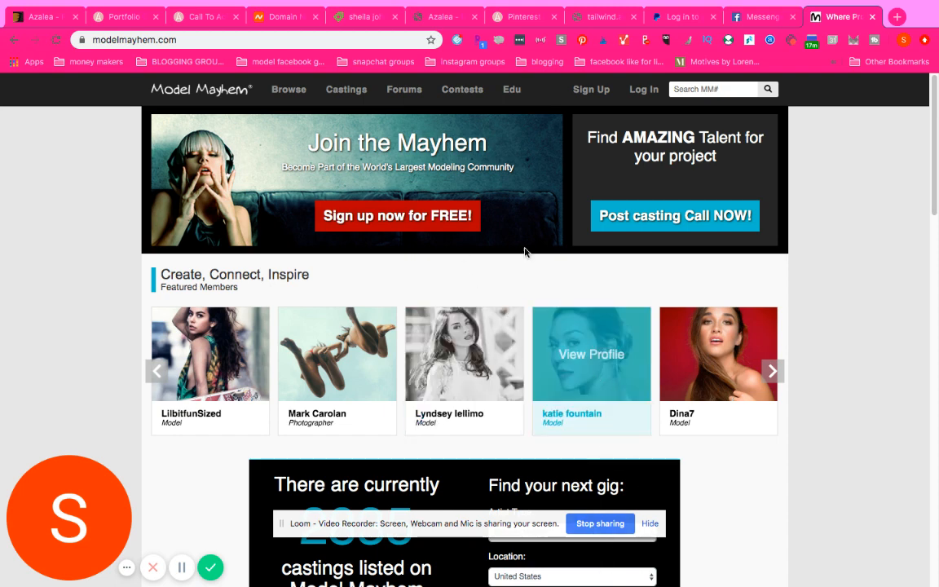
pyautogui.moveTo(860, 520)
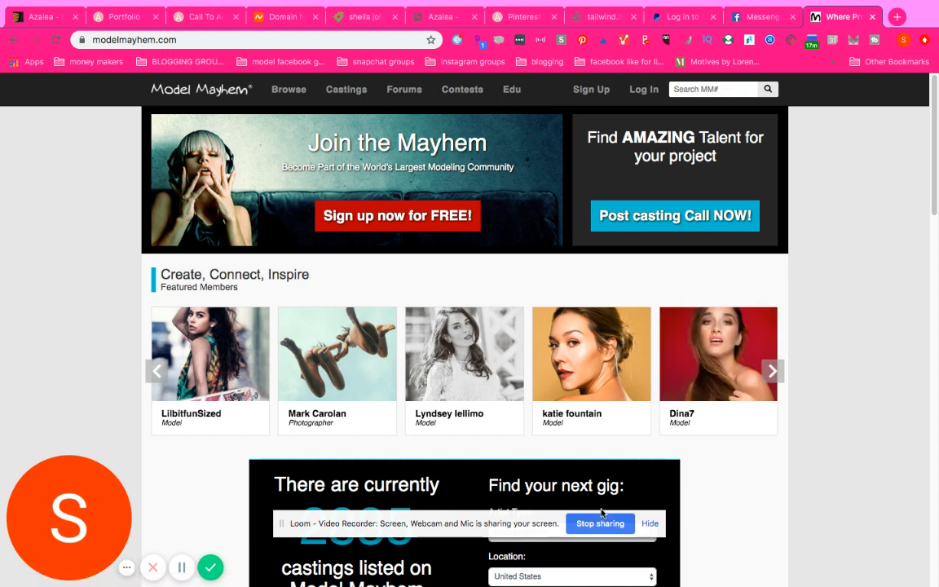
pyautogui.moveTo(336, 354)
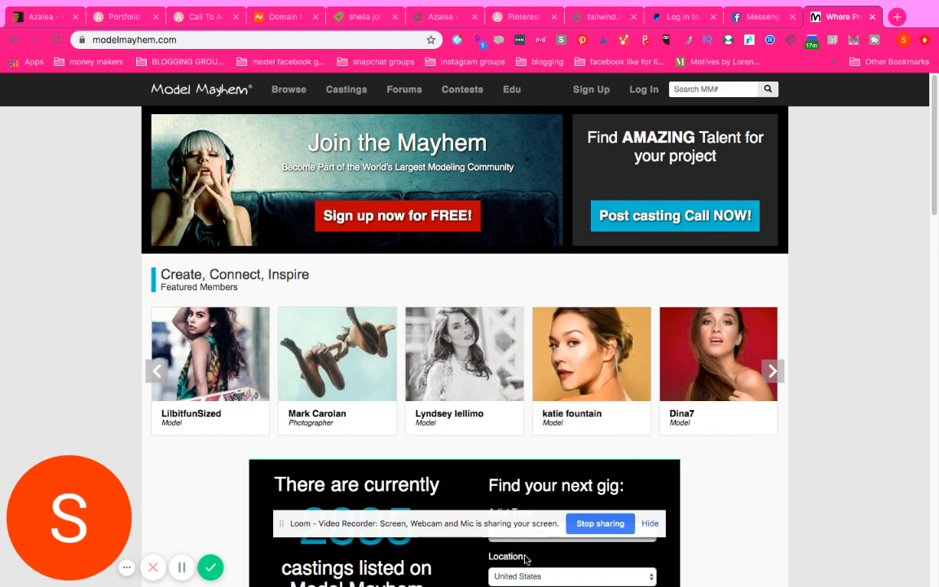
pyautogui.moveTo(596, 502)
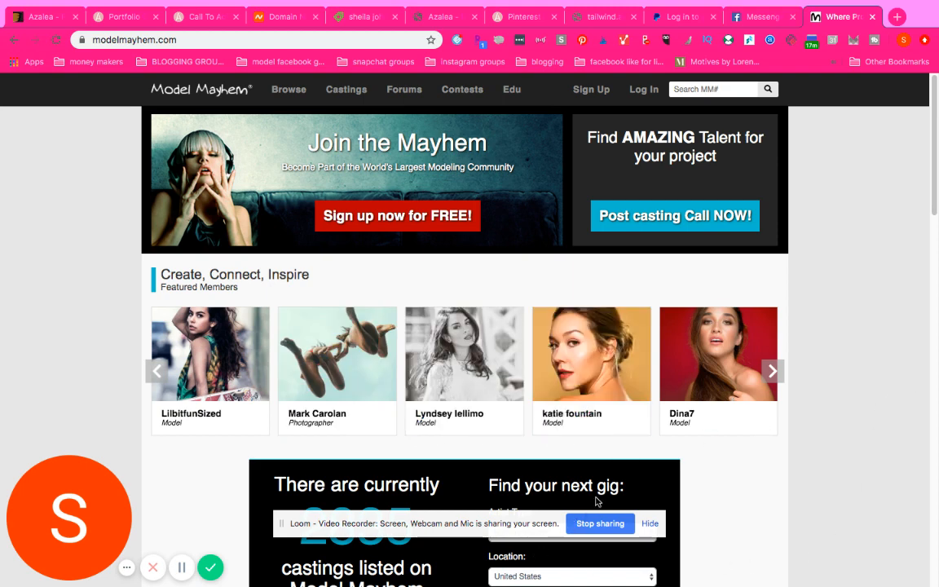